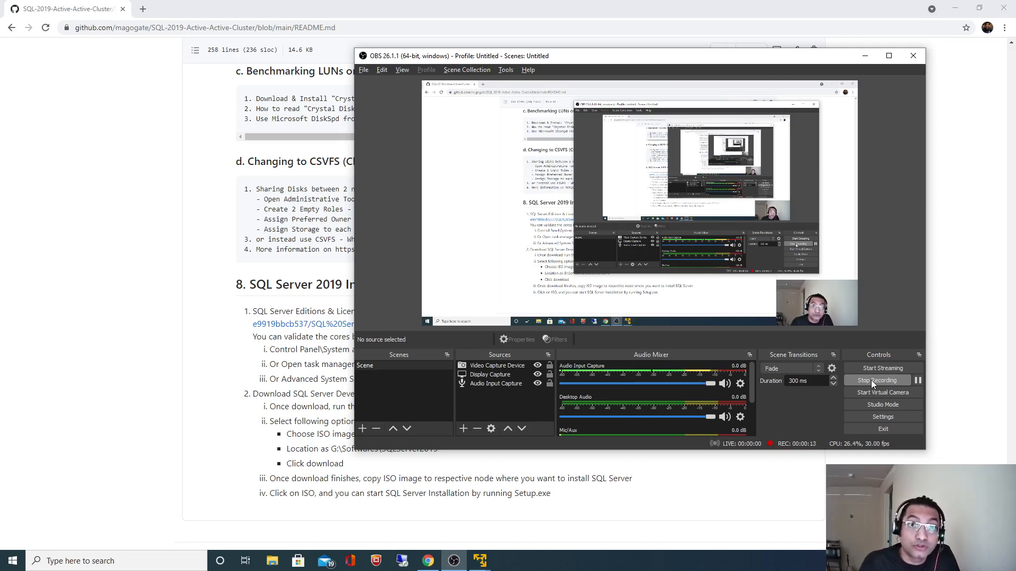
mouse_move(974, 388)
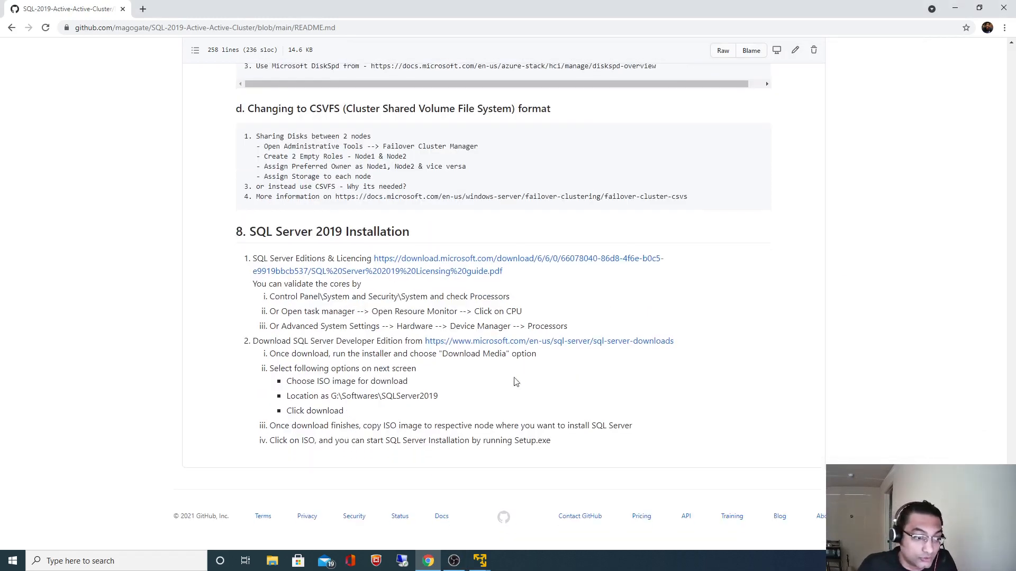
mouse_move(253, 350)
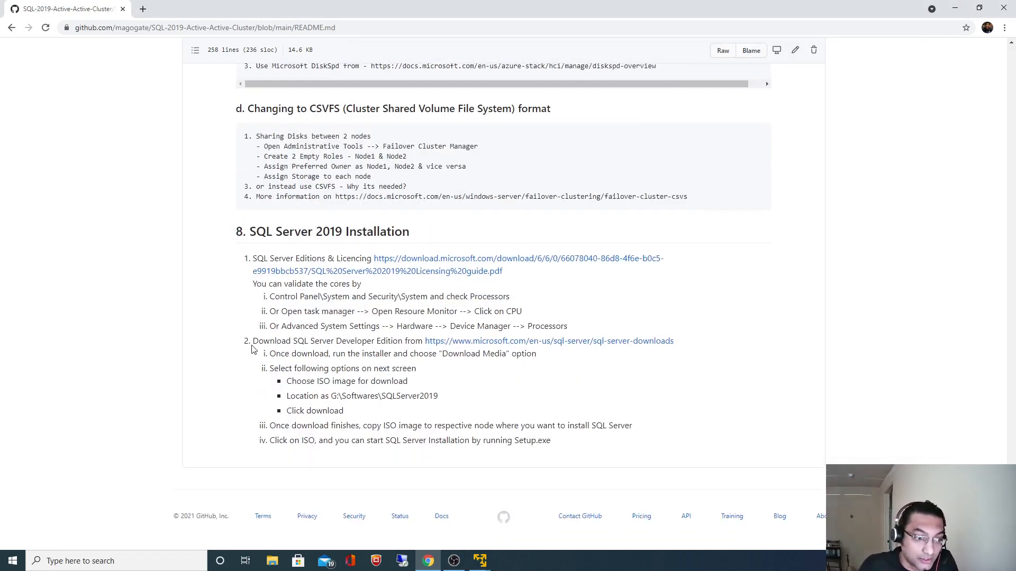
mouse_move(549, 341)
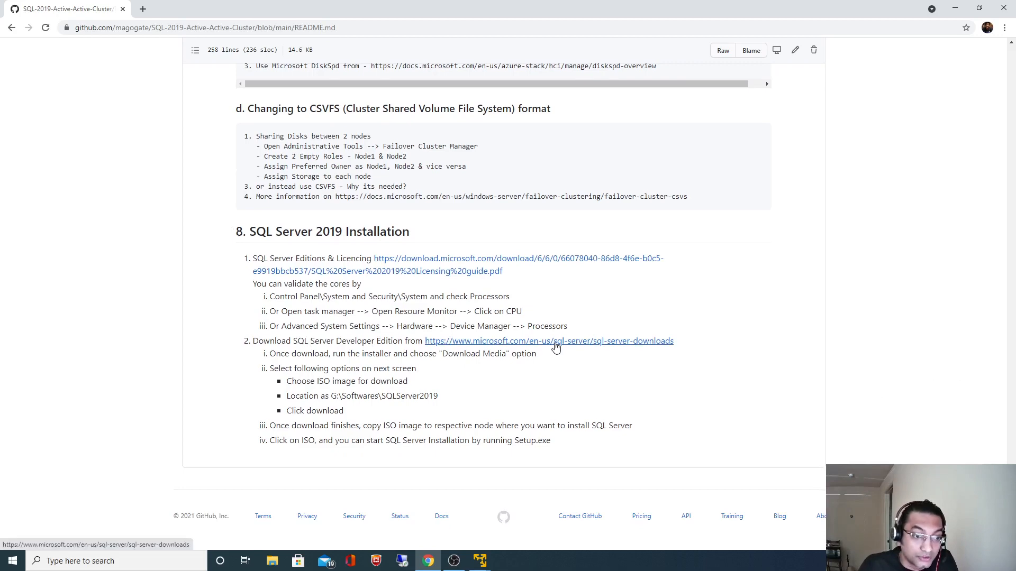
Follow the README's sql-server-downloads link and download the free SQL Server 2019 Developer edition.
left_click(548, 341)
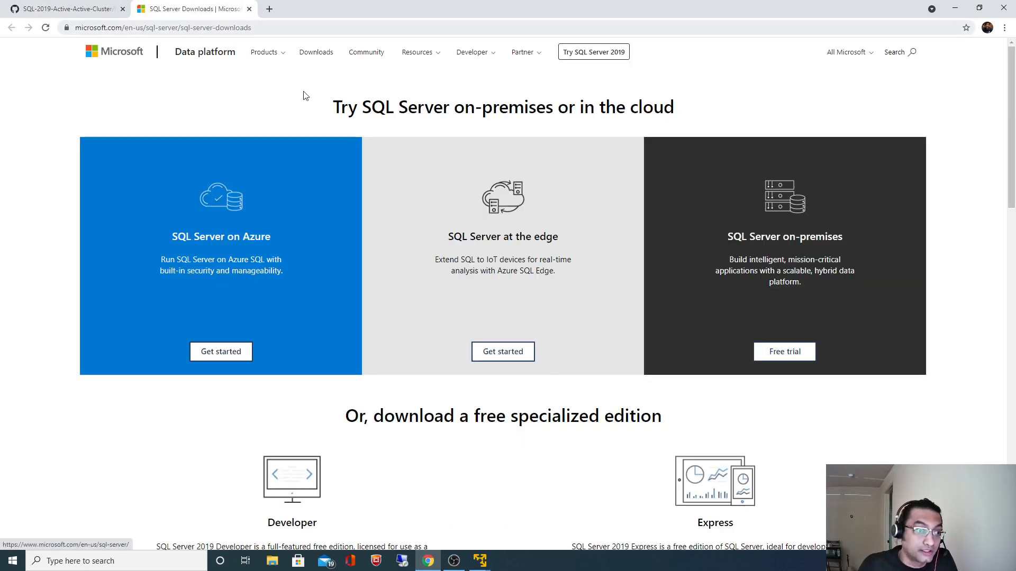
scroll("down", 3)
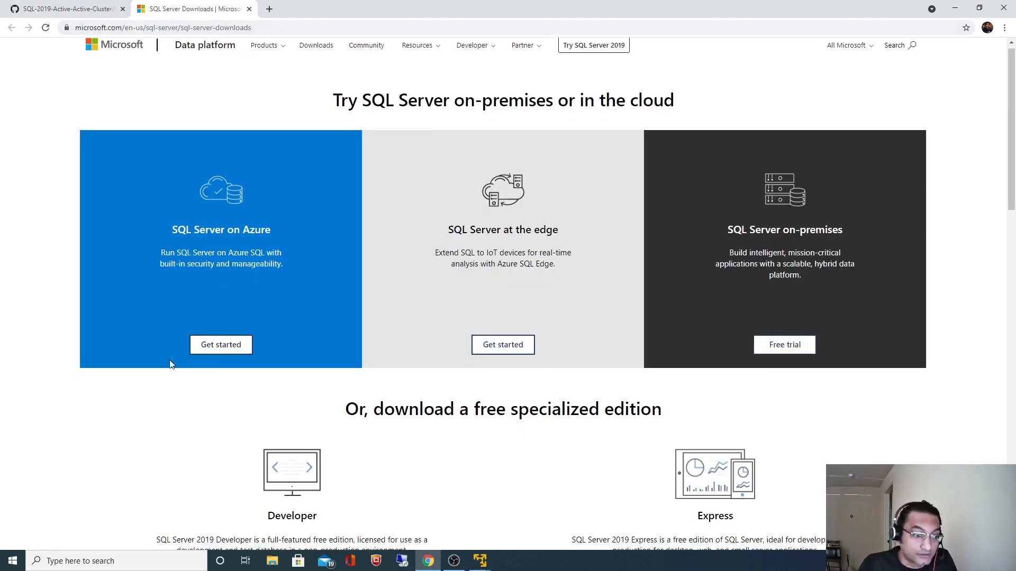
scroll("down", 3)
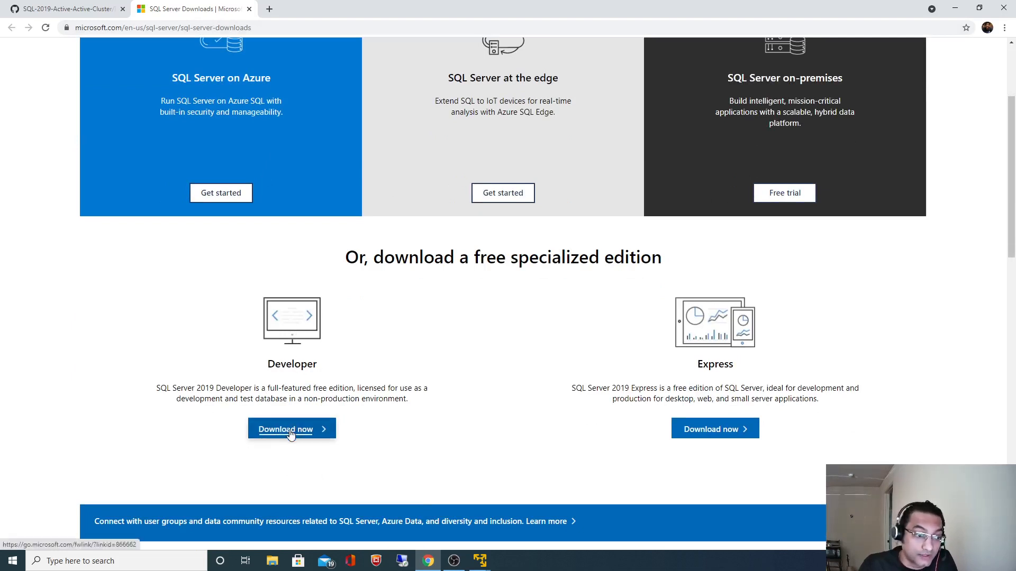
left_click(291, 429)
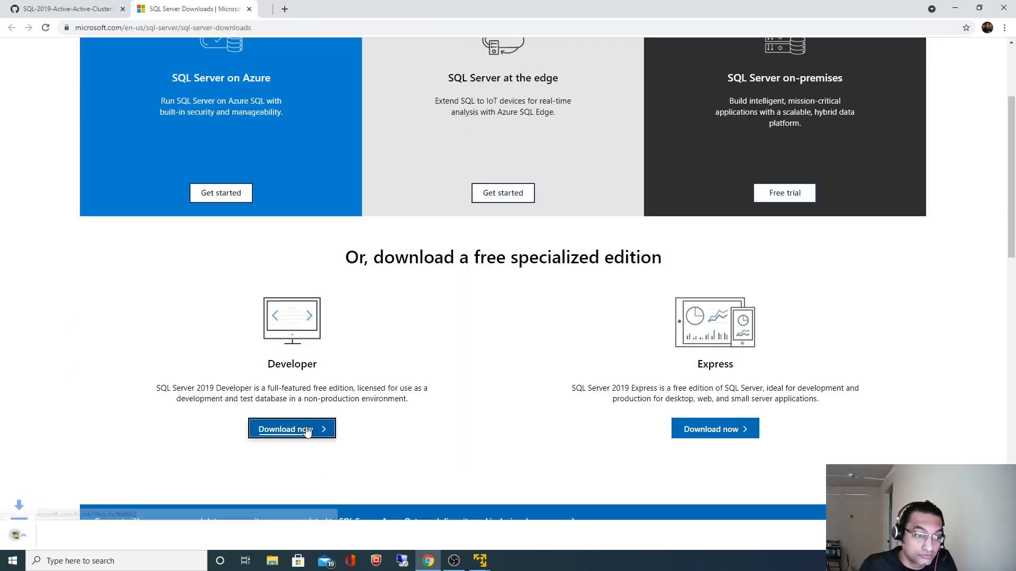
left_click(292, 429)
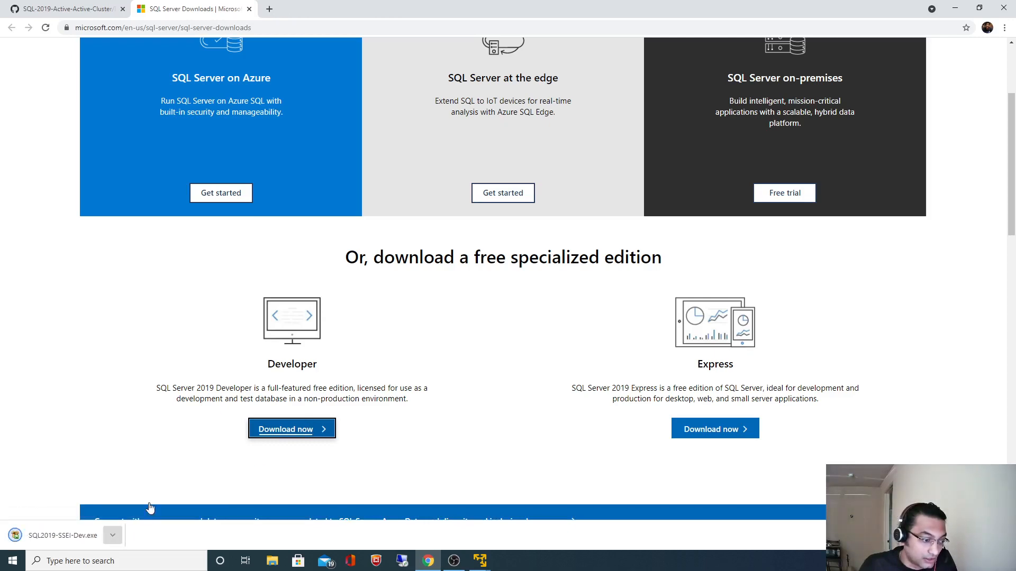
Move SQL2019-SSEI-Dev.exe from Downloads into G:\Softwares\SQLServer2019.
left_click(272, 560)
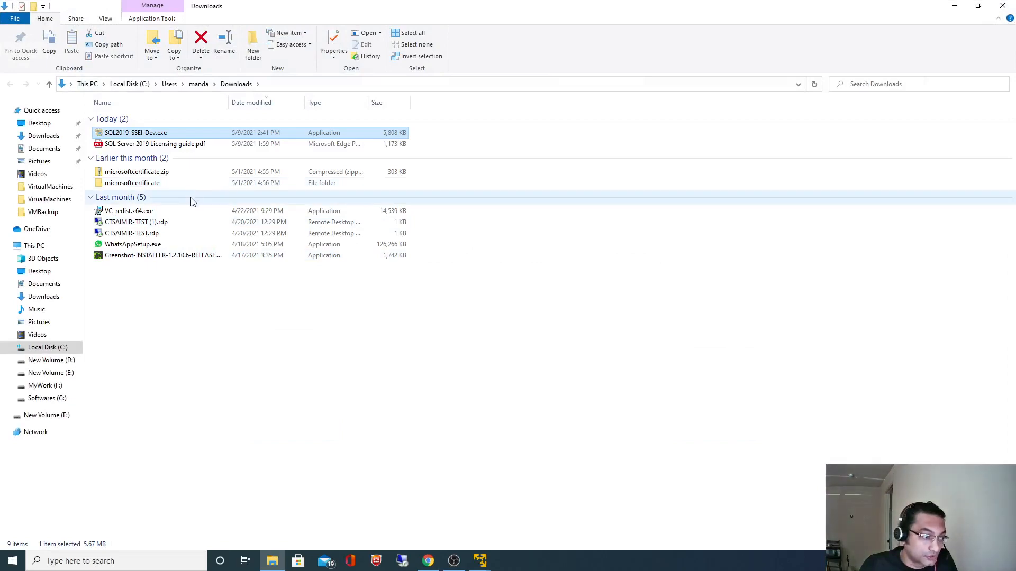
left_click(47, 398)
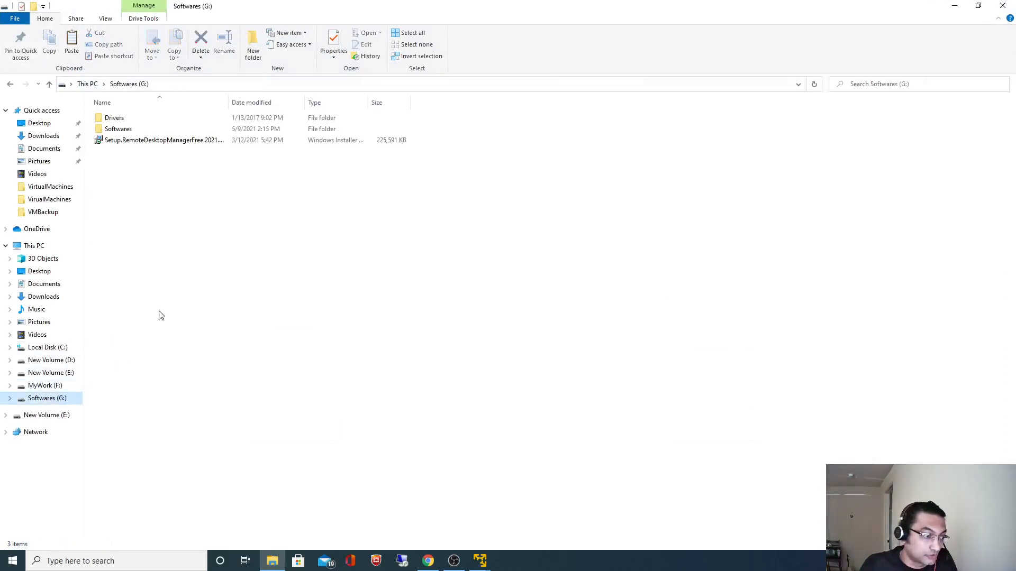
double_click(118, 128)
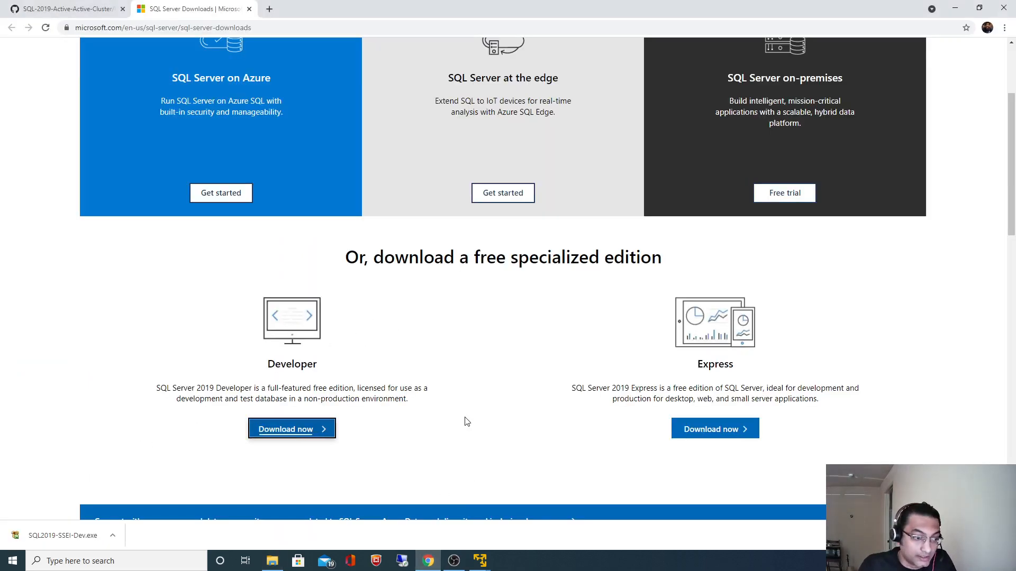
Check the README's Download Media step, then return to the SQLServer2019 folder.
left_click(64, 9)
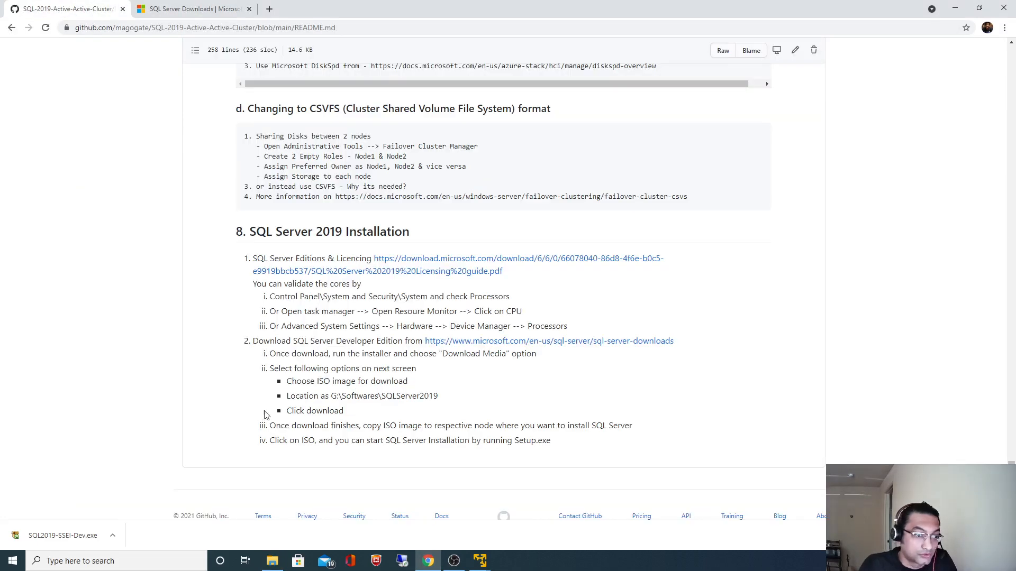
left_click_drag(336, 353, 446, 353)
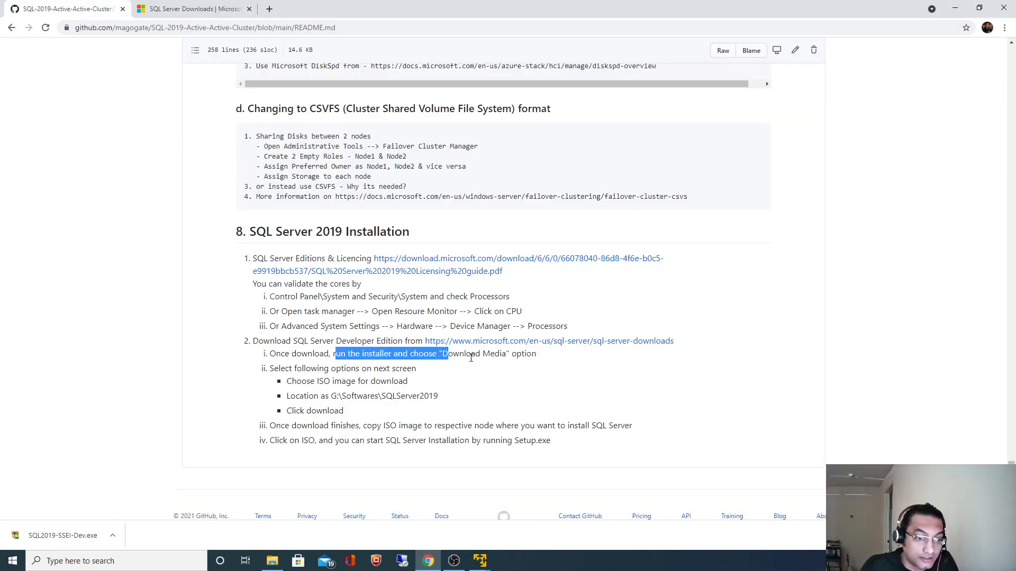
left_click(498, 353)
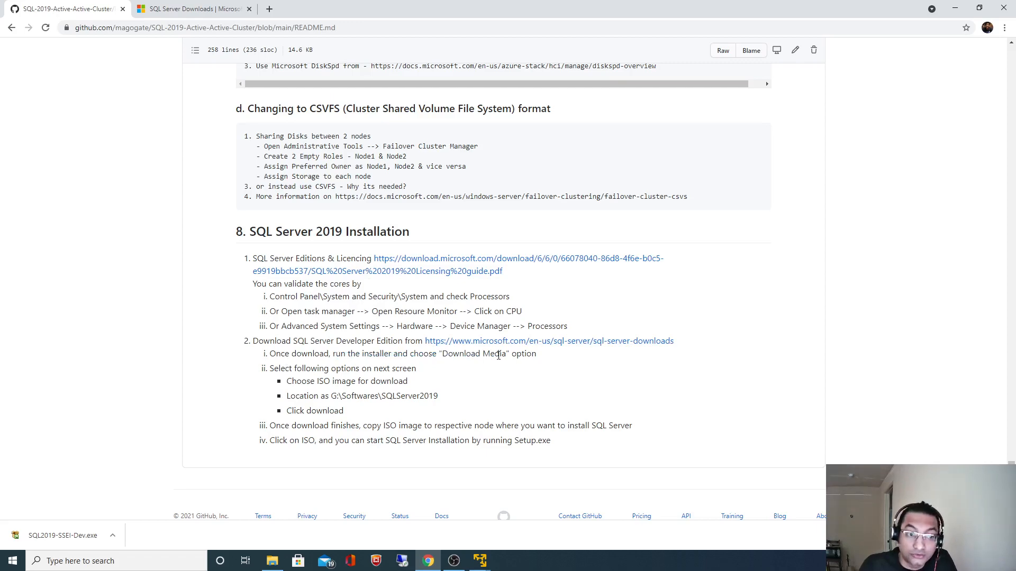
left_click(272, 560)
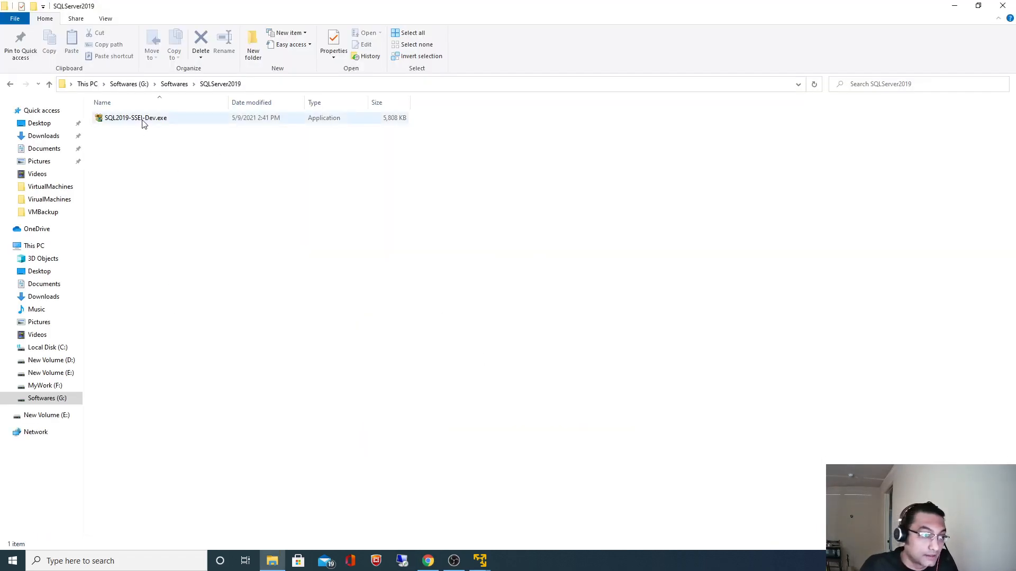
Run SQL2019-SSEI-Dev.exe and choose Download Media with the ISO package type.
double_click(136, 117)
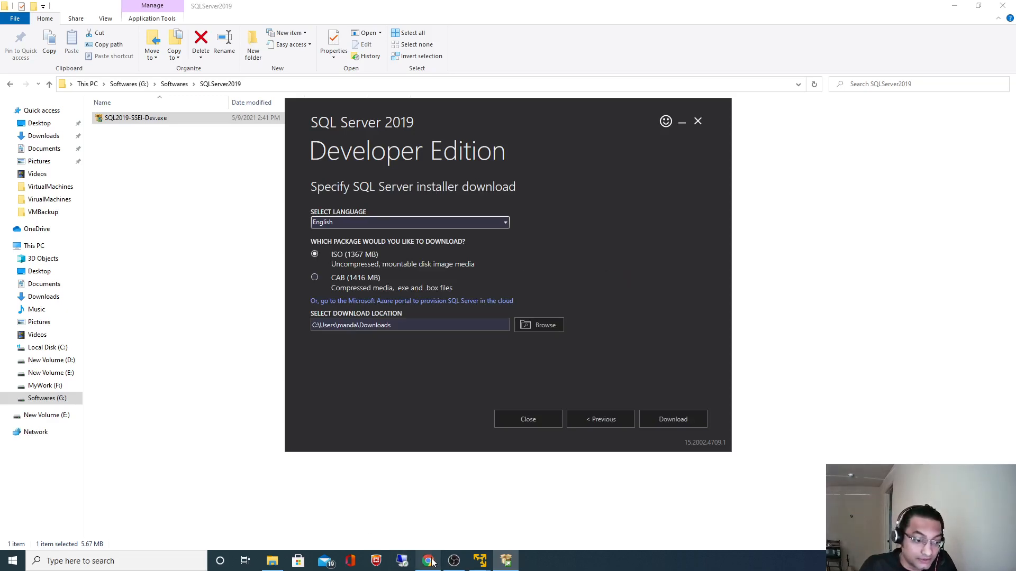
left_click(426, 560)
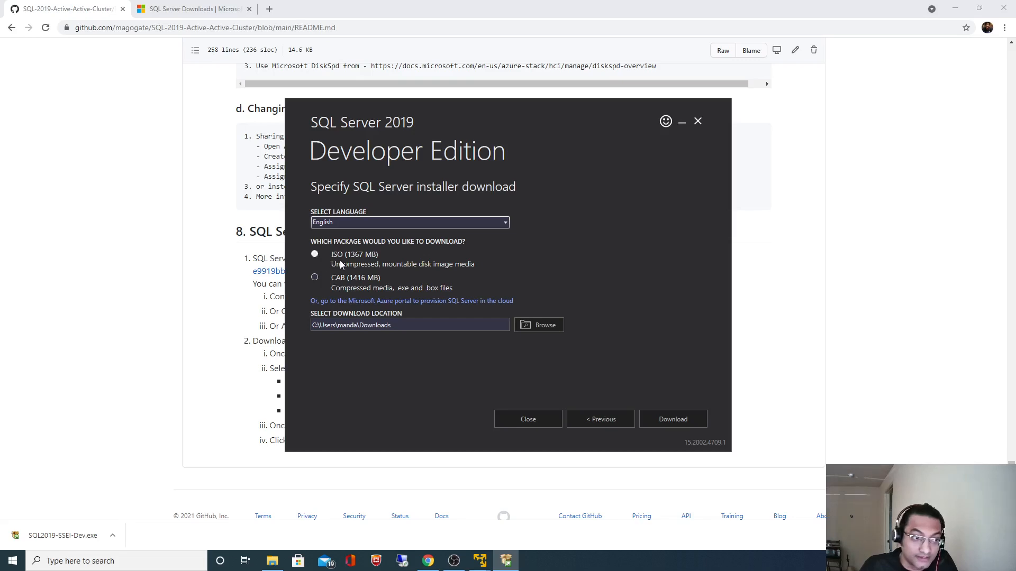
left_click(537, 325)
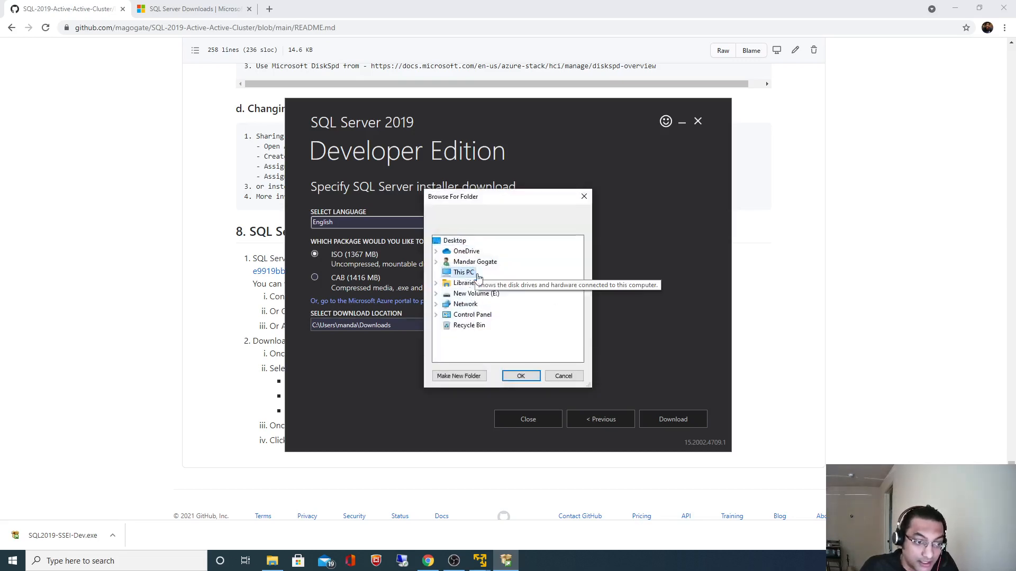
Set the download location to G:\Softwares\SQLServer2019 and start the ISO download.
left_click(436, 272)
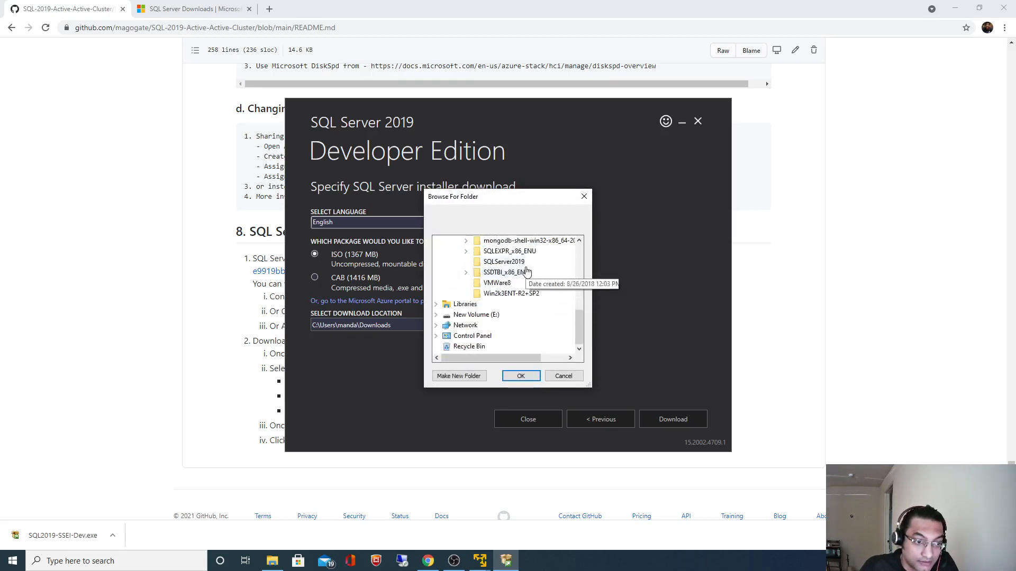
left_click(521, 376)
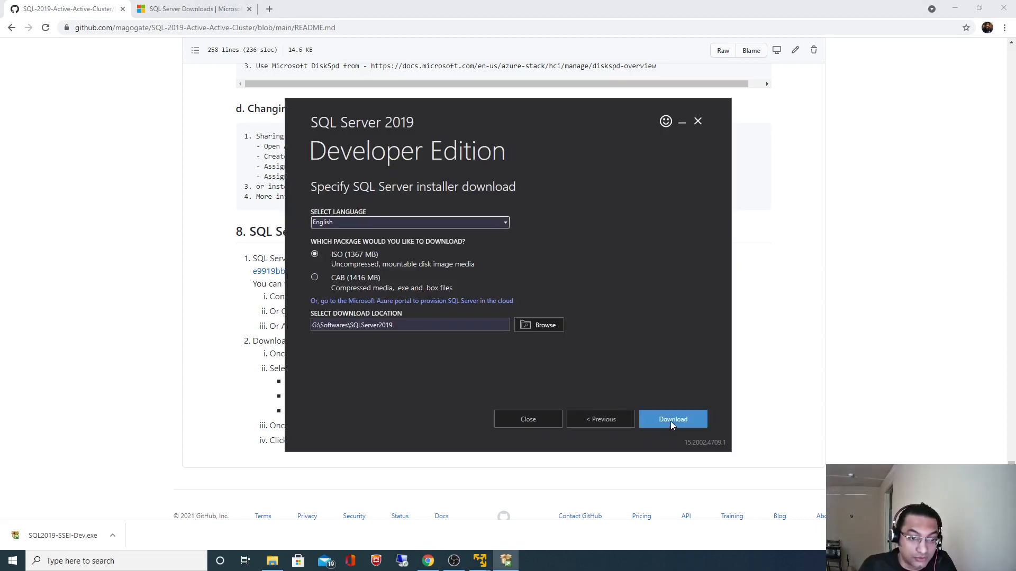
left_click(673, 419)
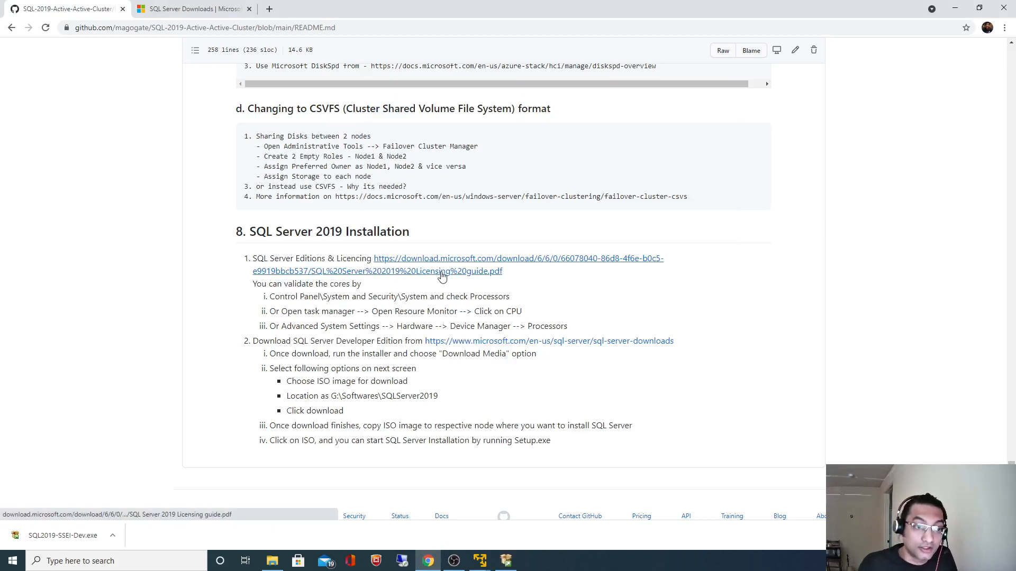
Download the SQL Server 2019 licensing guide PDF from the README's Editions & Licencing link.
left_click(441, 265)
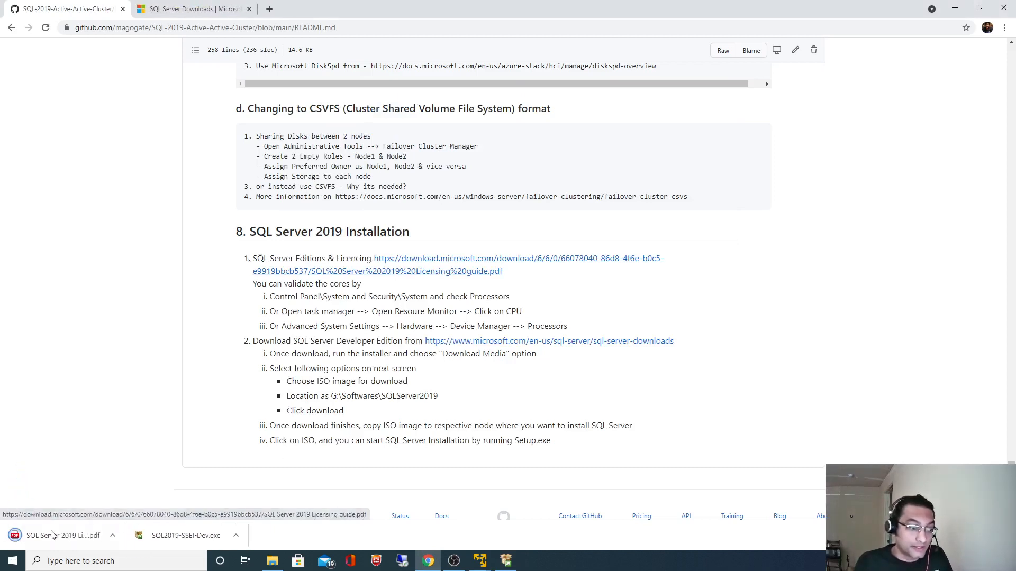
mouse_move(61, 535)
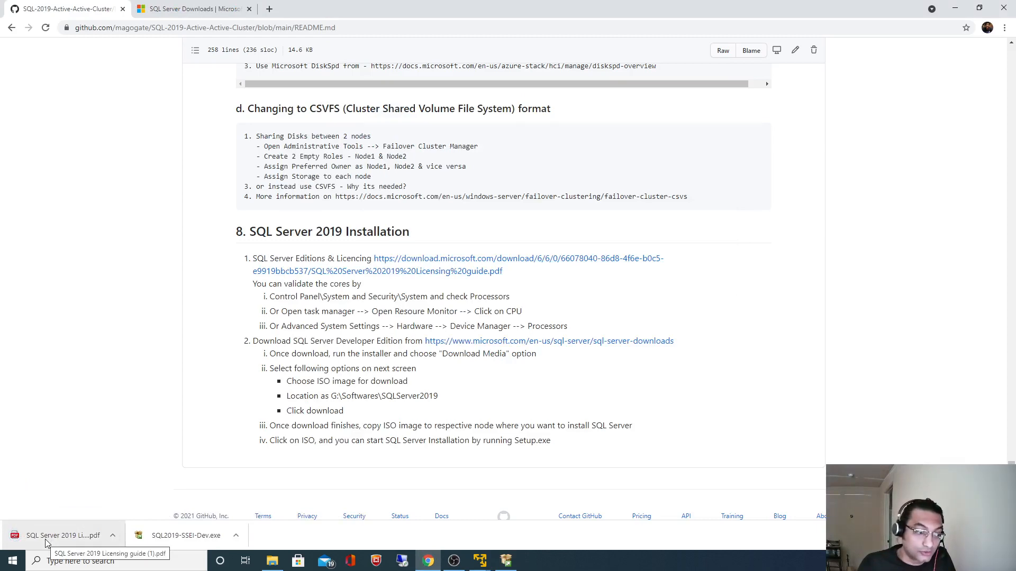
View the guide's page 6 edition capacity table, highlight Developer, then return to the downloads page.
left_click(58, 535)
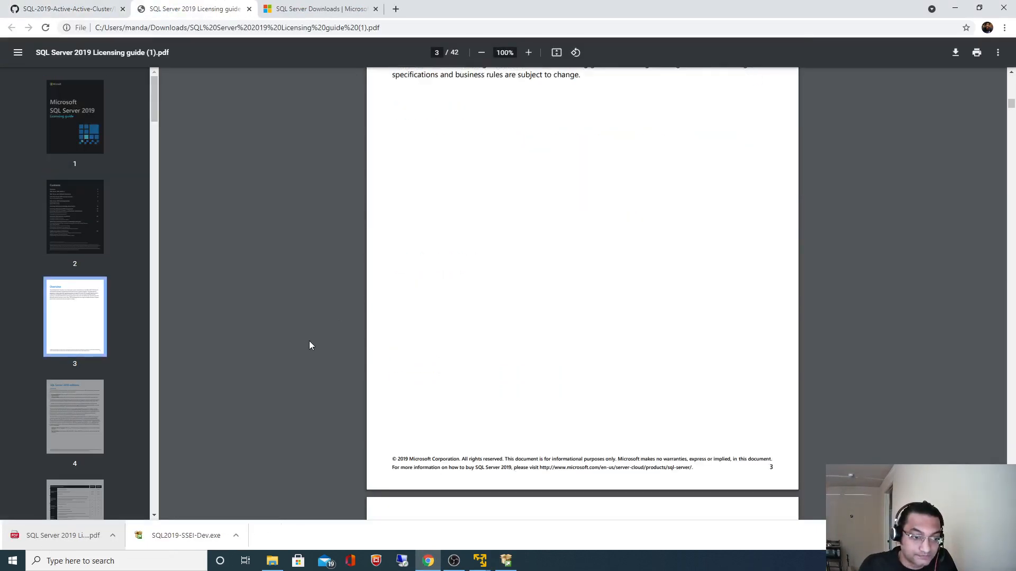
scroll("down", 3)
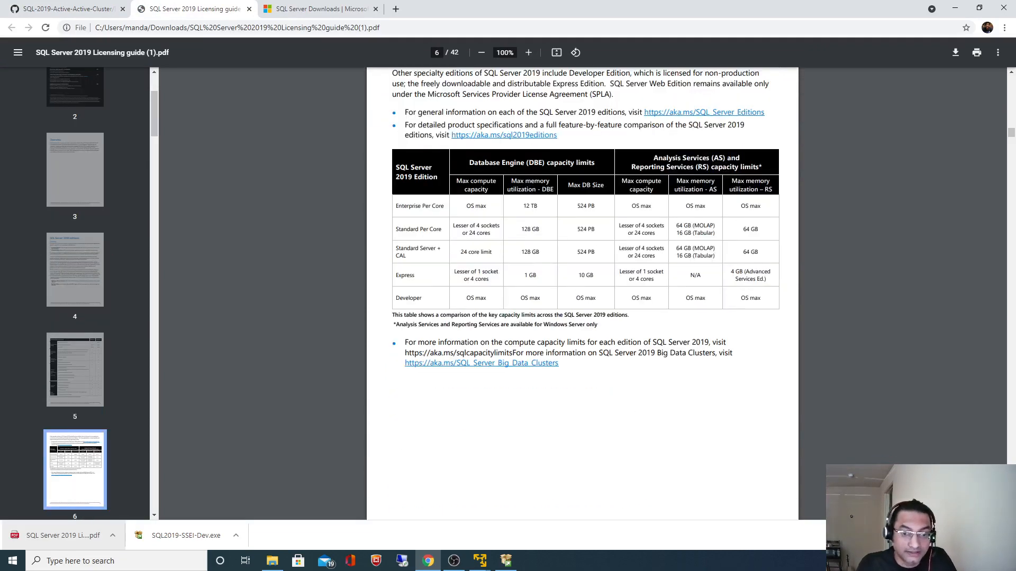
left_click(528, 53)
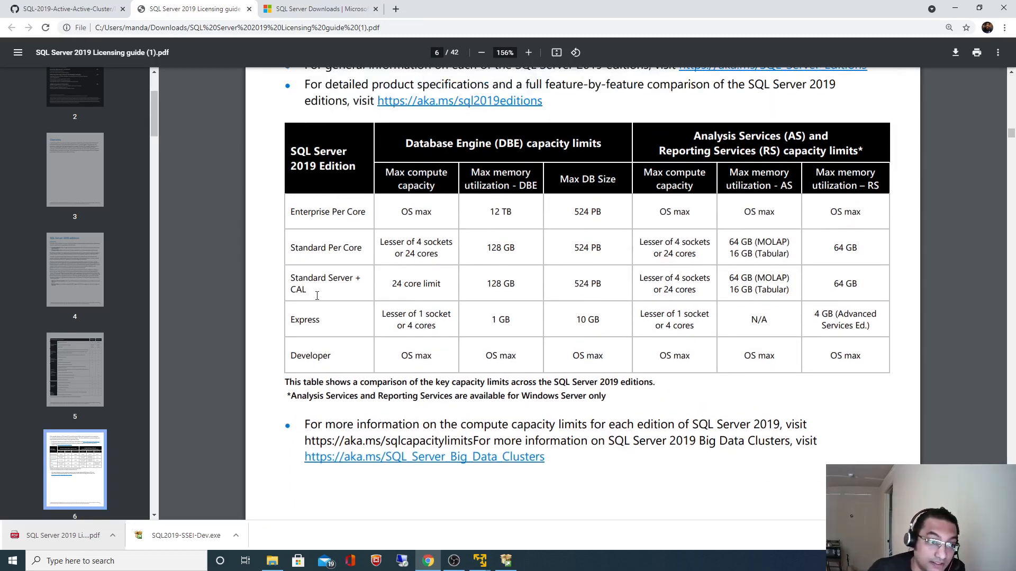
mouse_move(313, 267)
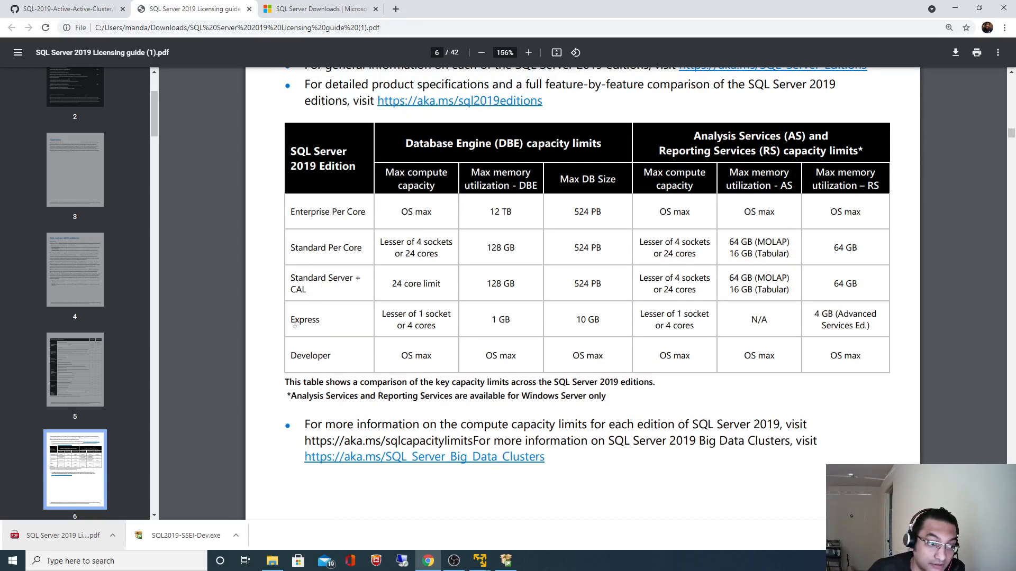
double_click(310, 355)
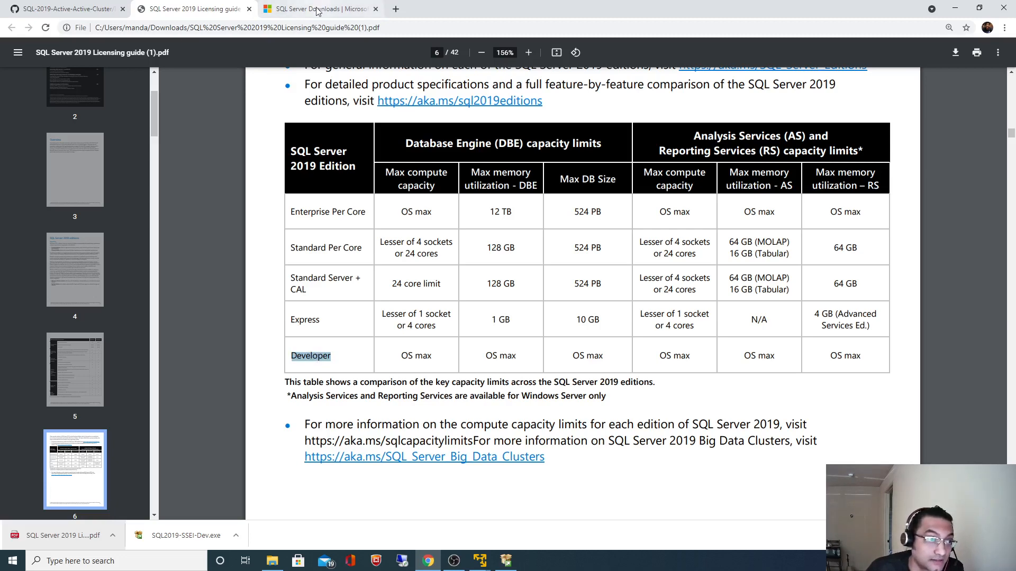
left_click(316, 8)
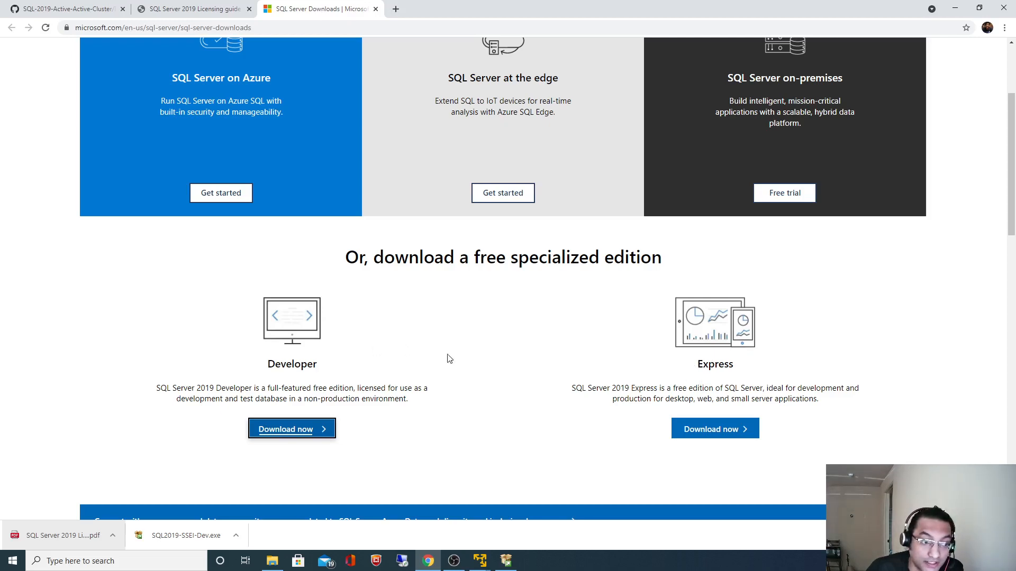
left_click(192, 9)
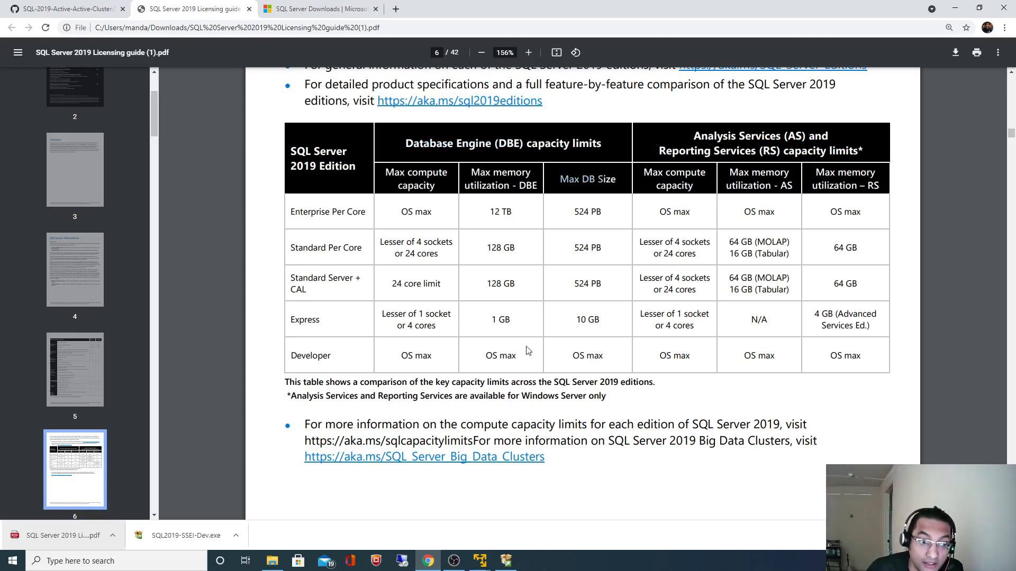
double_click(310, 355)
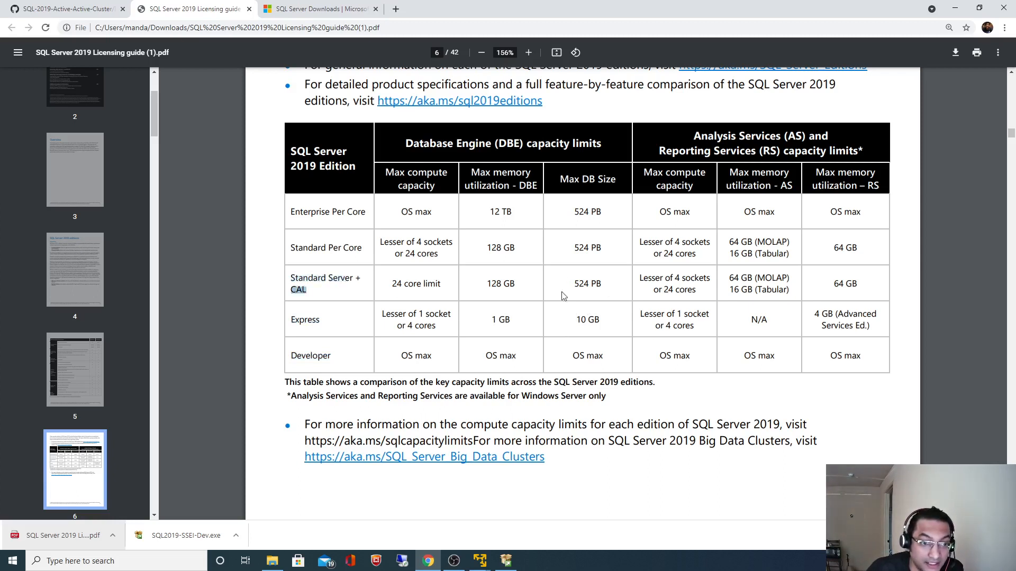
double_click(587, 284)
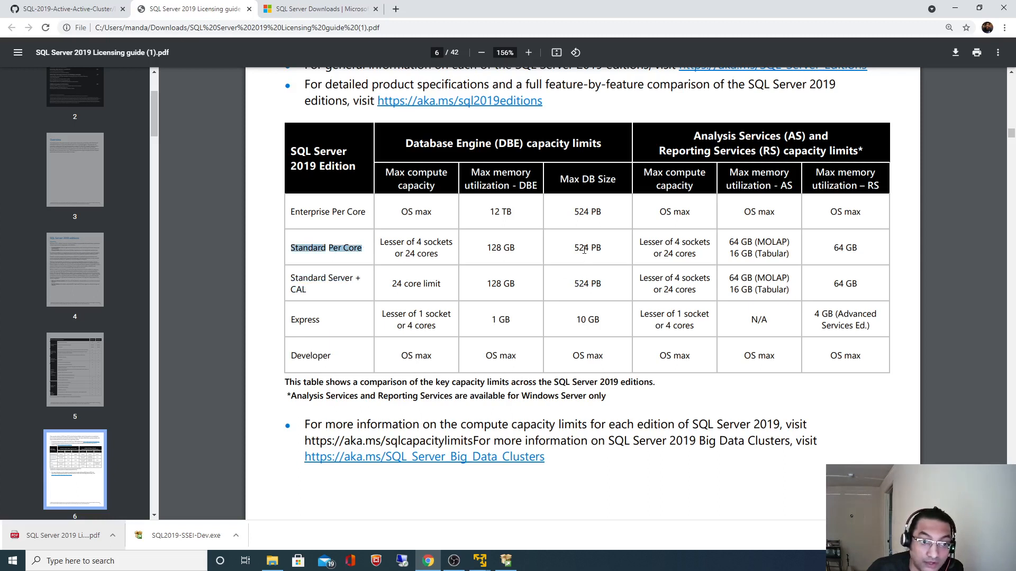
mouse_move(292, 212)
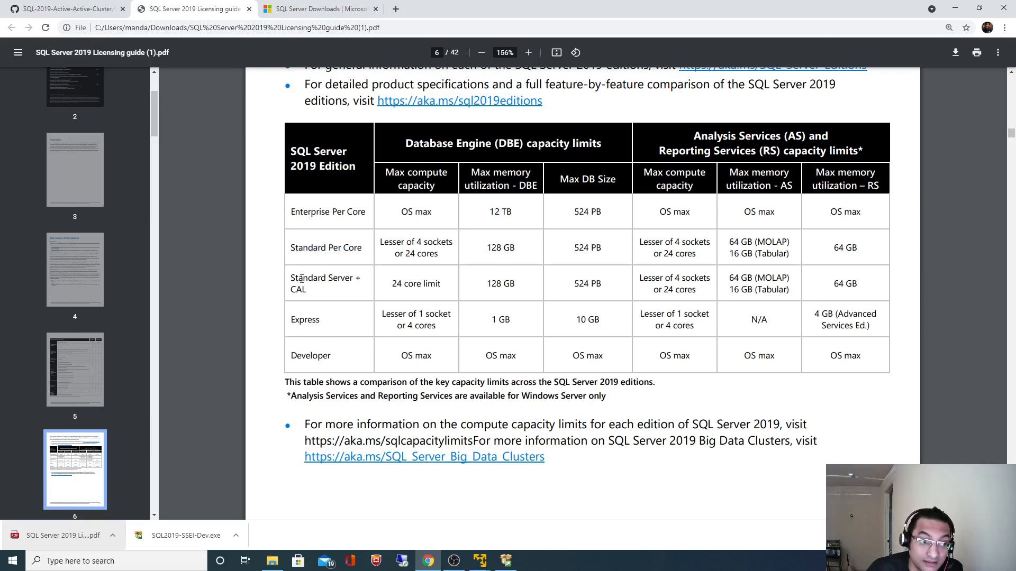
double_click(493, 284)
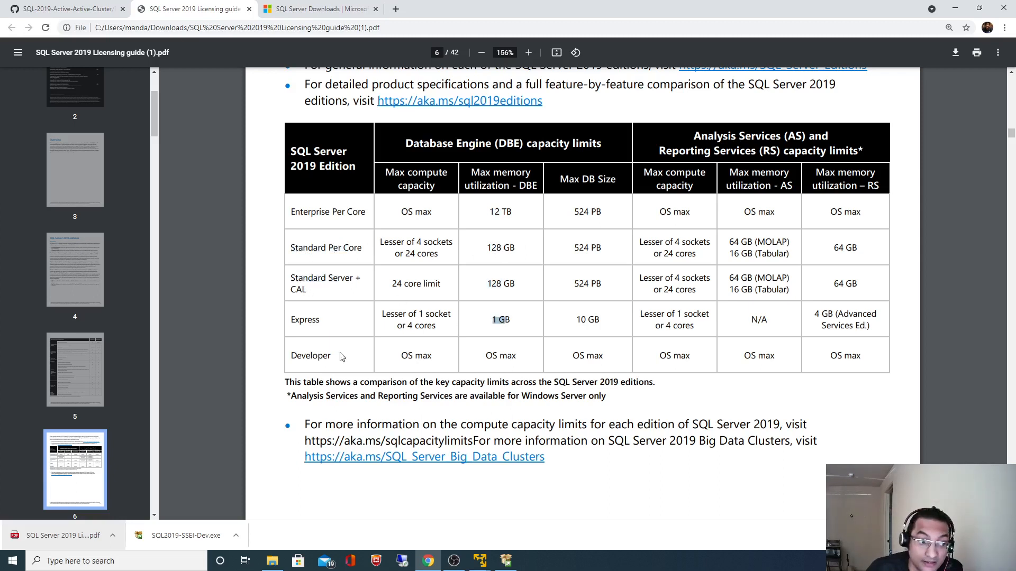
double_click(500, 356)
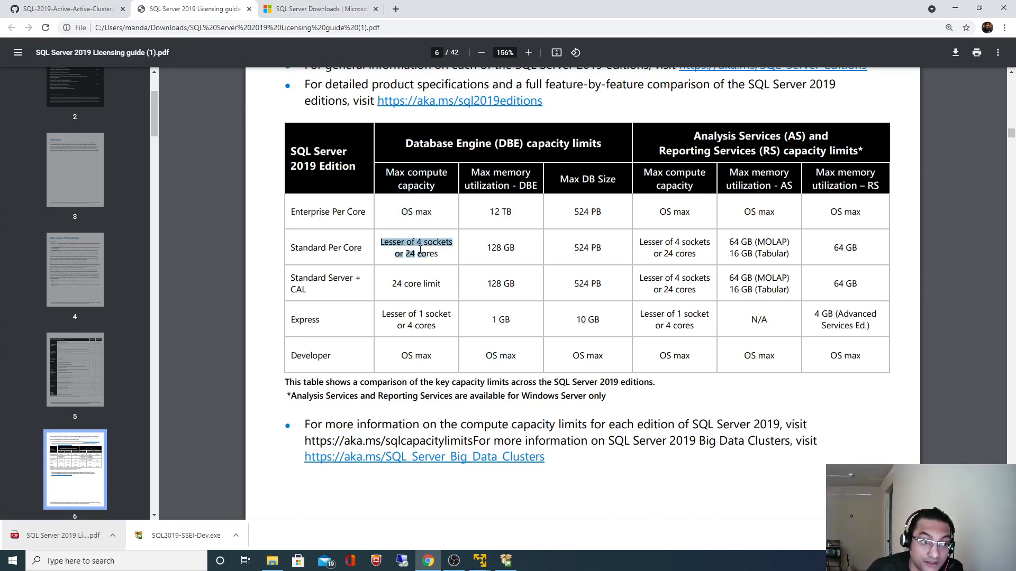
left_click(415, 248)
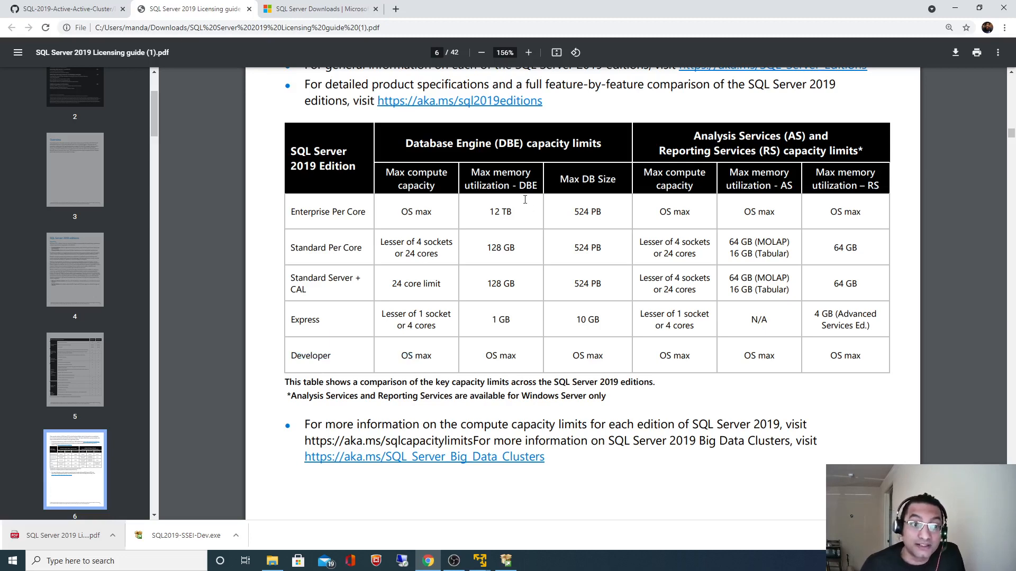
Scroll the licensing guide to page 9's channel availability table.
scroll("down", 3)
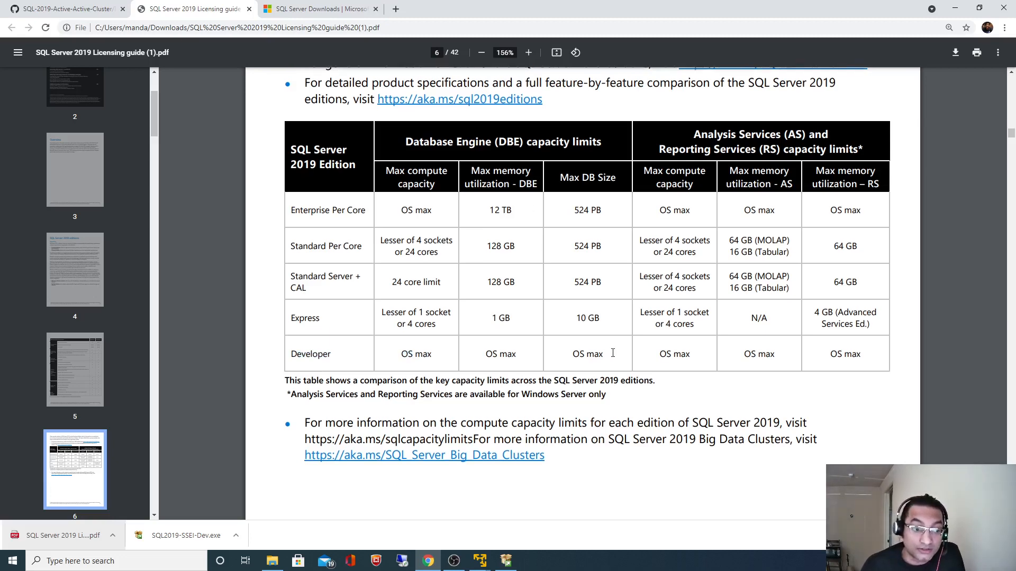
scroll("down", 3)
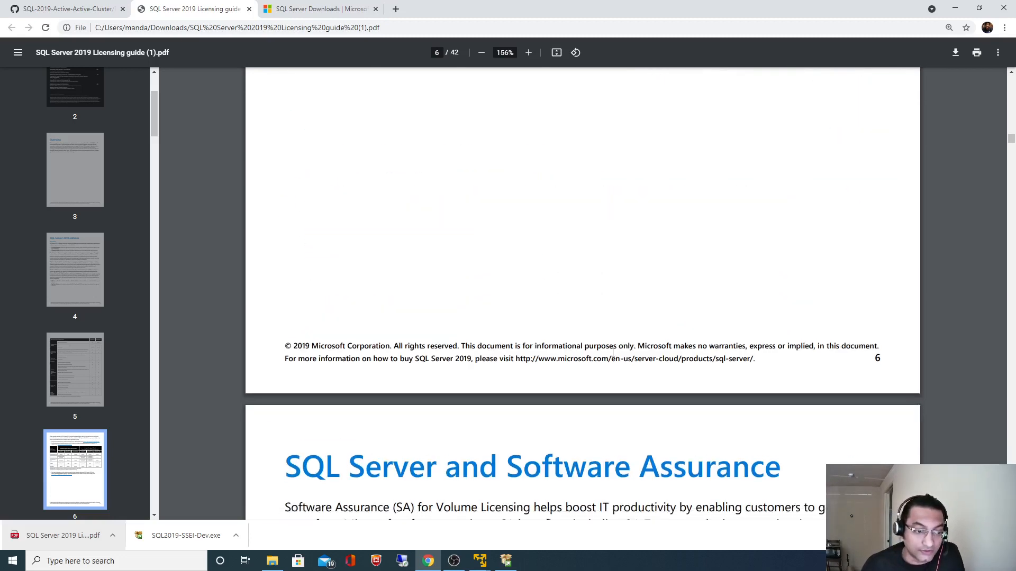
scroll("down", 3)
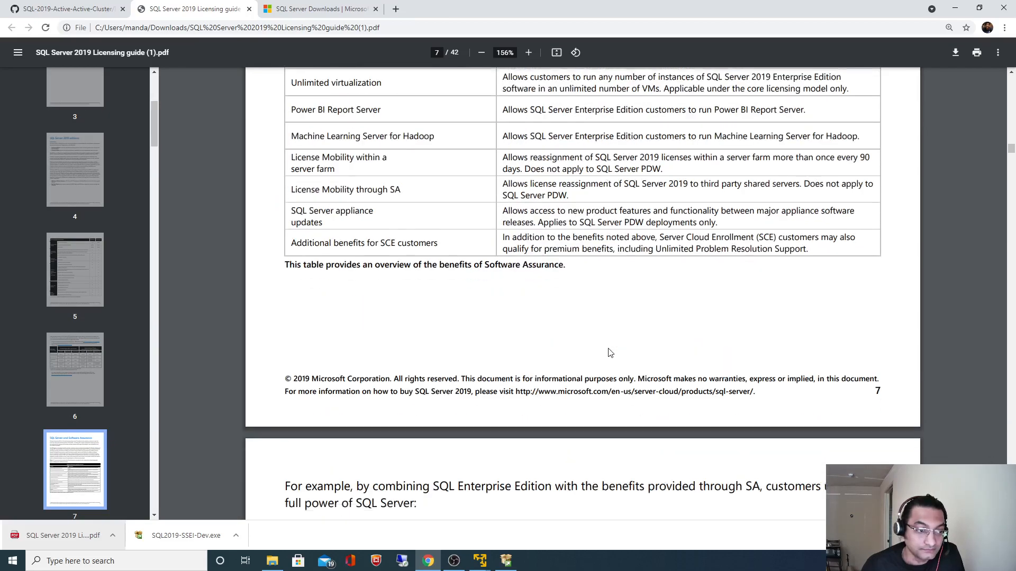
scroll("down", 3)
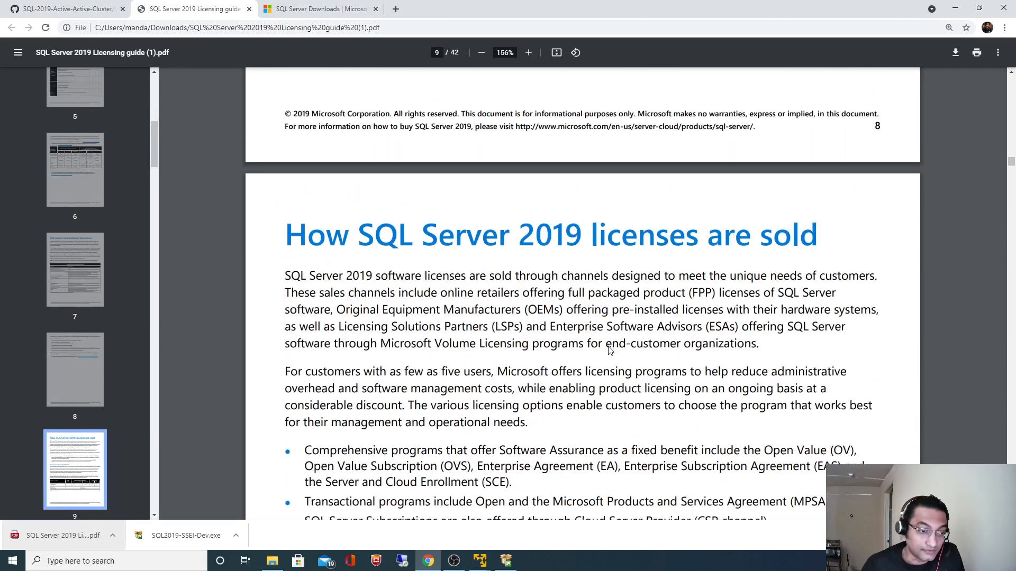
scroll("down", 3)
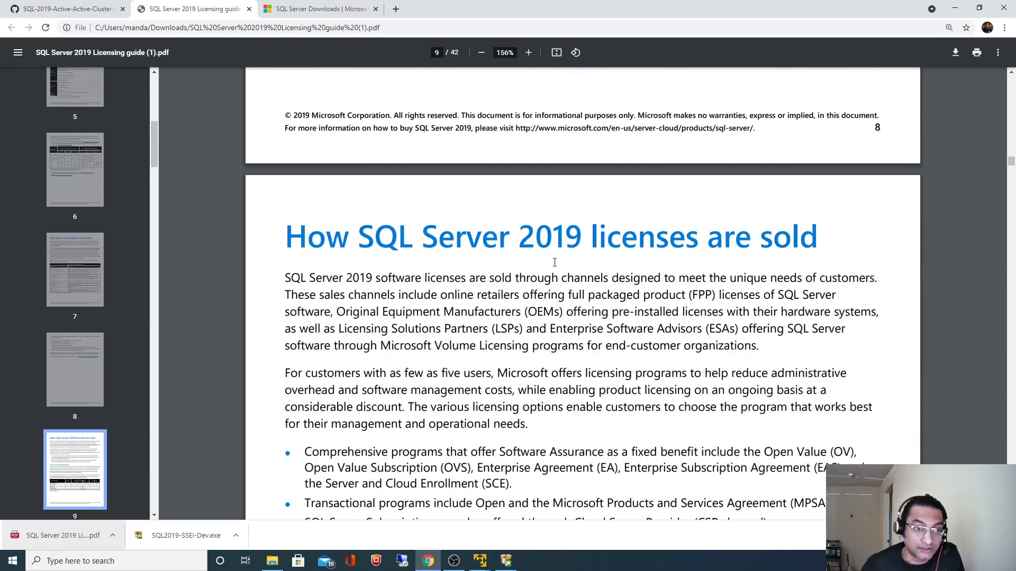
scroll("down", 3)
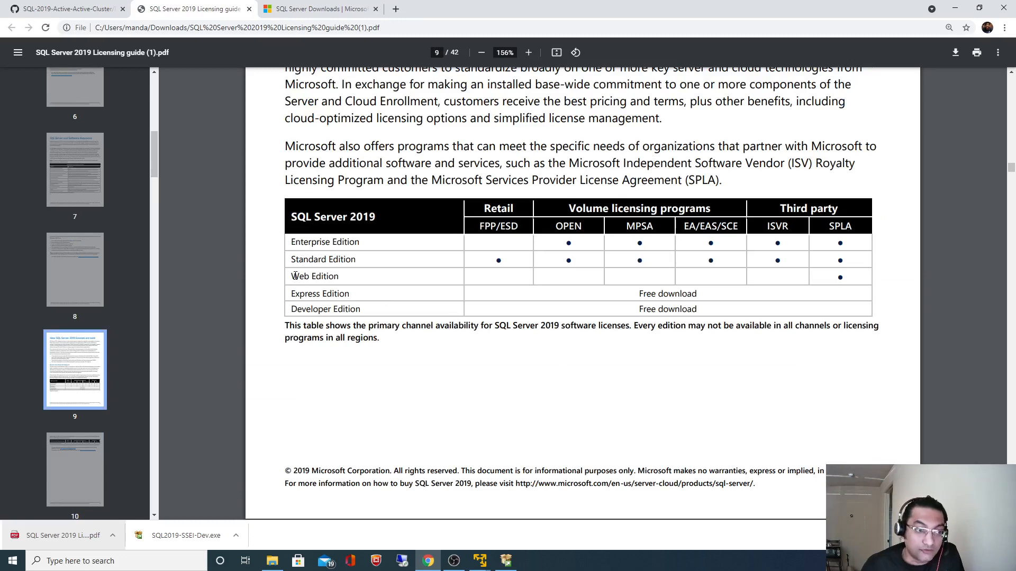
Highlight the Web Edition and Developer free-download rows, briefly checking the downloads page.
double_click(314, 276)
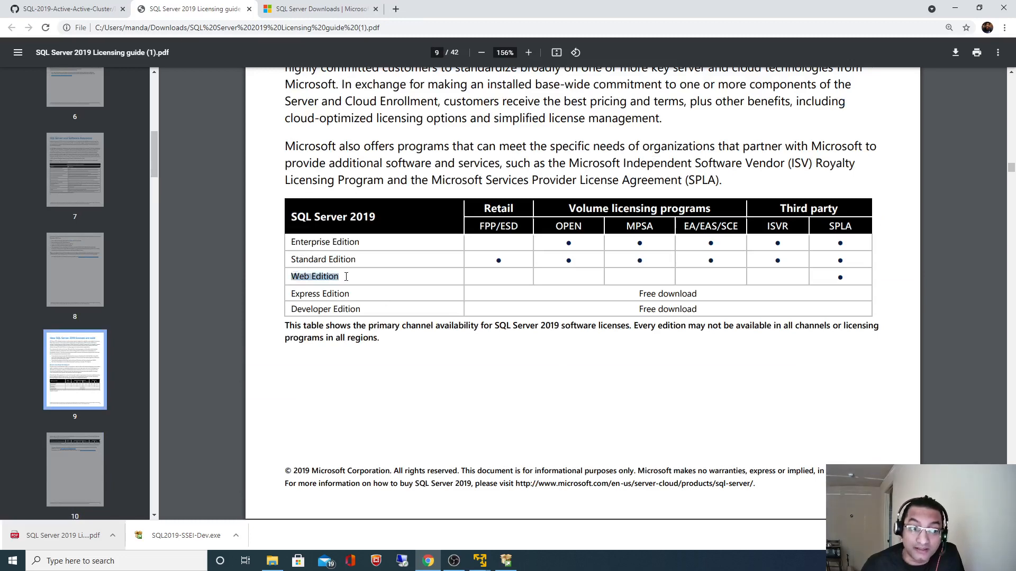
left_click(318, 9)
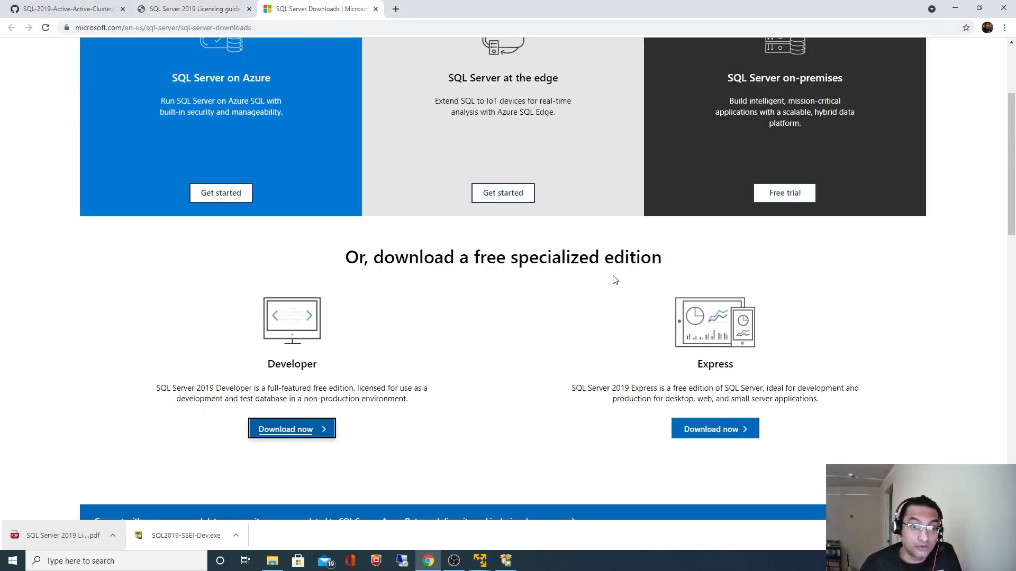
left_click(193, 8)
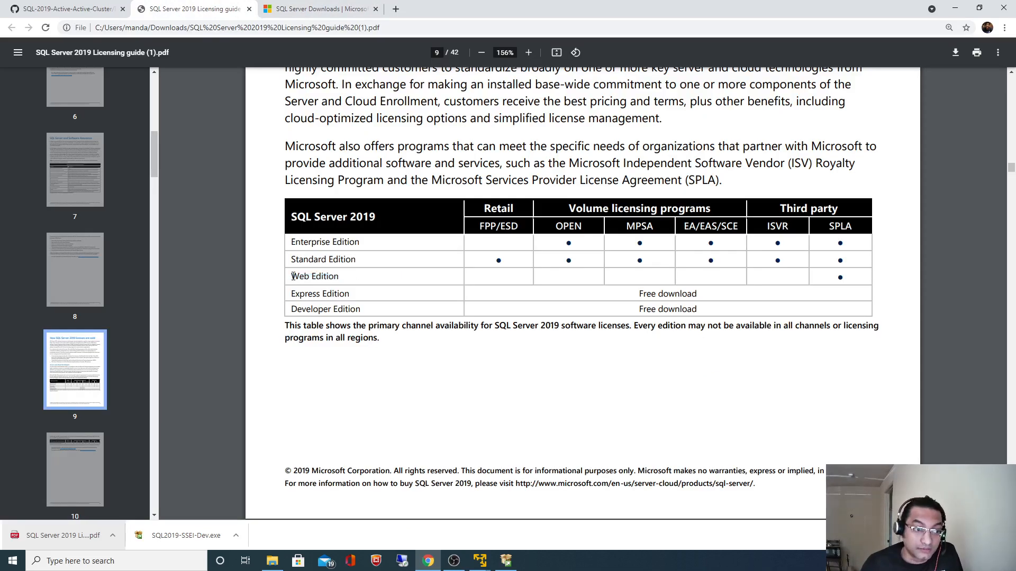
double_click(314, 276)
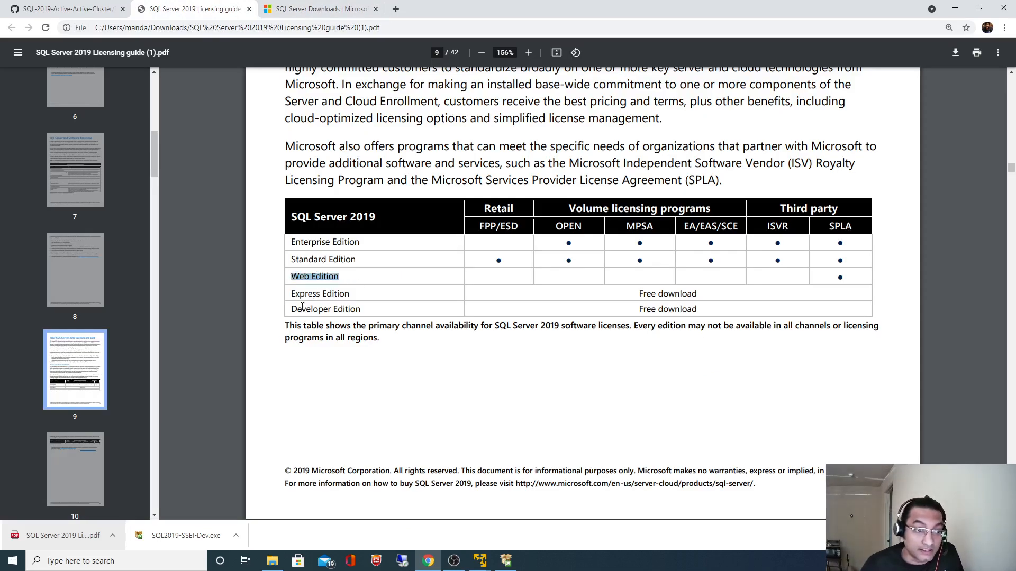
double_click(325, 309)
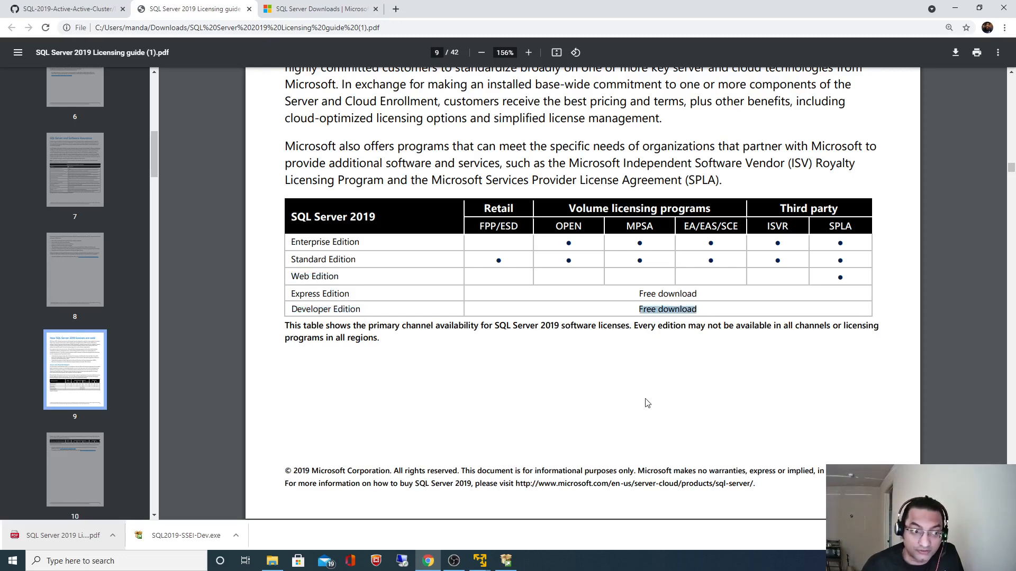
Scroll the guide to page 11's Core-based licensing section.
scroll("down", 3)
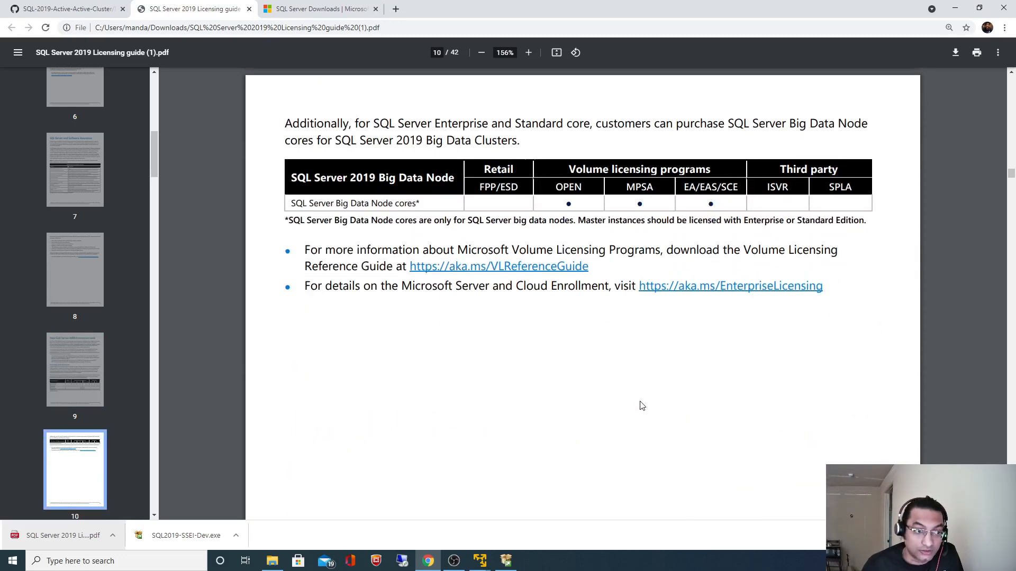
scroll("down", 3)
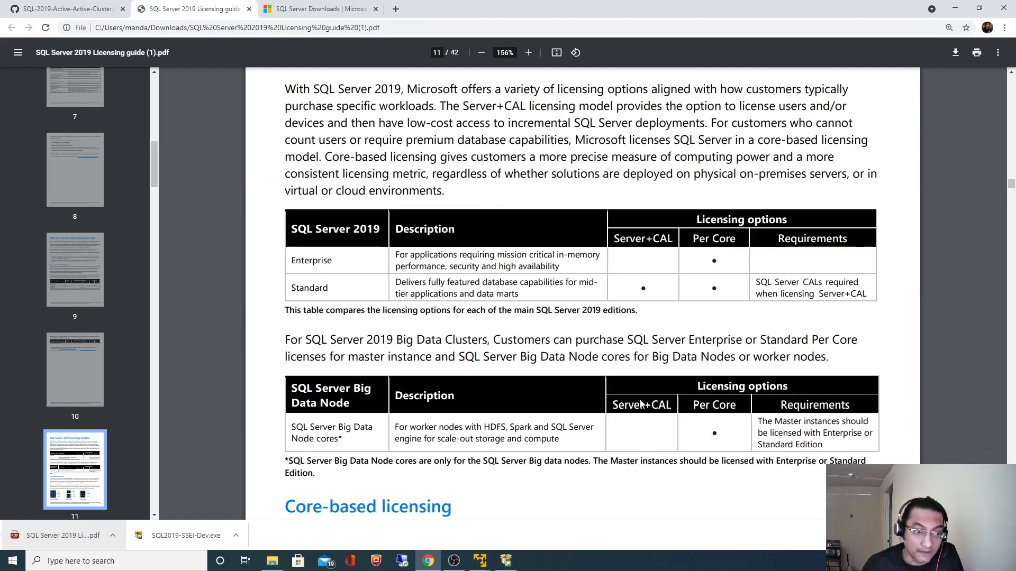
scroll("down", 3)
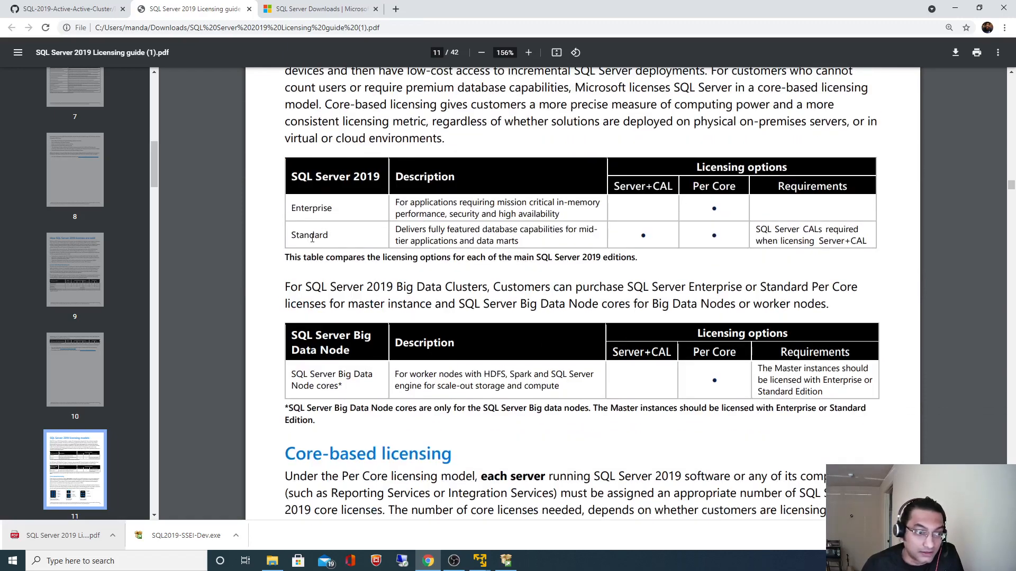
scroll("down", 3)
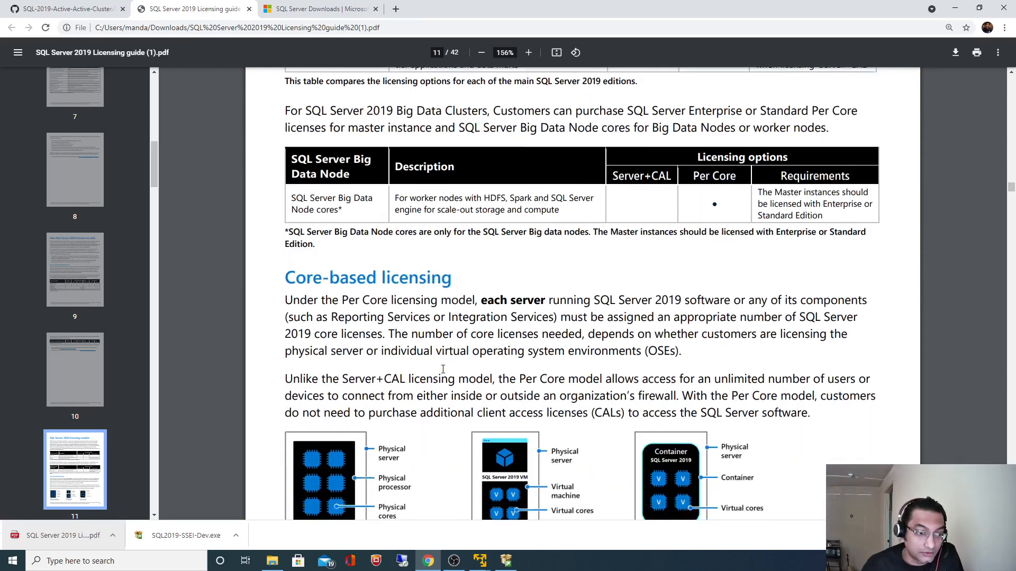
scroll("down", 3)
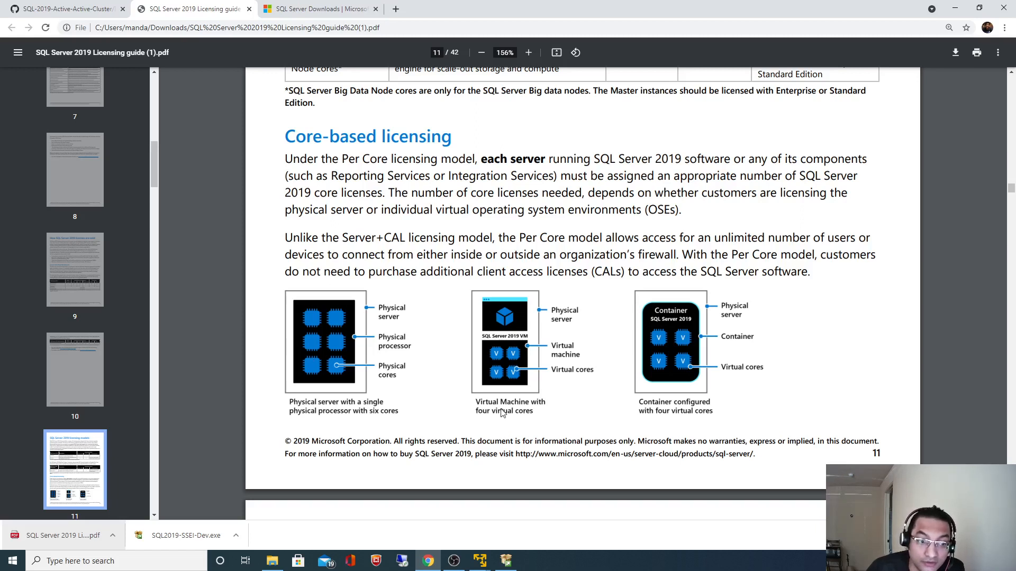
mouse_move(657, 408)
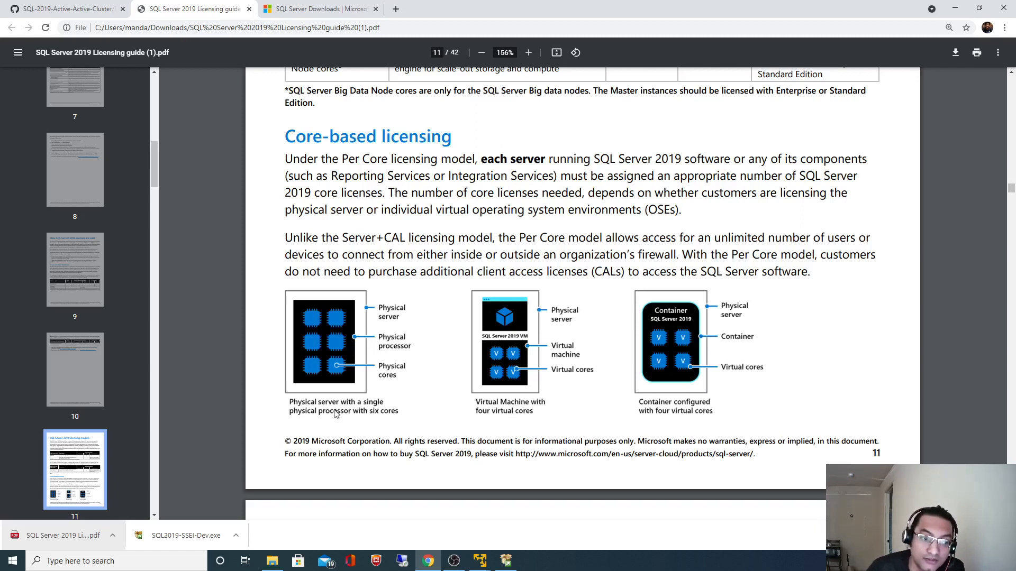
Highlight the Server+CAL comparison and Per Core access phrases in the Per Core paragraph.
left_click_drag(292, 238, 373, 238)
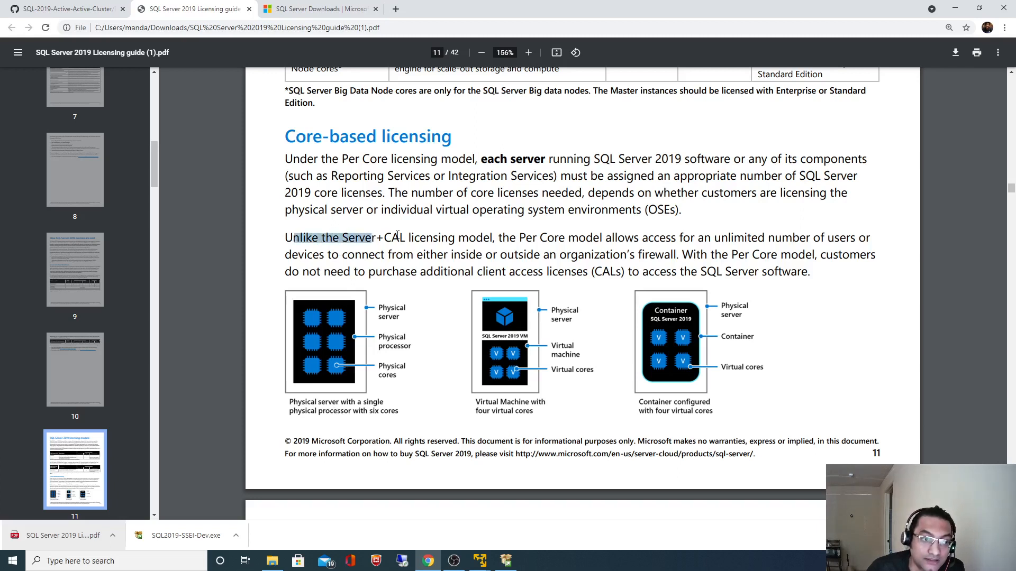
left_click_drag(399, 238, 406, 238)
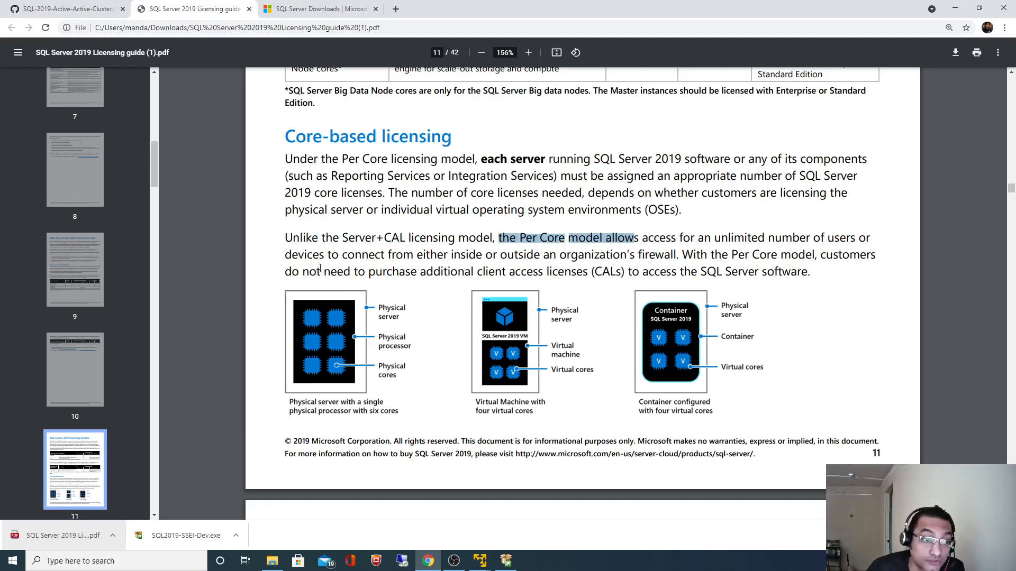
mouse_move(771, 238)
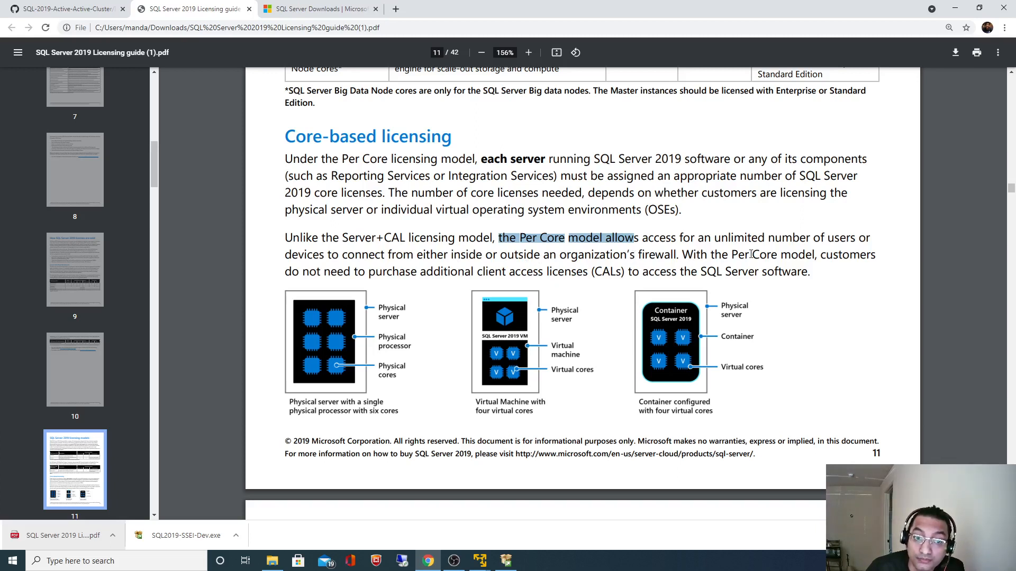
mouse_move(313, 270)
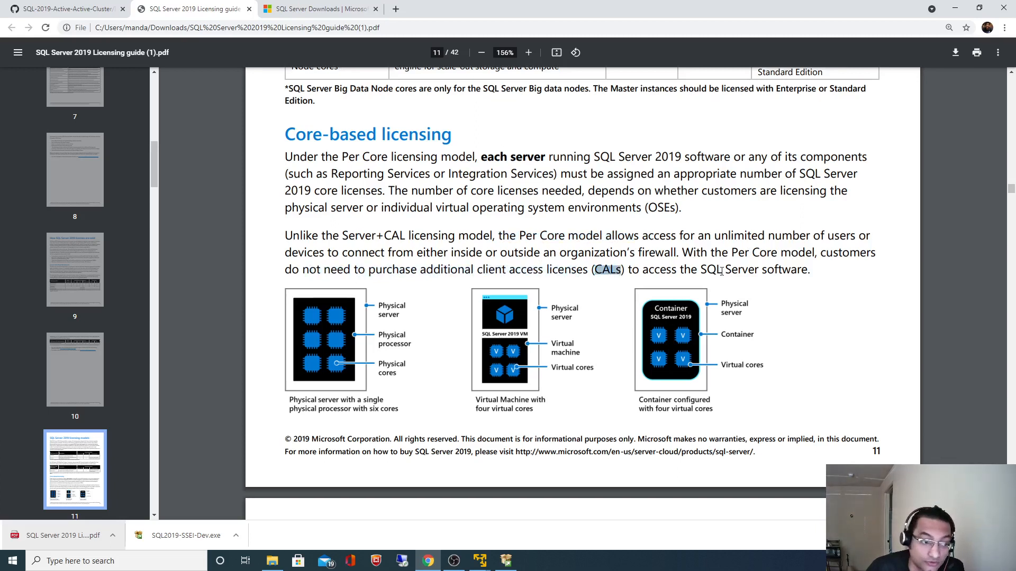
scroll("down", 3)
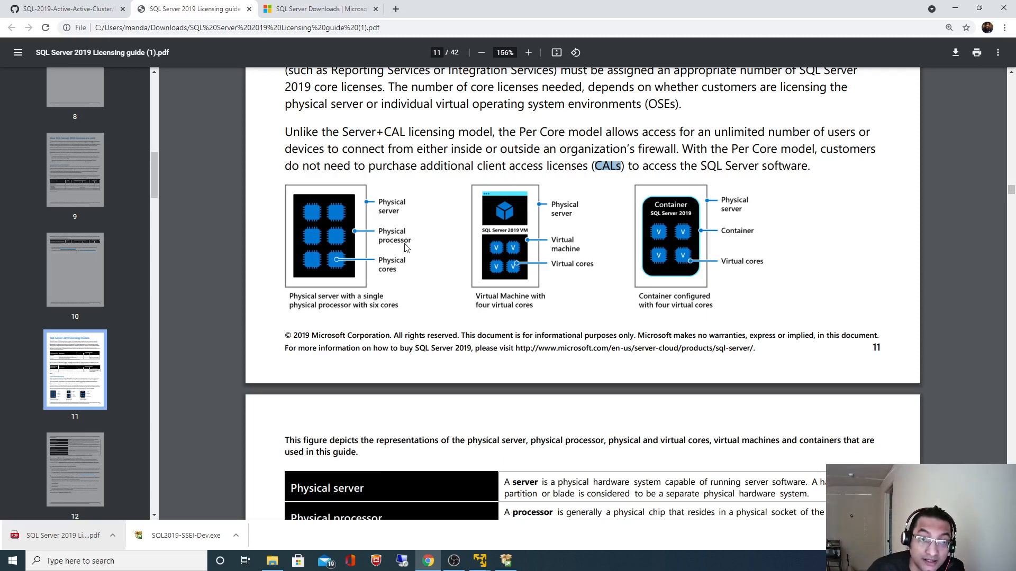
mouse_move(337, 201)
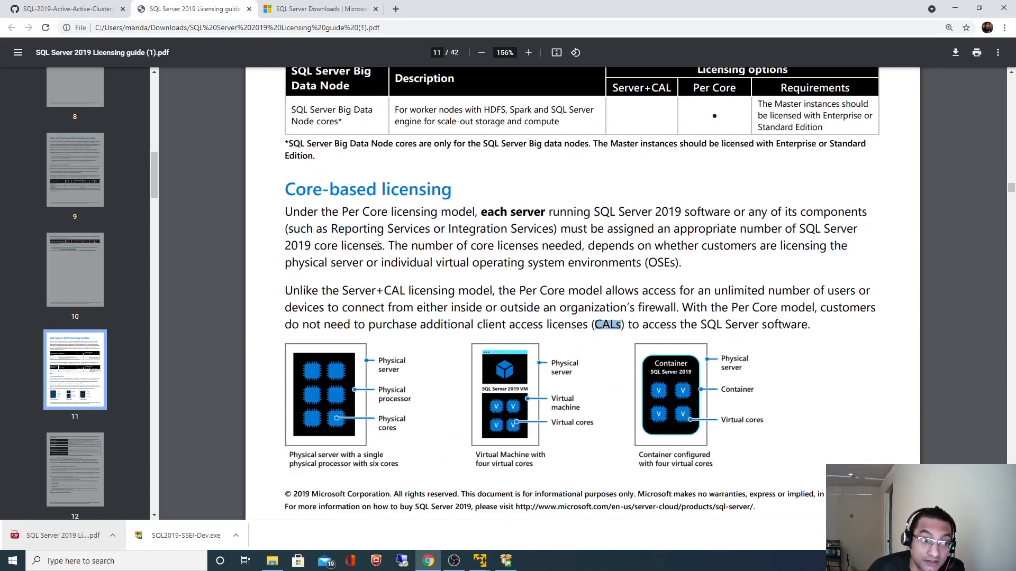
Highlight the physical core definition in the guide's hardware terms table.
scroll("down", 3)
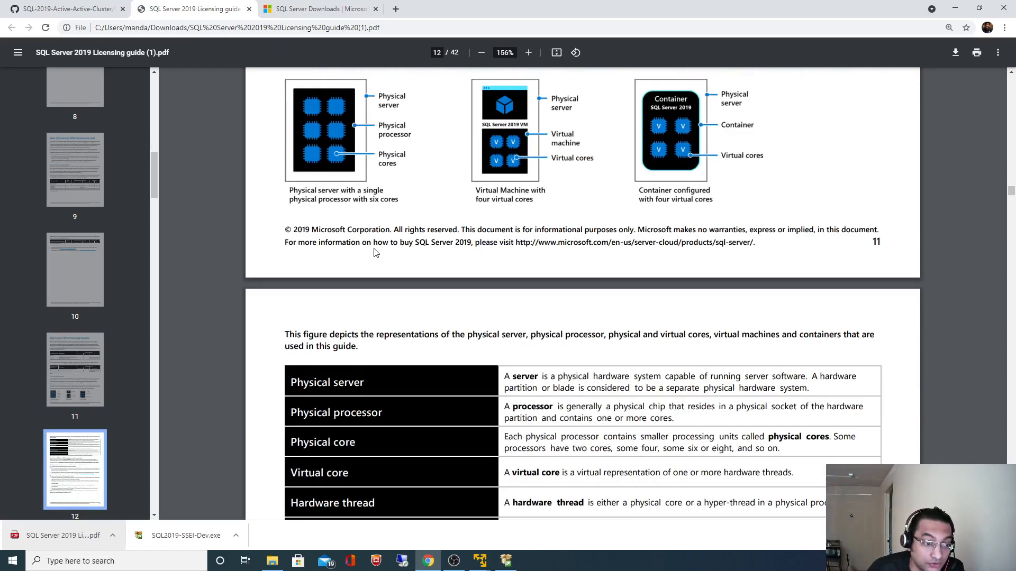
scroll("down", 3)
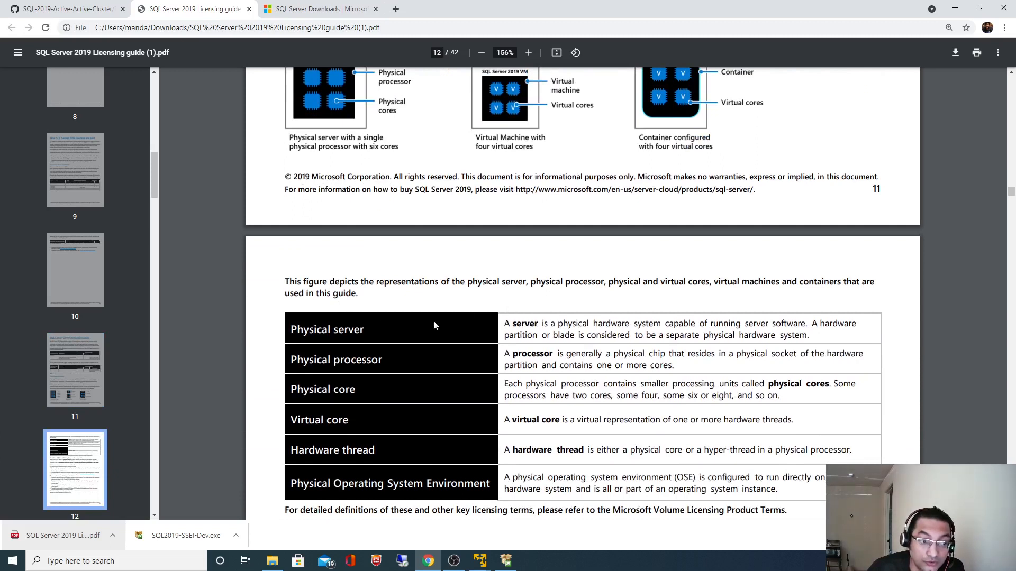
mouse_move(631, 323)
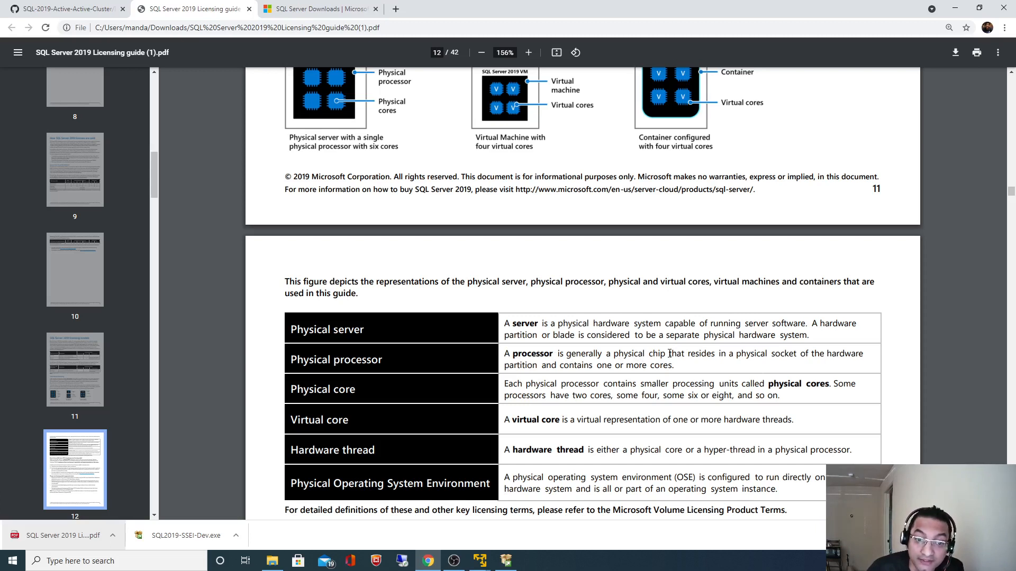
left_click_drag(689, 354, 732, 353)
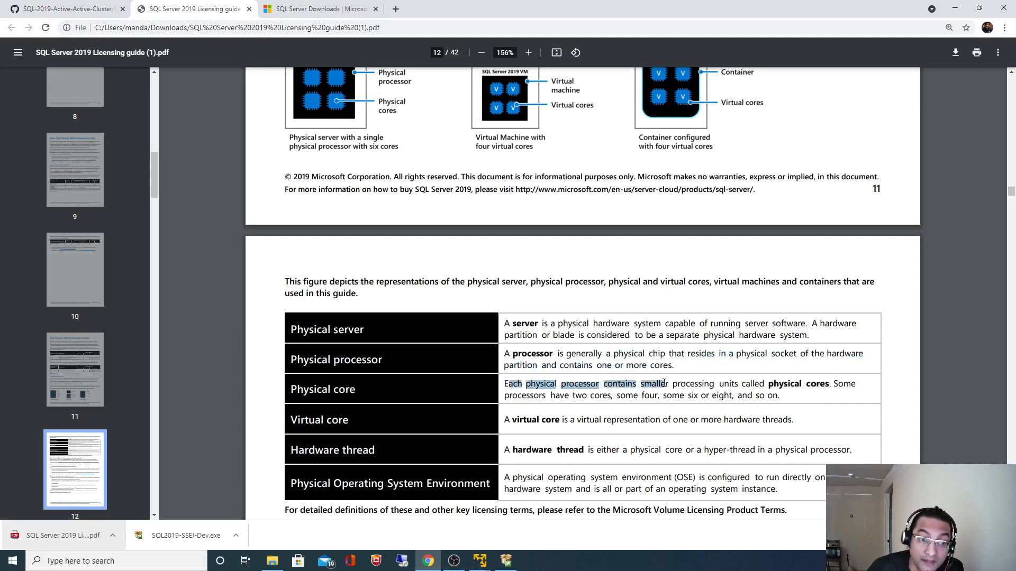
left_click_drag(667, 383, 768, 383)
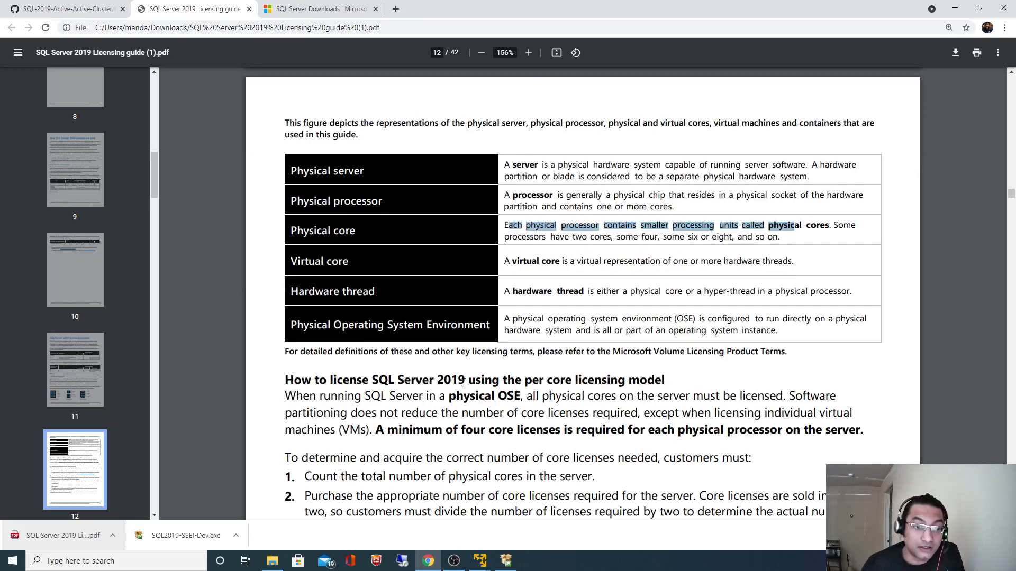
Highlight the four-core license minimum and divide-by-two rules in the per core section.
scroll("down", 3)
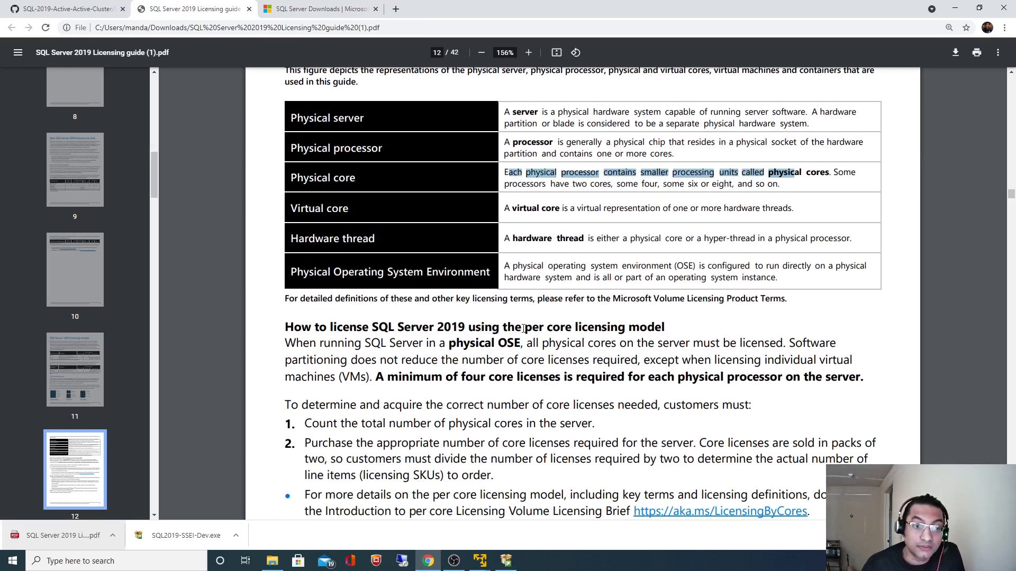
scroll("down", 3)
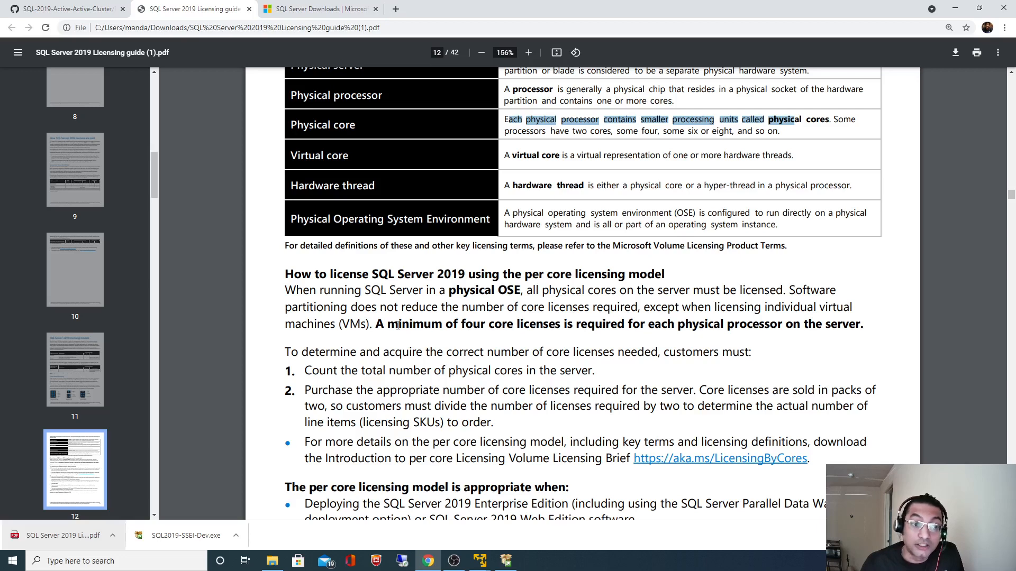
left_click_drag(375, 323, 547, 324)
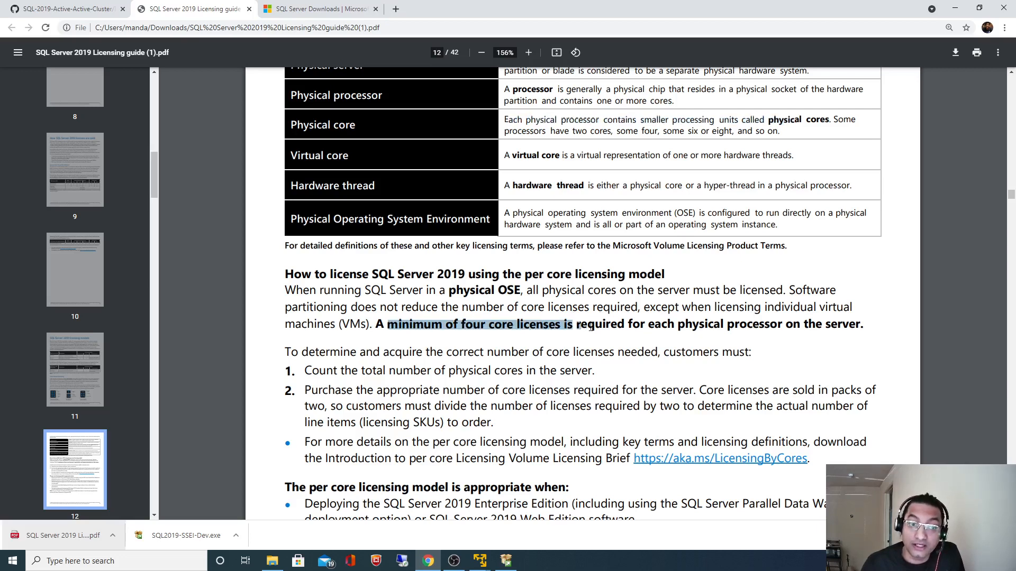
left_click_drag(570, 323, 605, 324)
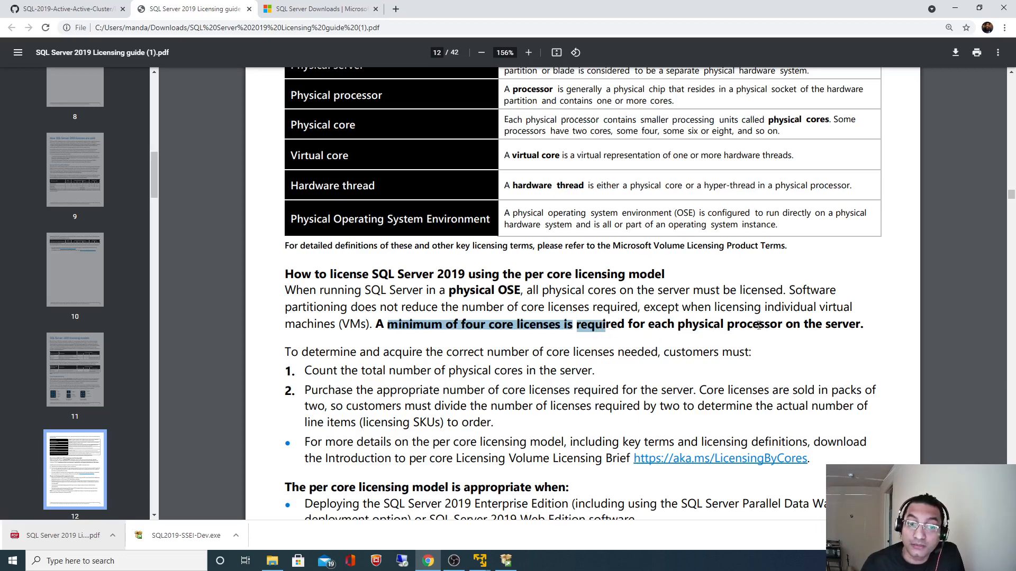
scroll("down", 3)
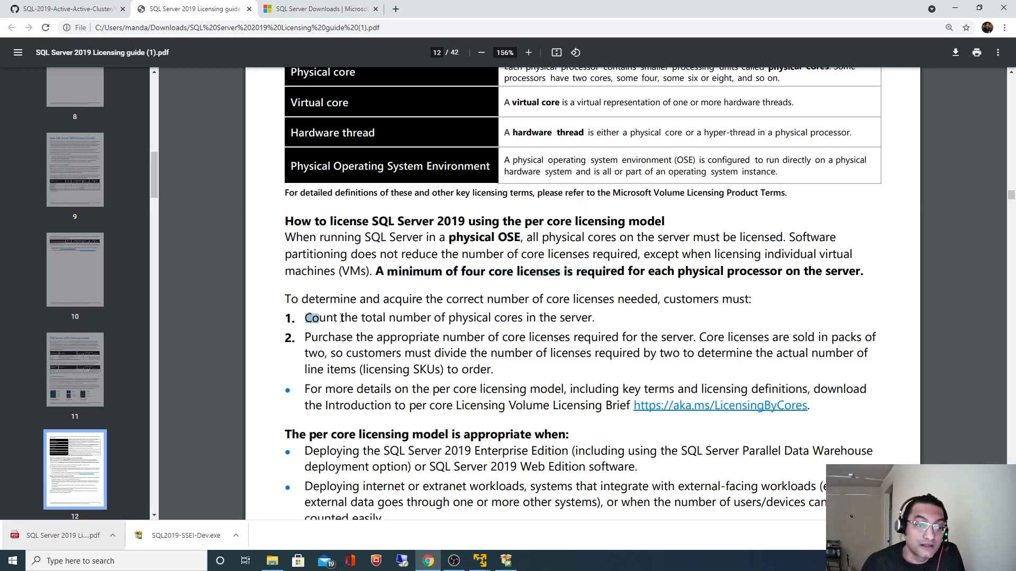
left_click_drag(305, 317, 589, 317)
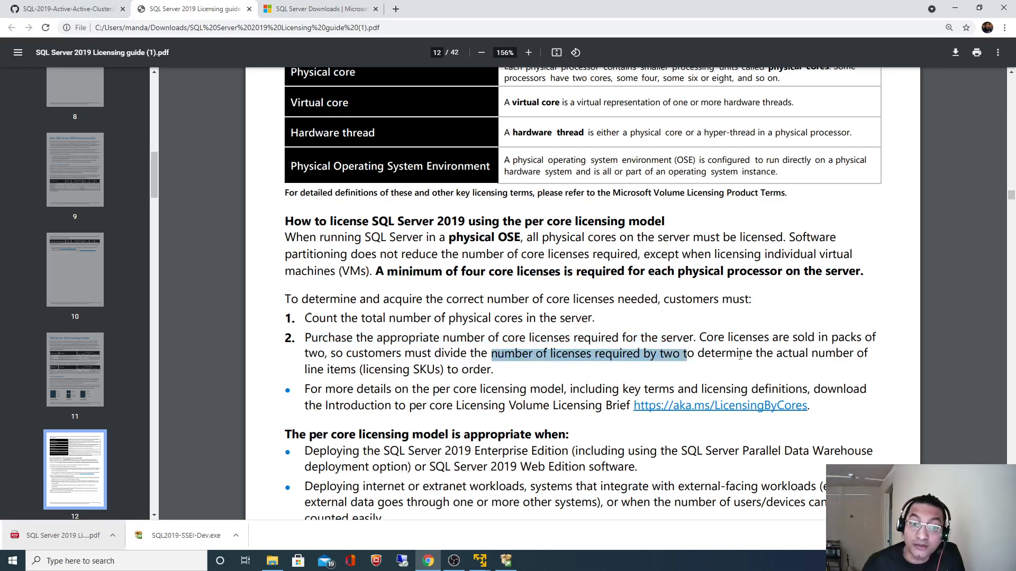
Finish the per-core rules and return to the GitHub README installation steps.
scroll("down", 3)
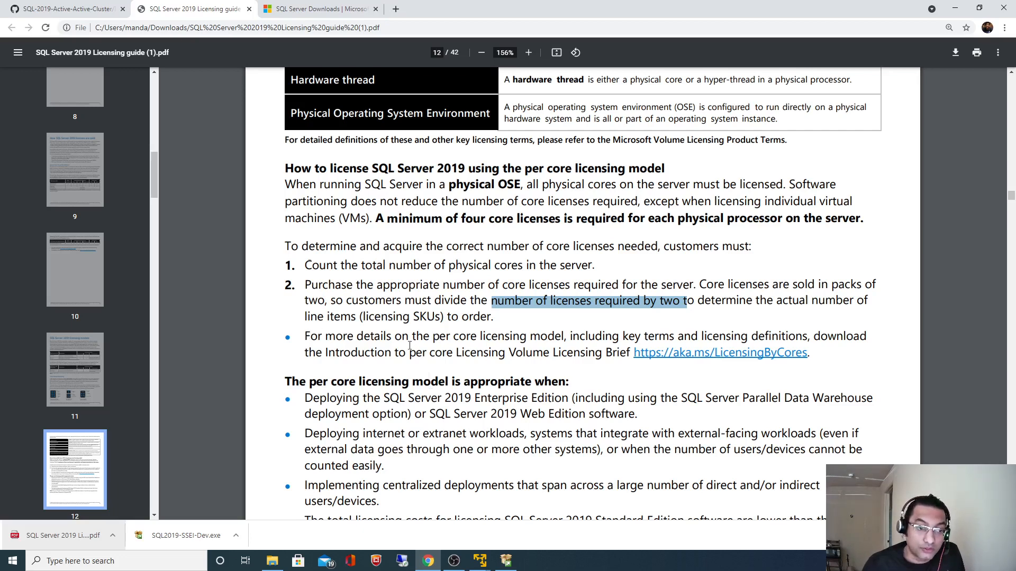
scroll("down", 3)
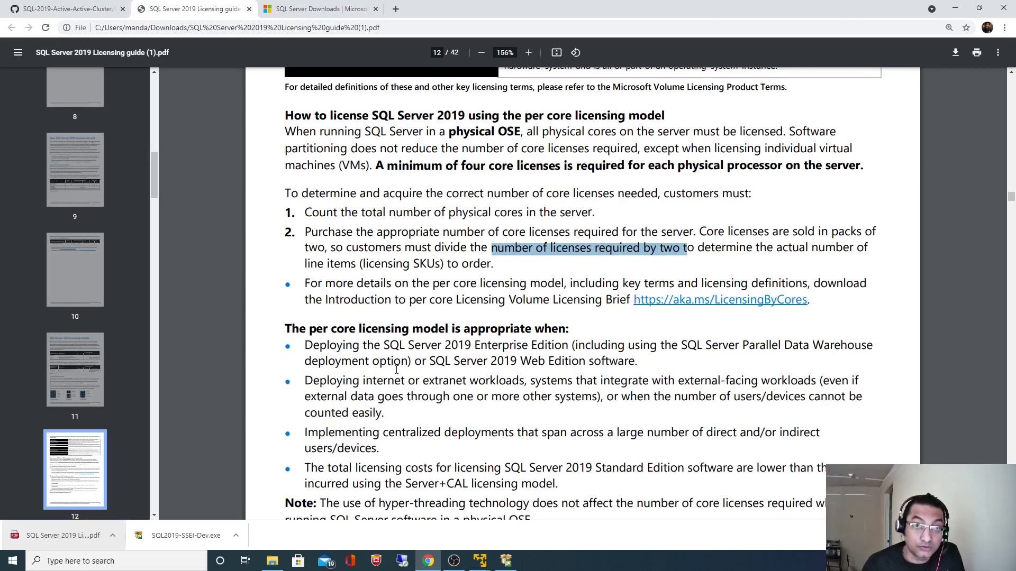
mouse_move(395, 353)
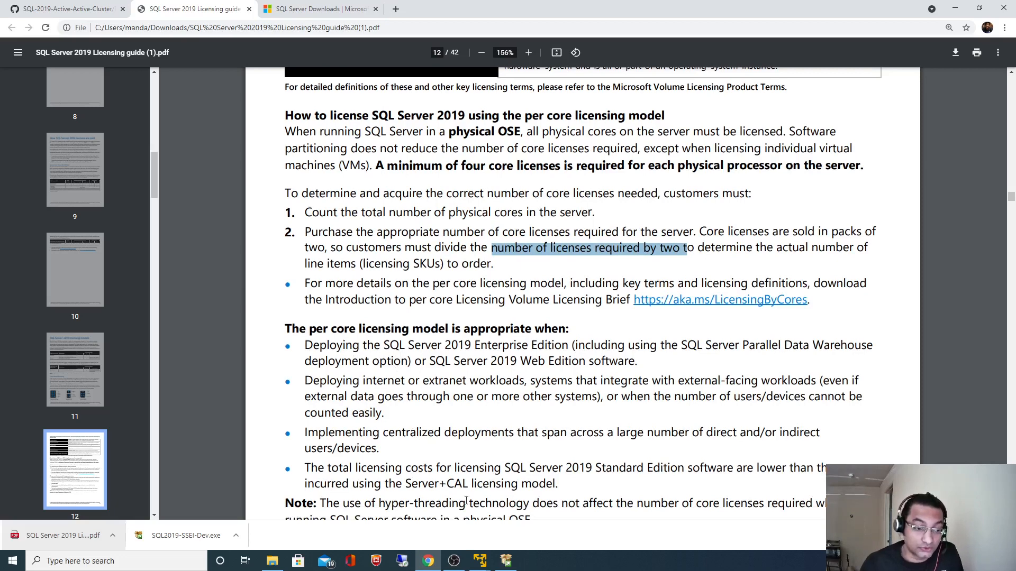
left_click(65, 9)
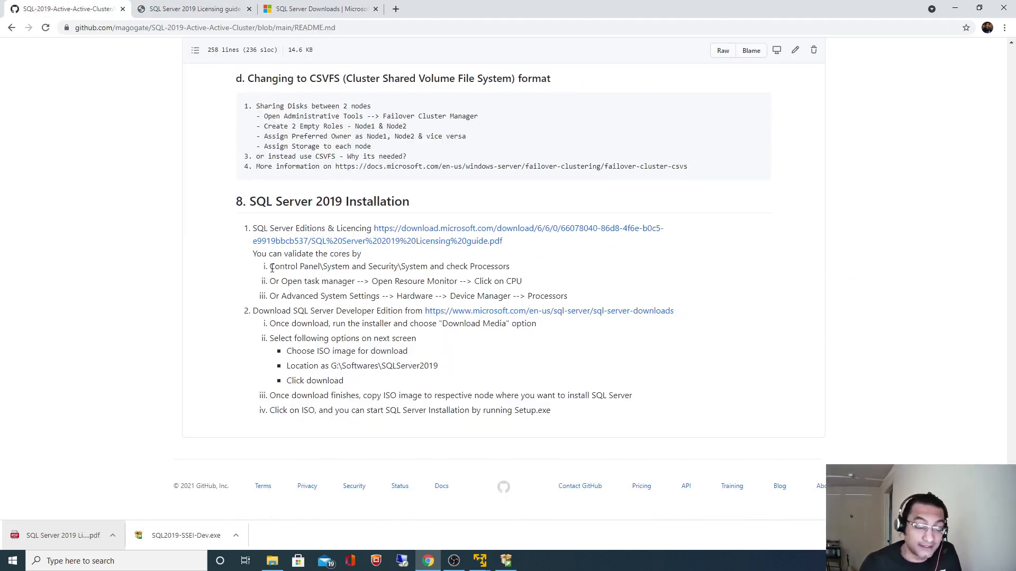
Start a Windows search for 'My', then scroll the guide to the Core-based licensing page.
left_click(77, 561)
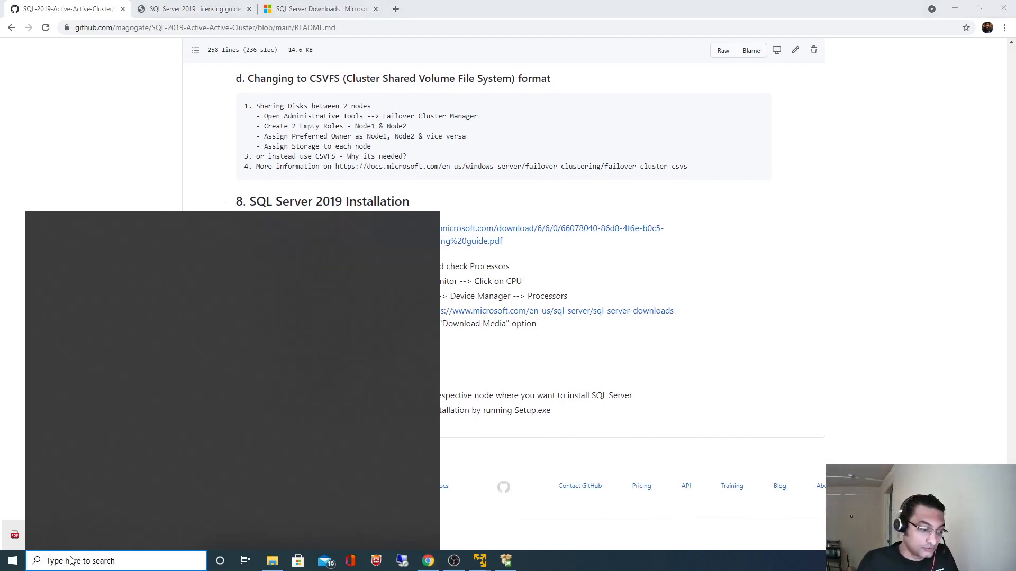
type("My")
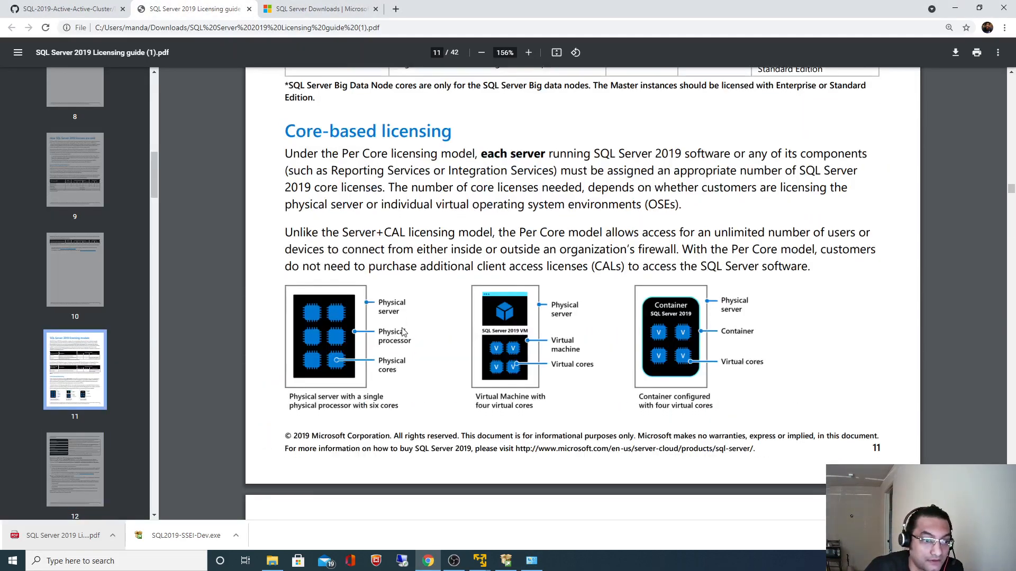
scroll("down", 3)
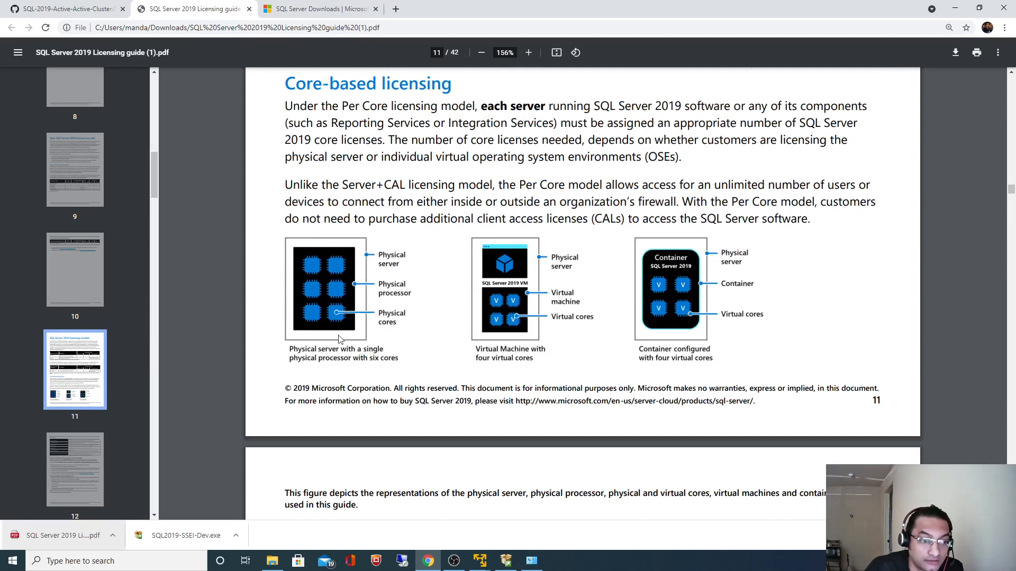
mouse_move(378, 325)
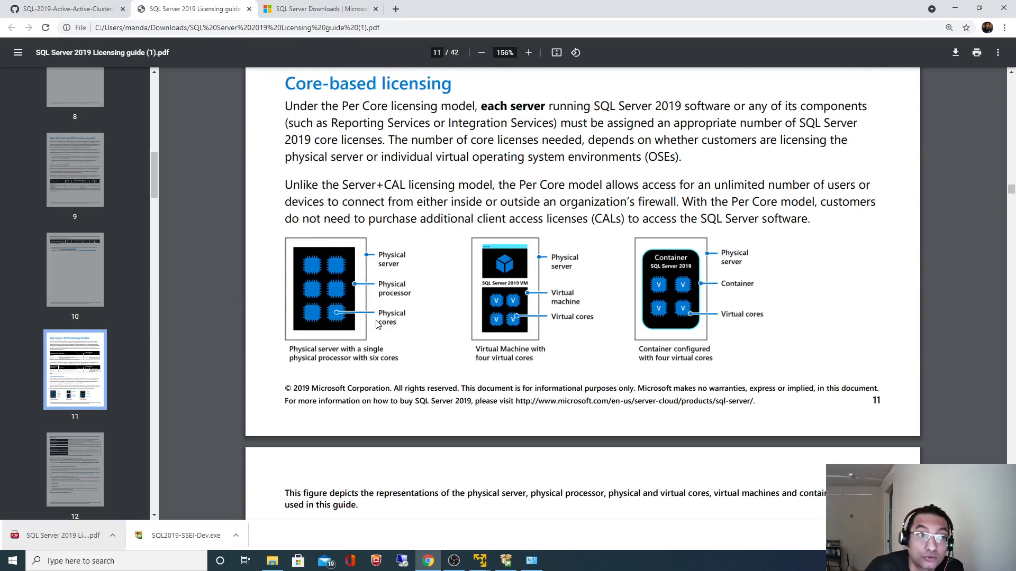
Reach Device Manager via System Properties > Hardware and expand Processors to show four i5-2400 cores.
left_click(65, 8)
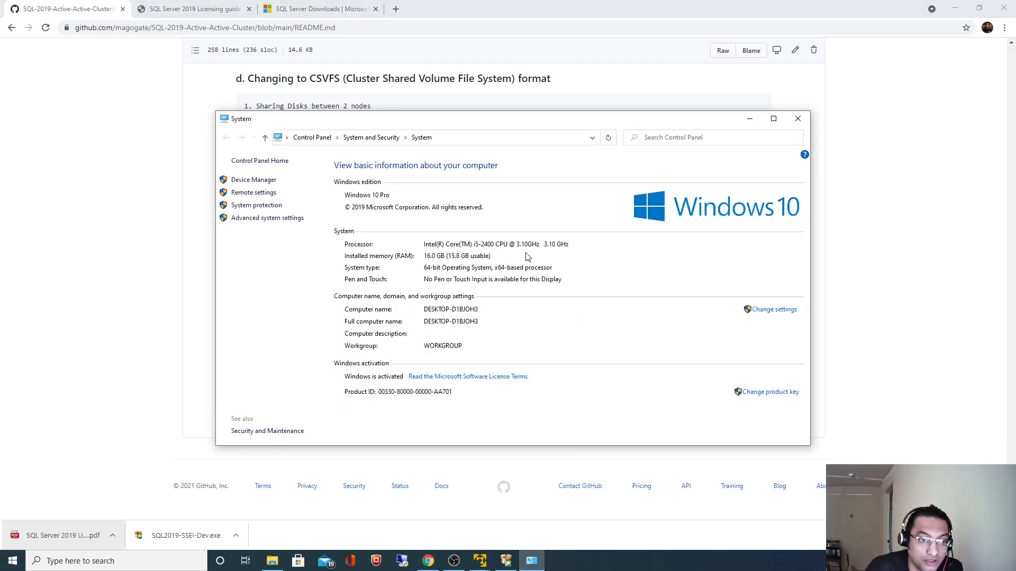
mouse_move(553, 253)
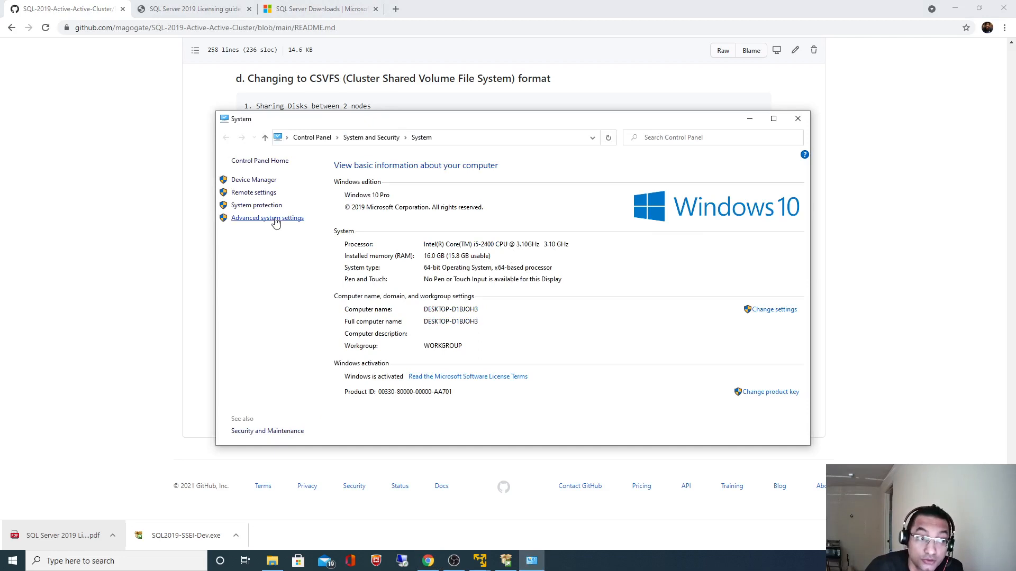
left_click(266, 218)
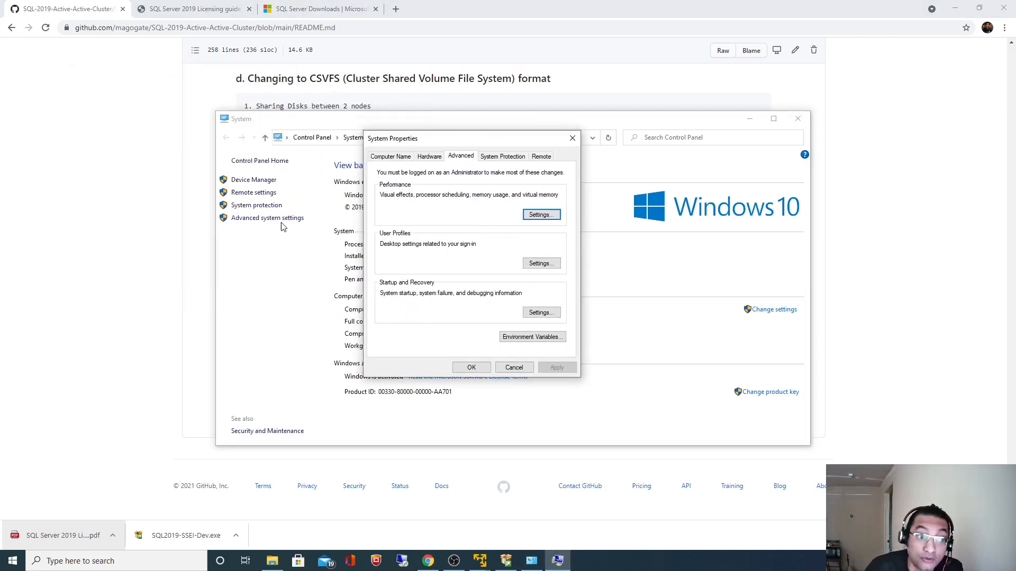
left_click(428, 156)
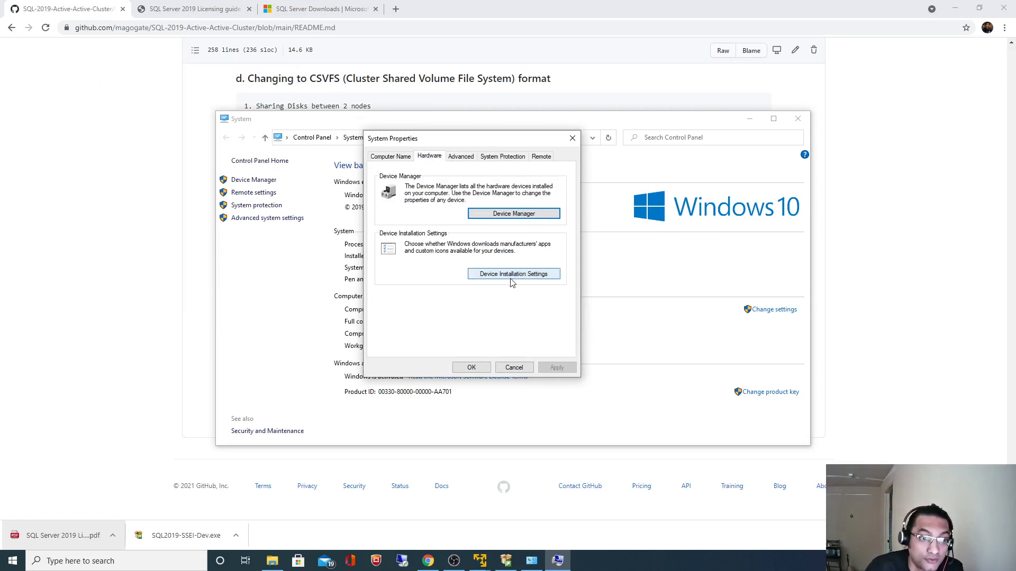
left_click(514, 212)
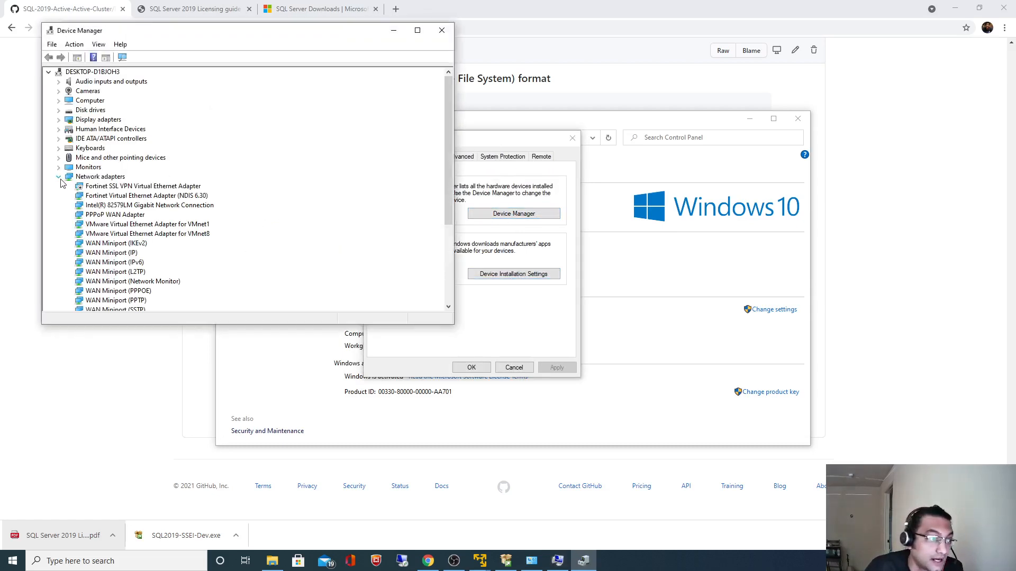
left_click(58, 177)
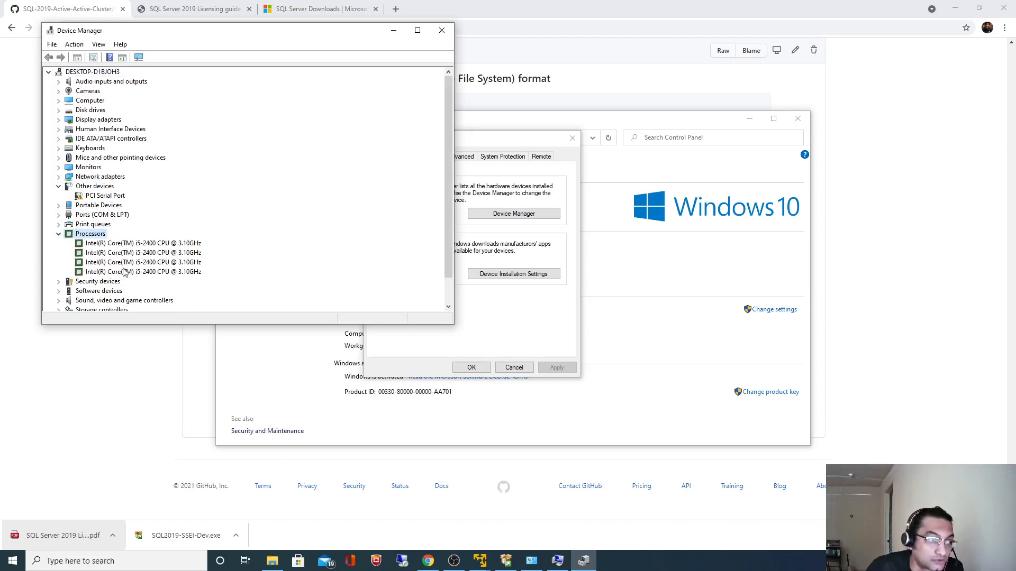
mouse_move(132, 255)
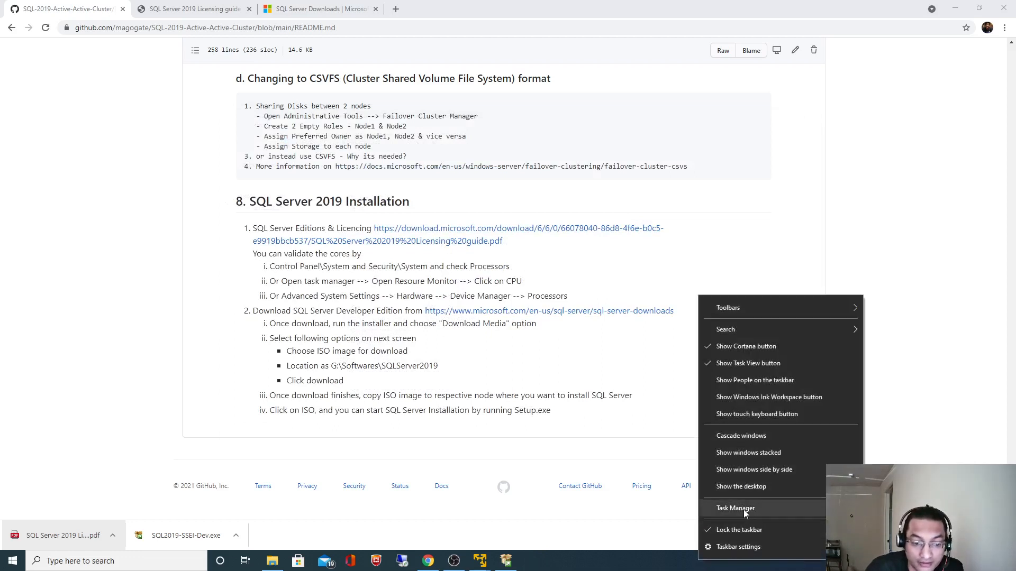
Check CPU cores and usage in Task Manager's Performance view and Resource Monitor, then close both.
left_click(735, 508)
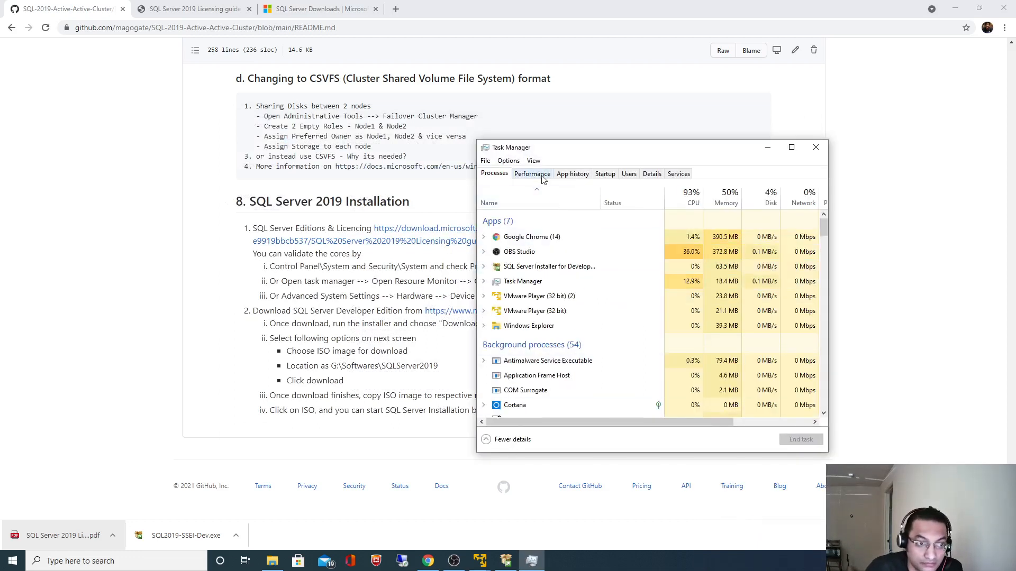
left_click(532, 174)
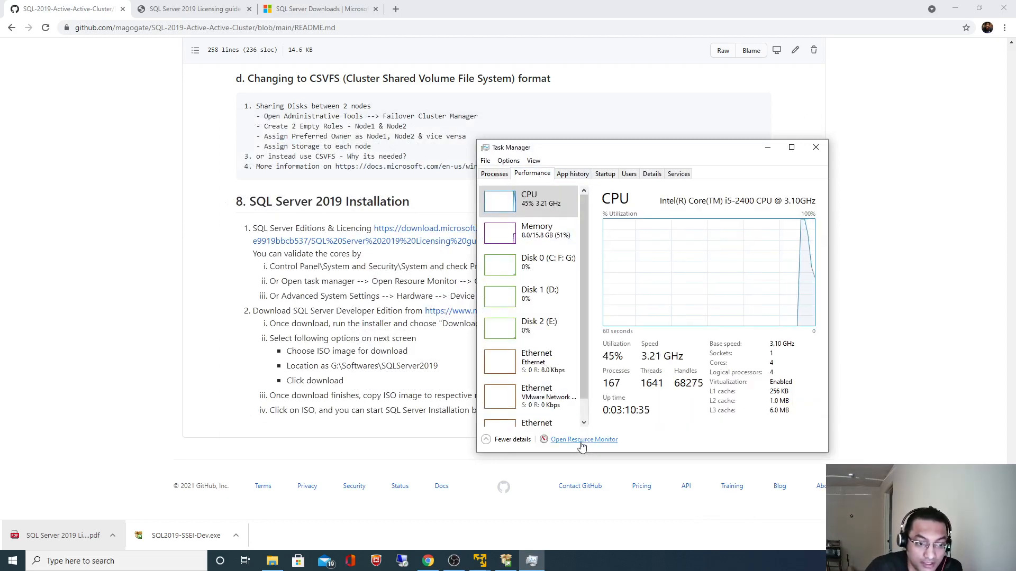
left_click(583, 439)
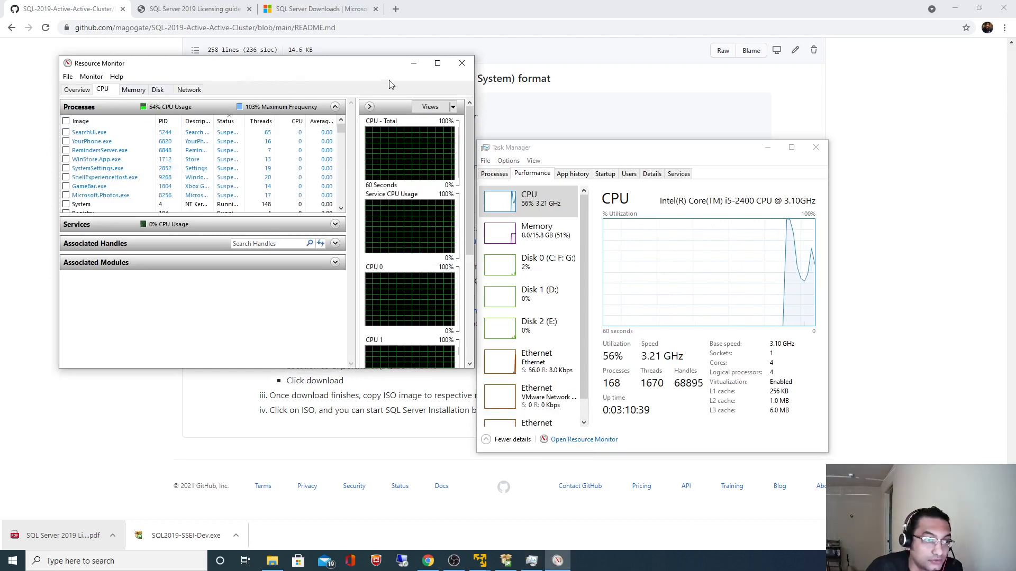
left_click(437, 62)
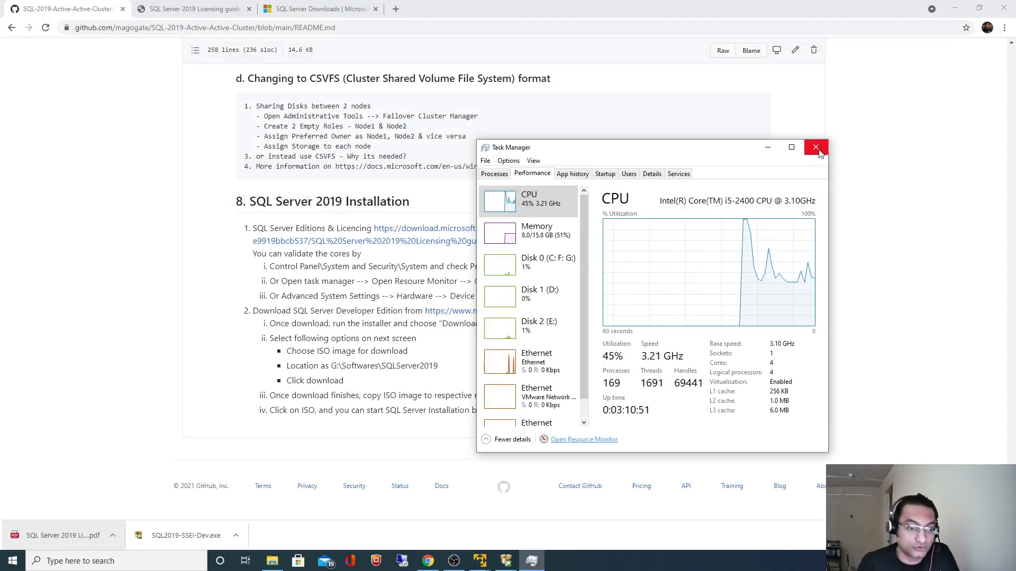
left_click(816, 147)
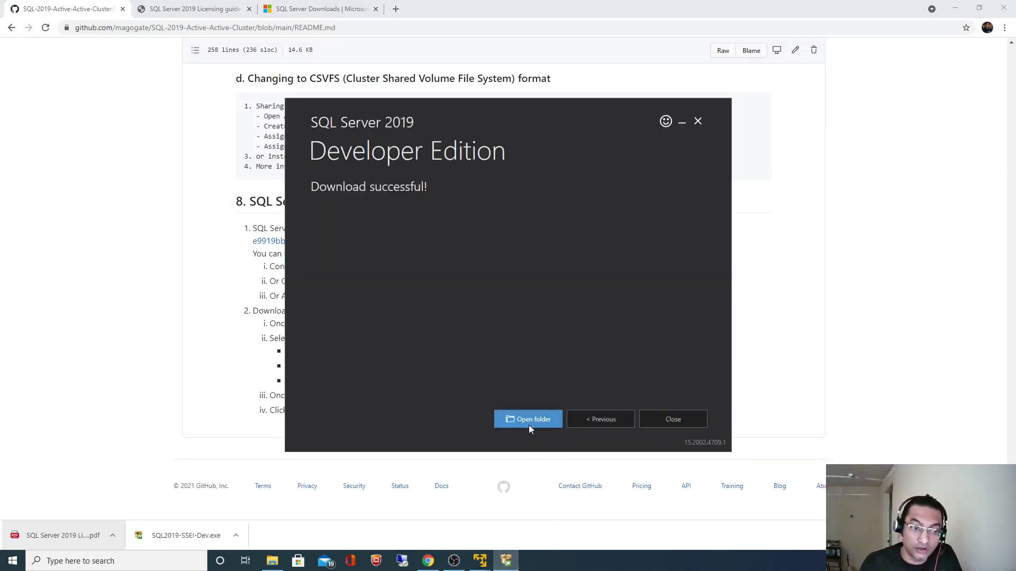
View the SQLServer2019 download folder, exit the installer with confirmation, and switch to the node-1 VM.
left_click(528, 419)
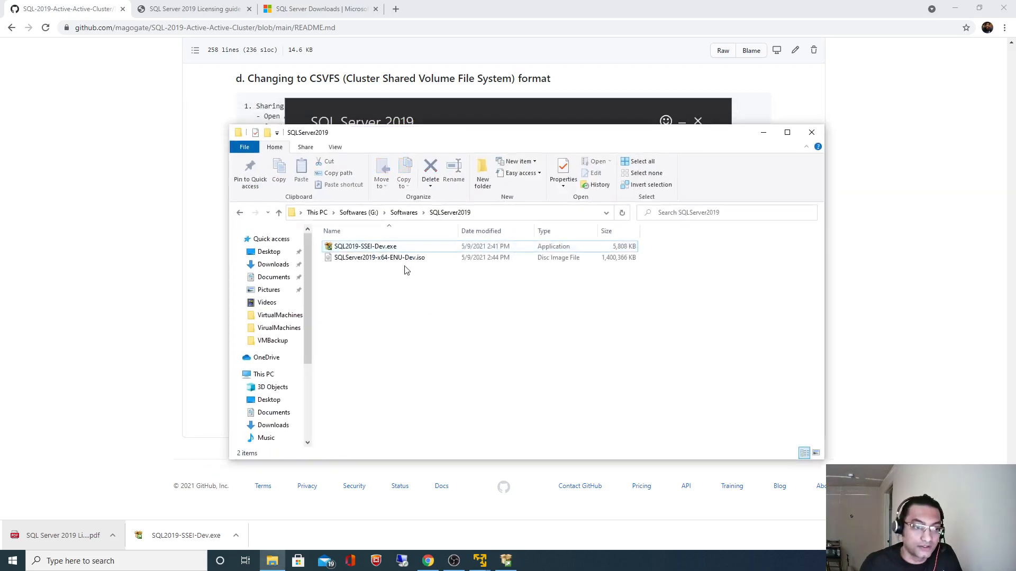
mouse_move(379, 257)
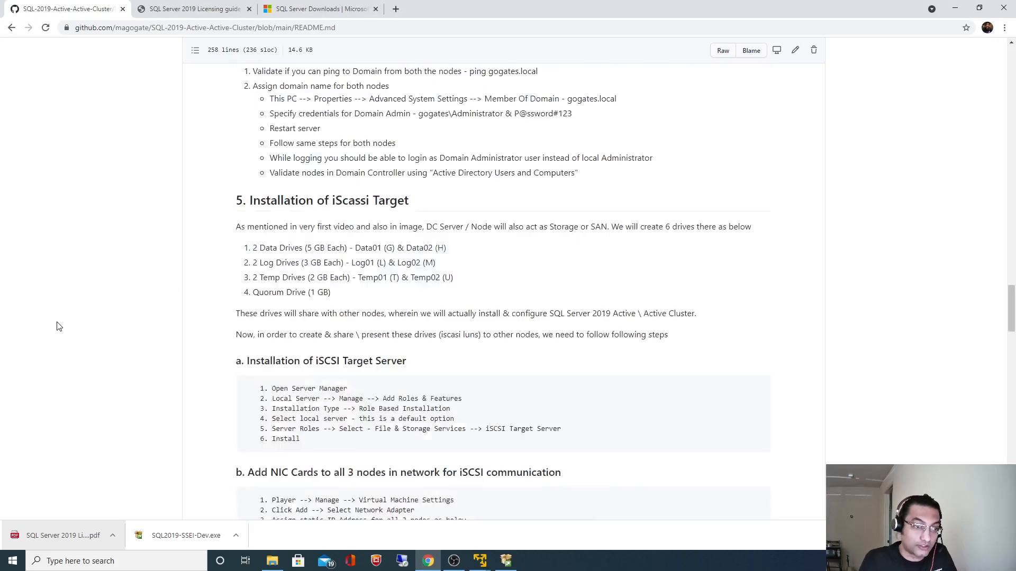
scroll("up", 3)
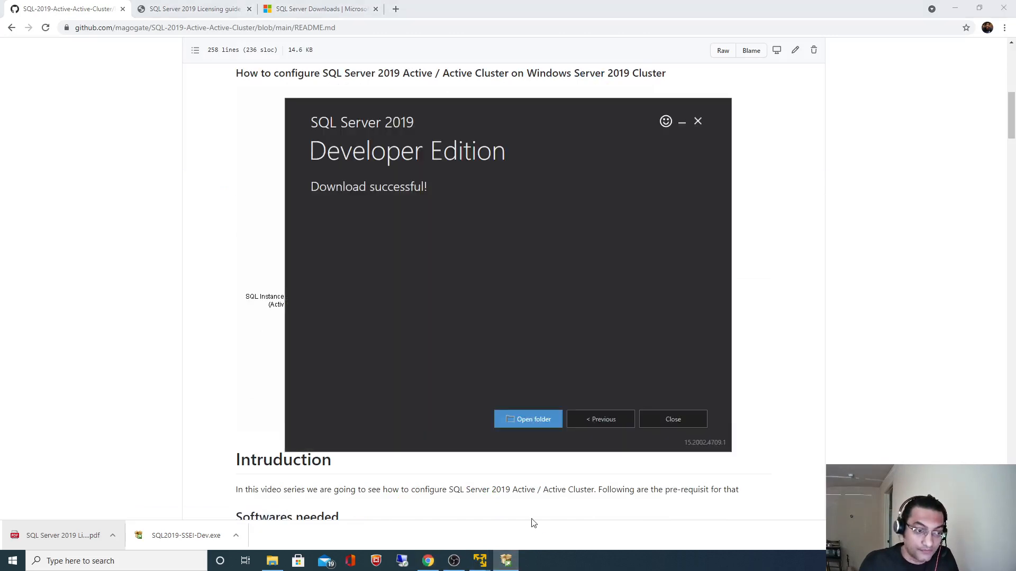
left_click(672, 419)
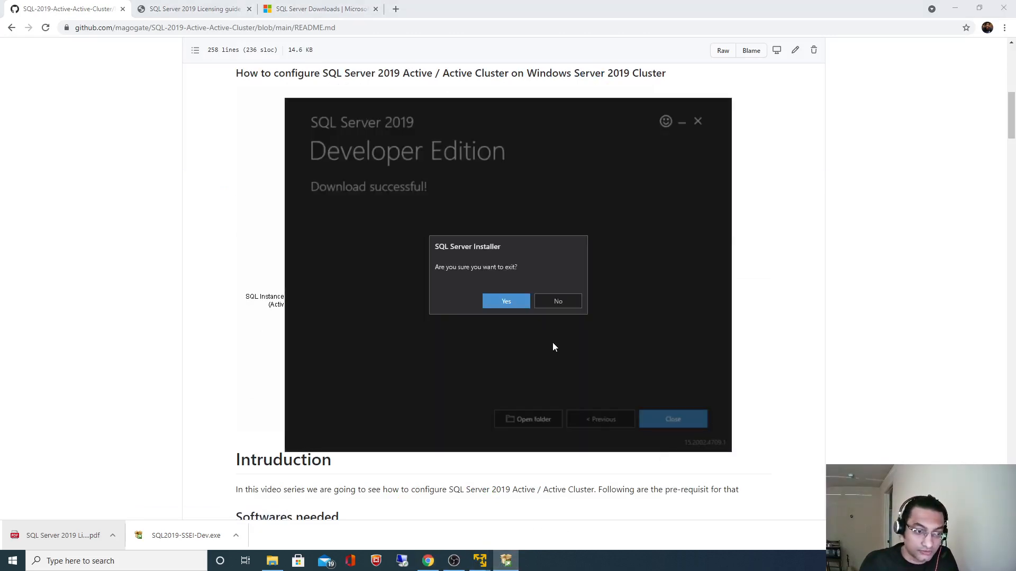
left_click(506, 300)
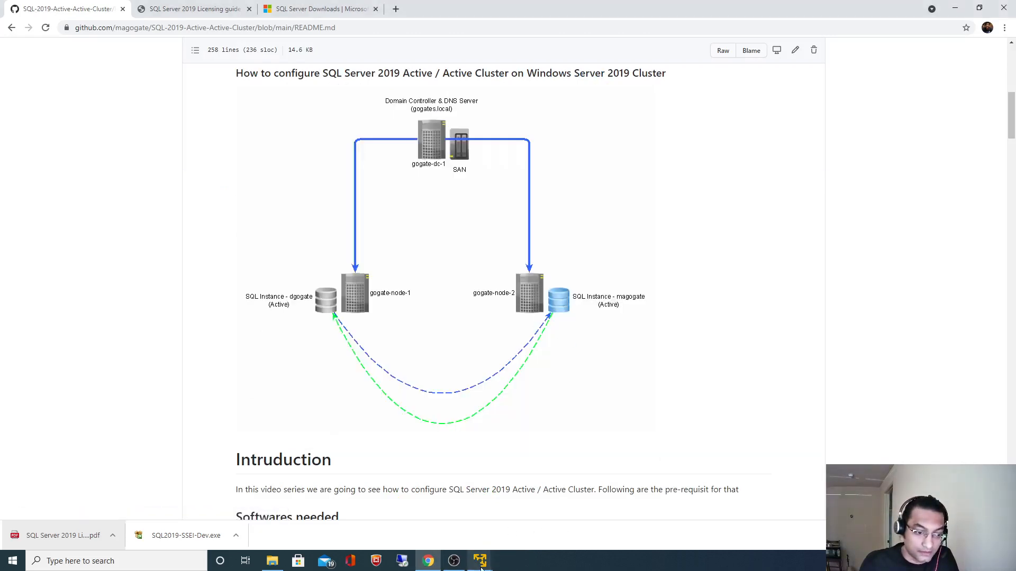
left_click(478, 561)
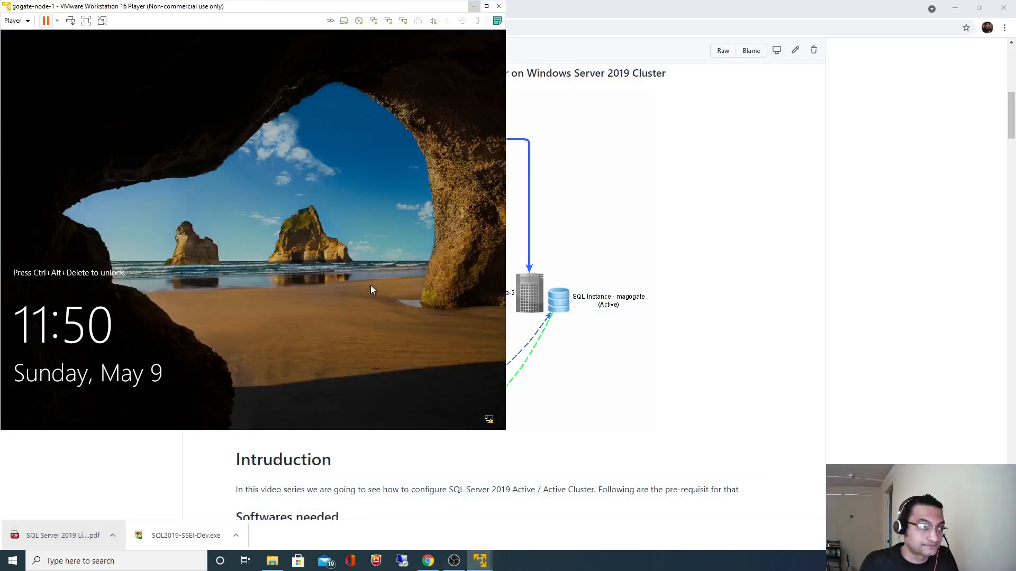
Sign in to gogate-node-1 as Other user with the GOGATES domain account credentials.
key("ctrl+alt+delete")
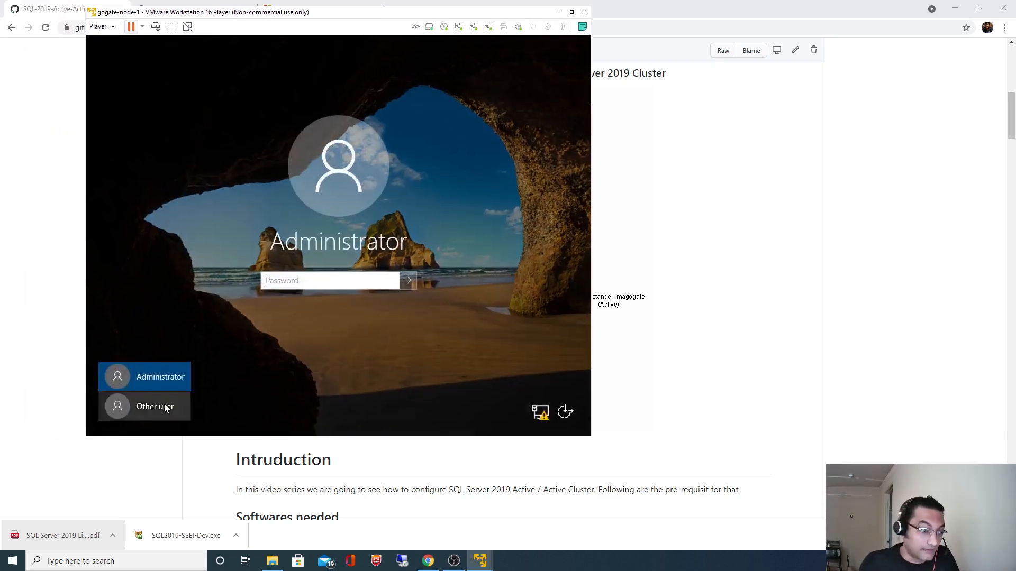
left_click(155, 407)
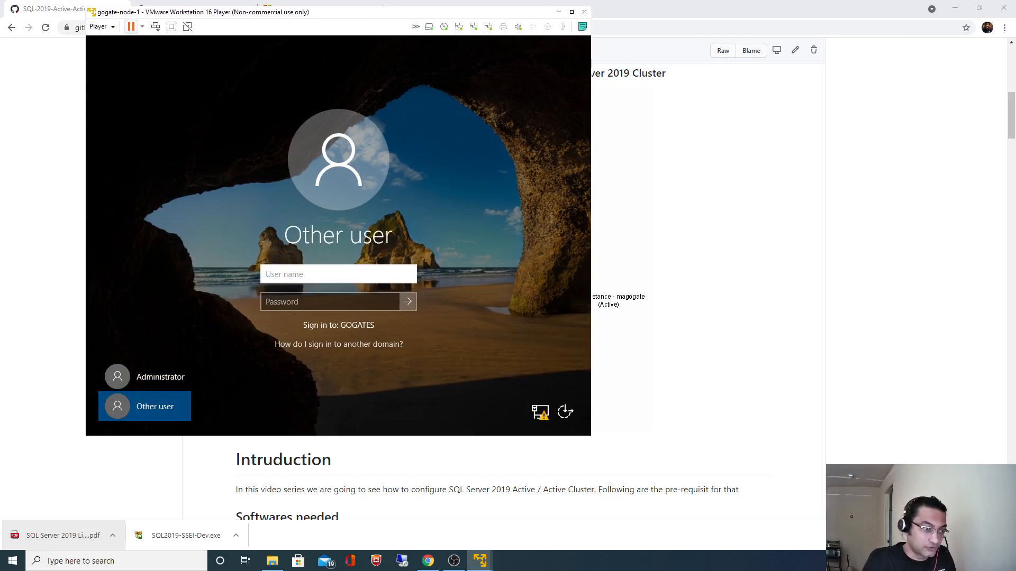
type("mg")
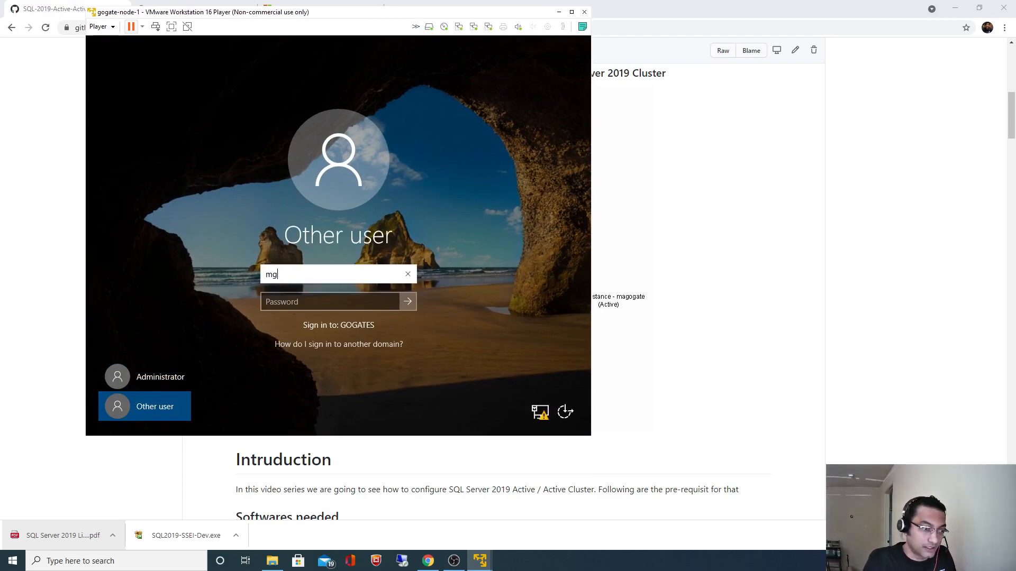
type("agogate")
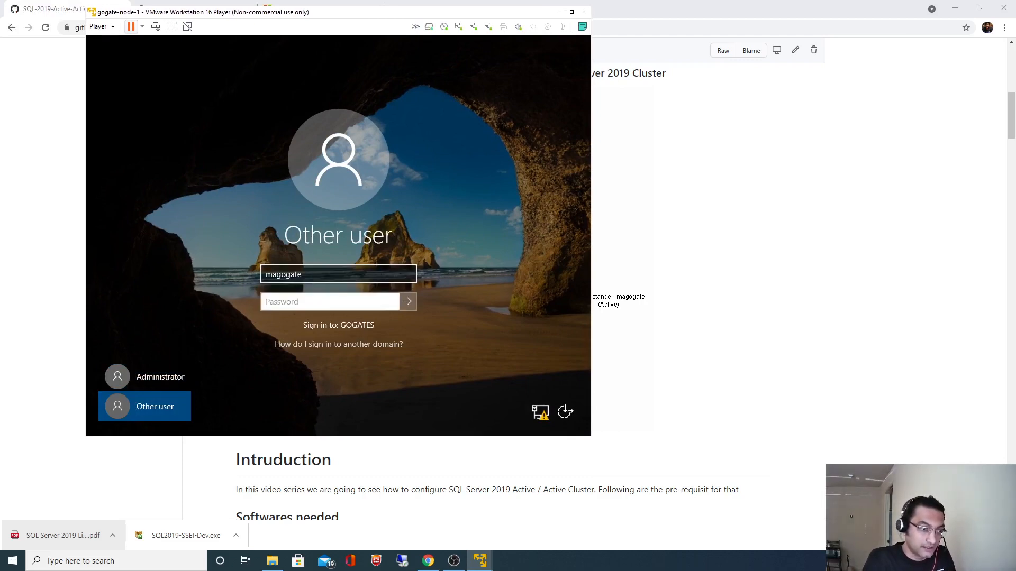
type("••")
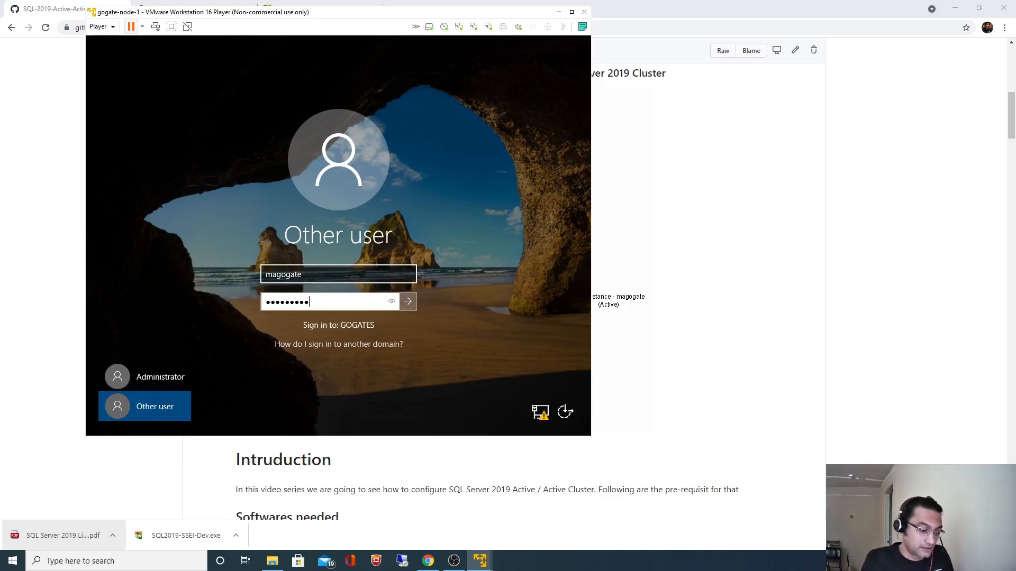
left_click(408, 302)
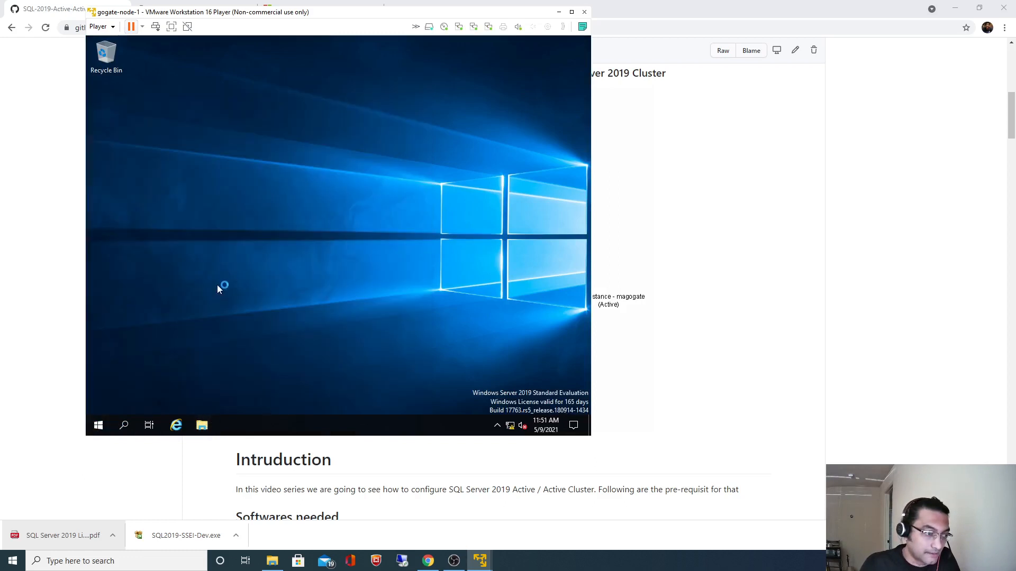
In the maximized VM's File Explorer, create a Software folder on the C drive and enter it.
left_click(201, 426)
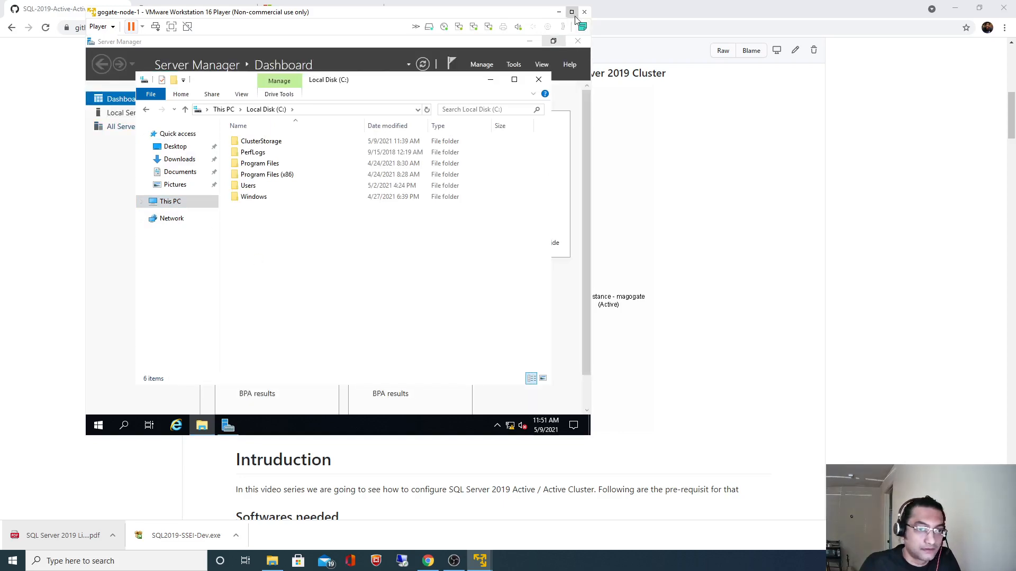
left_click(572, 11)
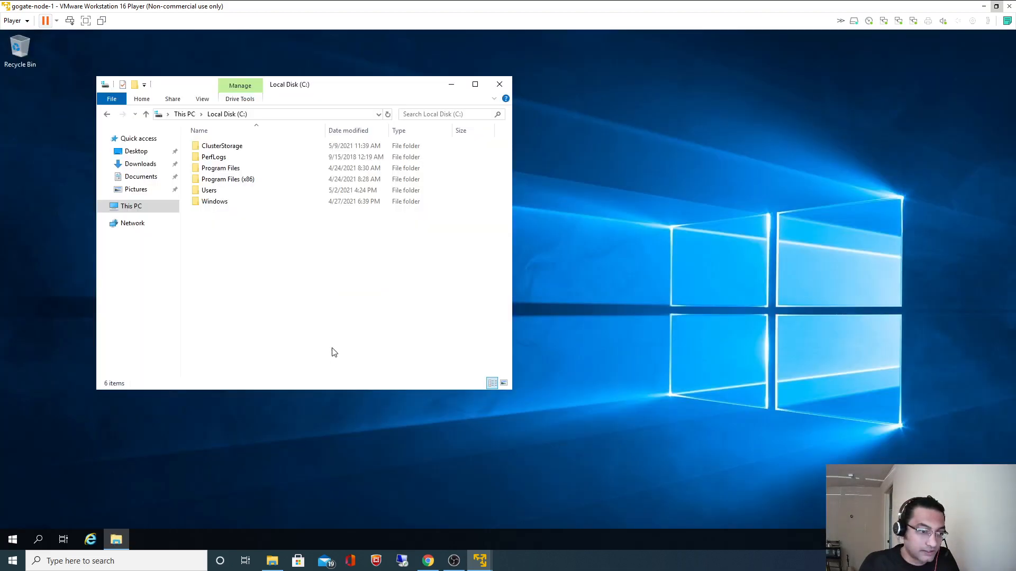
right_click(334, 351)
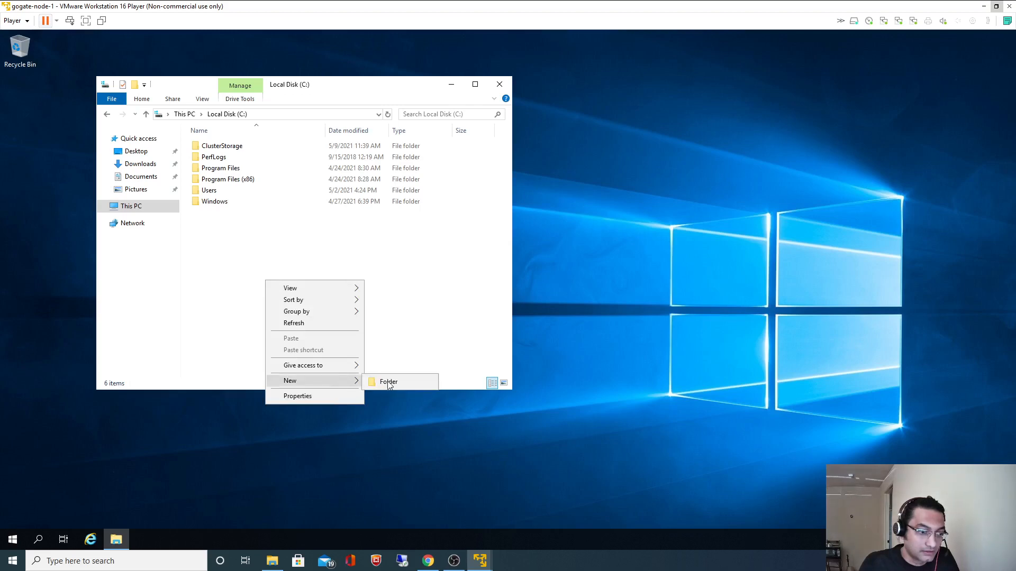
left_click(389, 382)
type("Software")
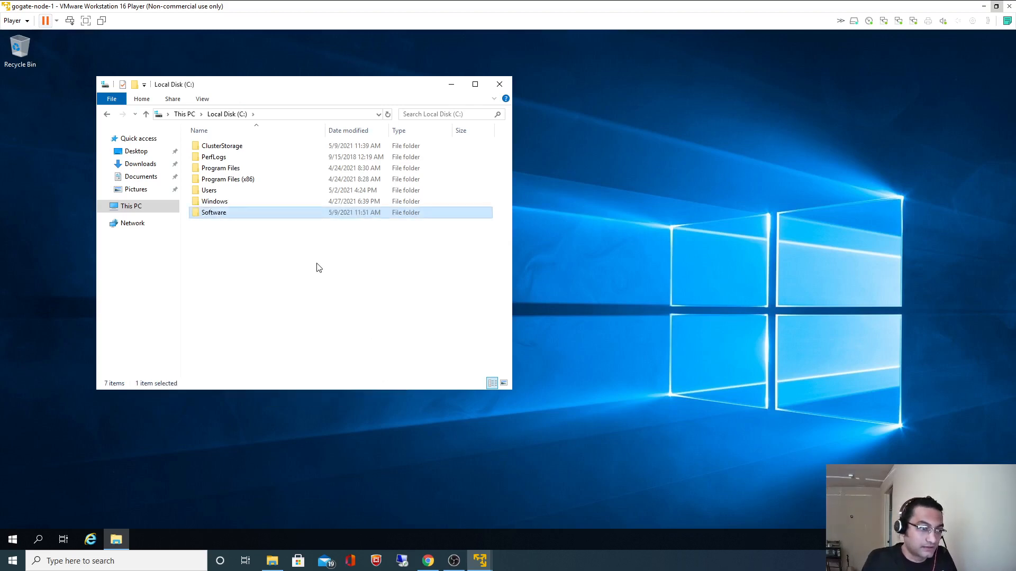
double_click(214, 213)
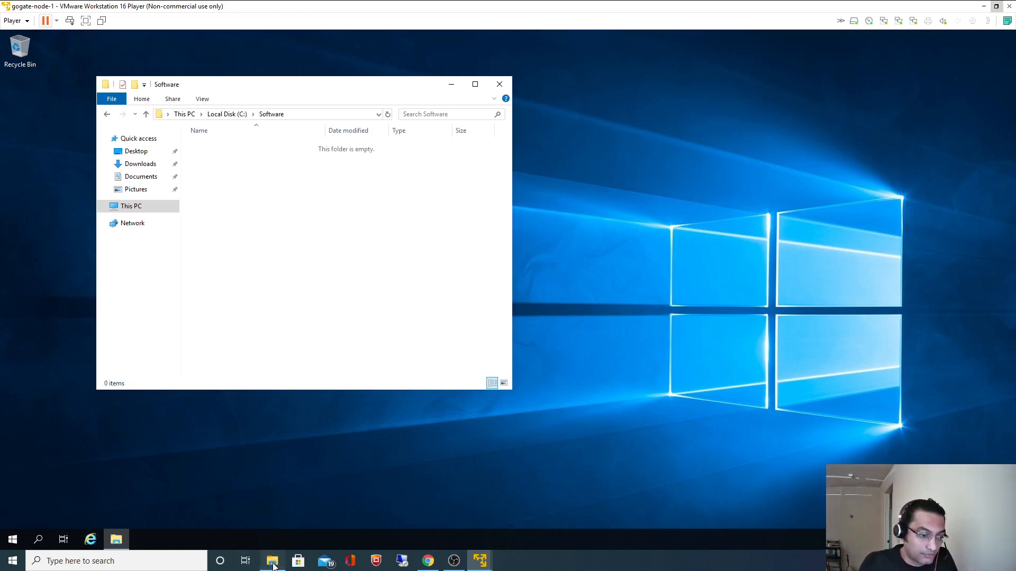
Copy the SQLServer2019-x64-ENU-Dev ISO from the host for pasting into C:\Software.
right_click(378, 257)
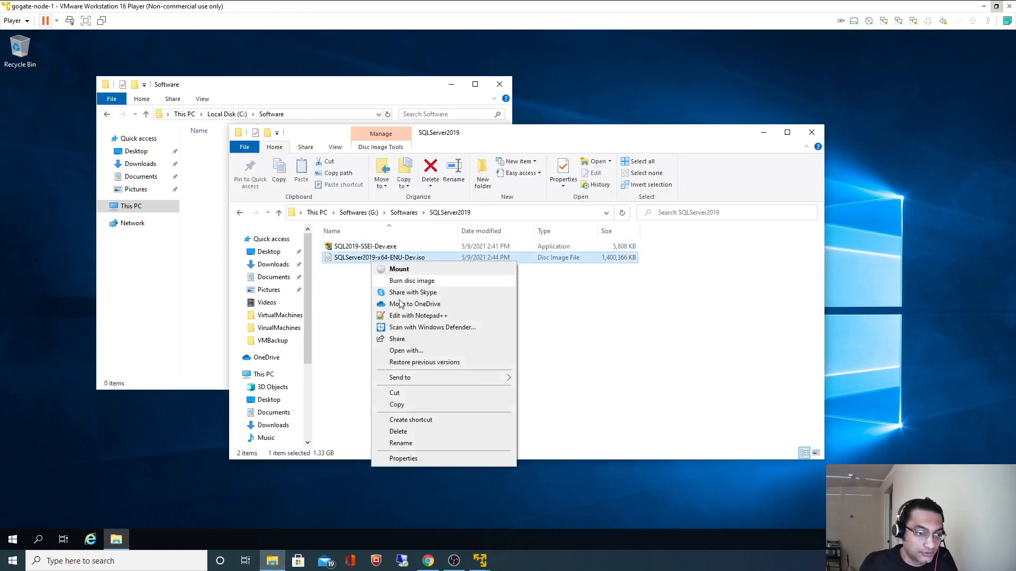
left_click(811, 133)
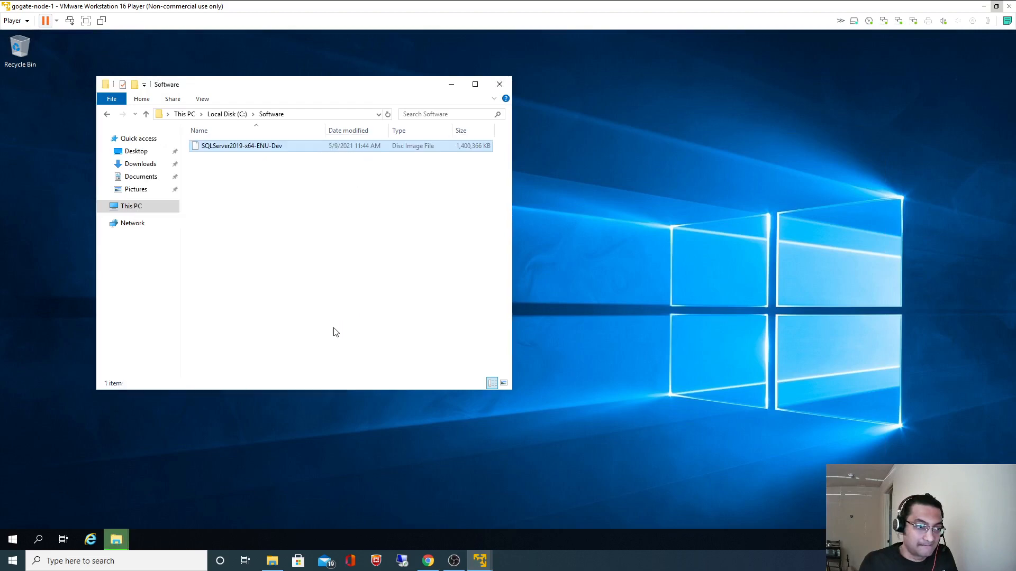
Mount the SQL Server 2019 ISO as drive E and run setup.exe, allowing UAC, to launch Installation Center.
left_click(243, 146)
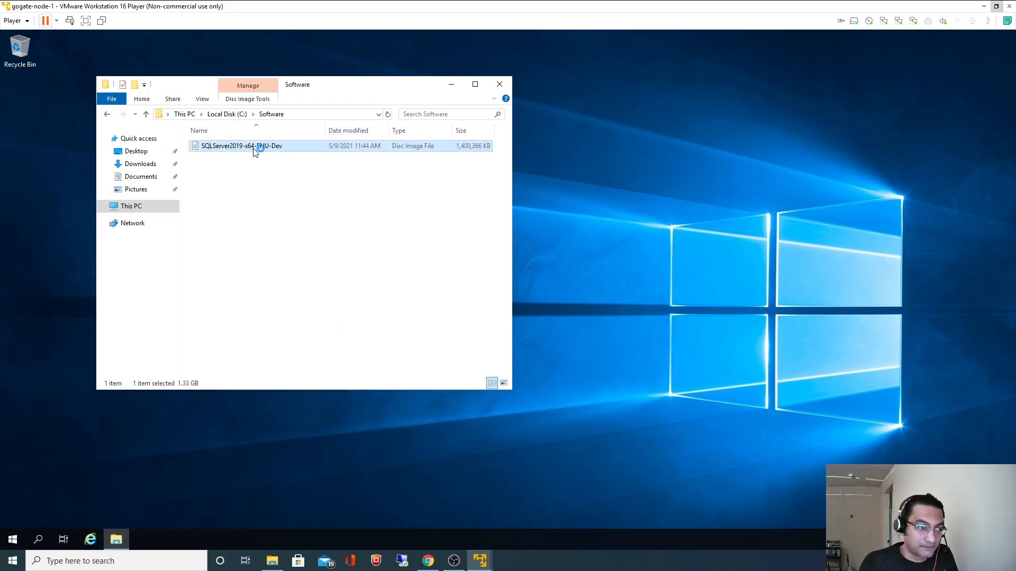
double_click(241, 146)
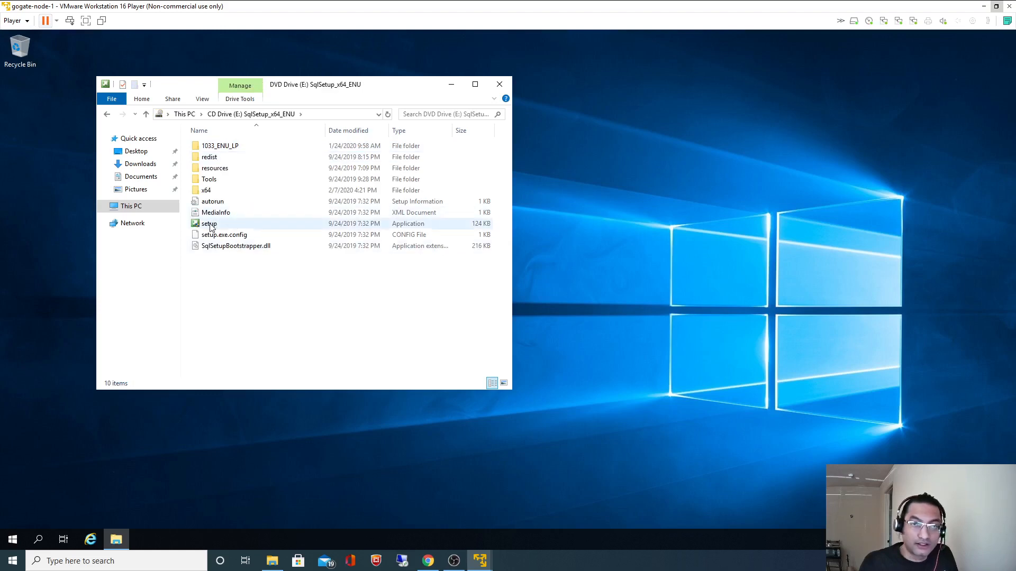
mouse_move(208, 224)
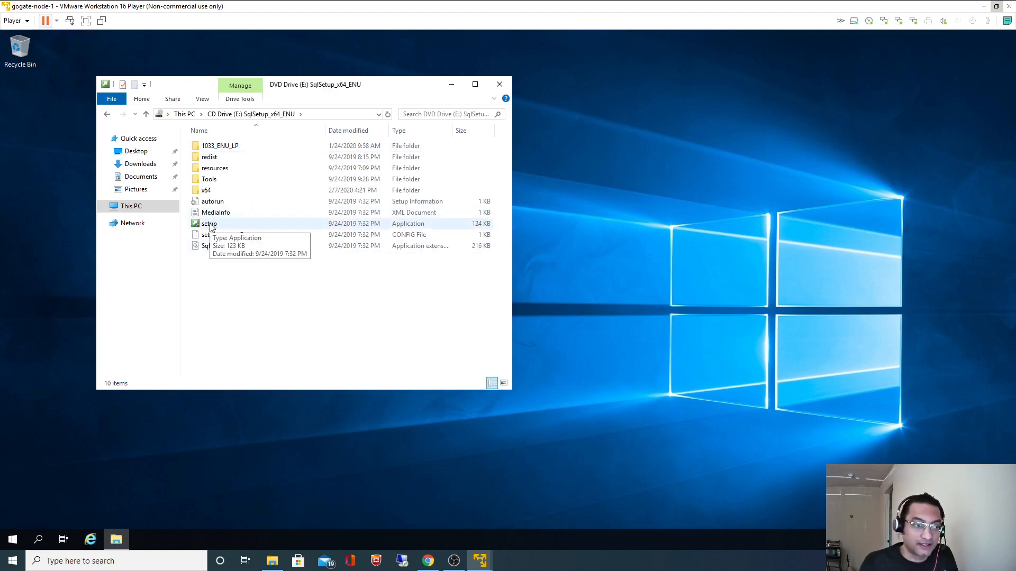
double_click(208, 223)
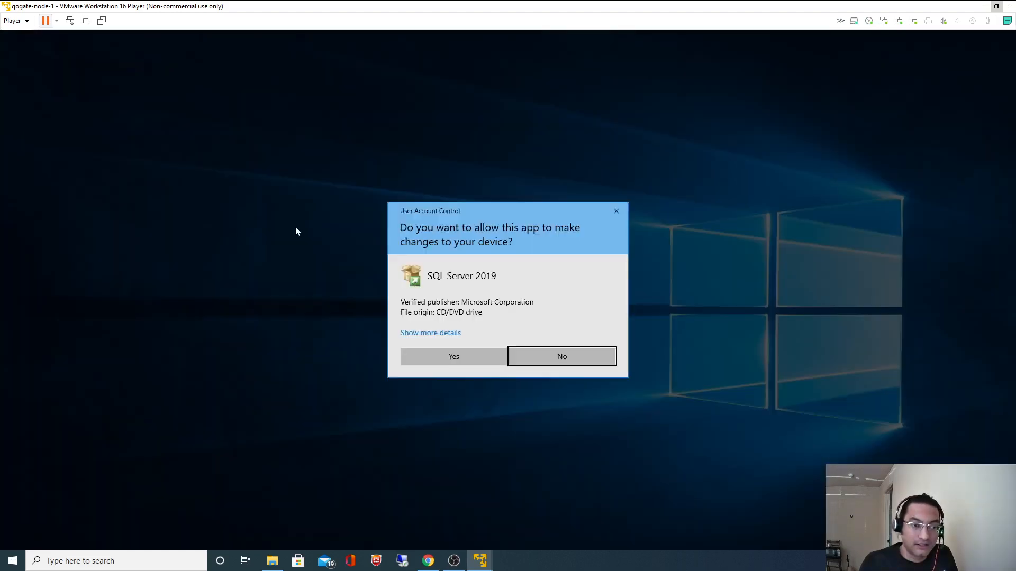
left_click(562, 356)
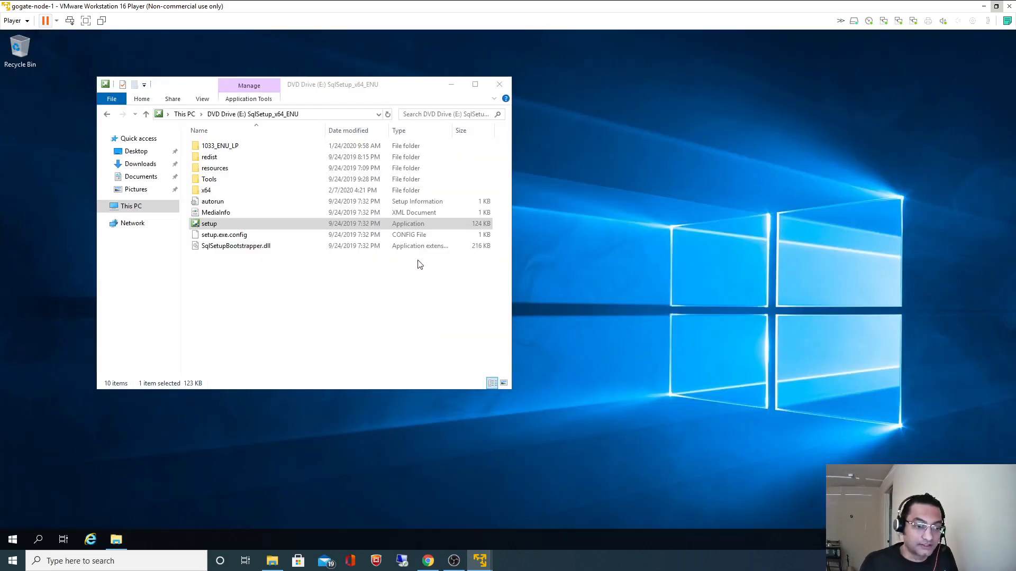
double_click(209, 223)
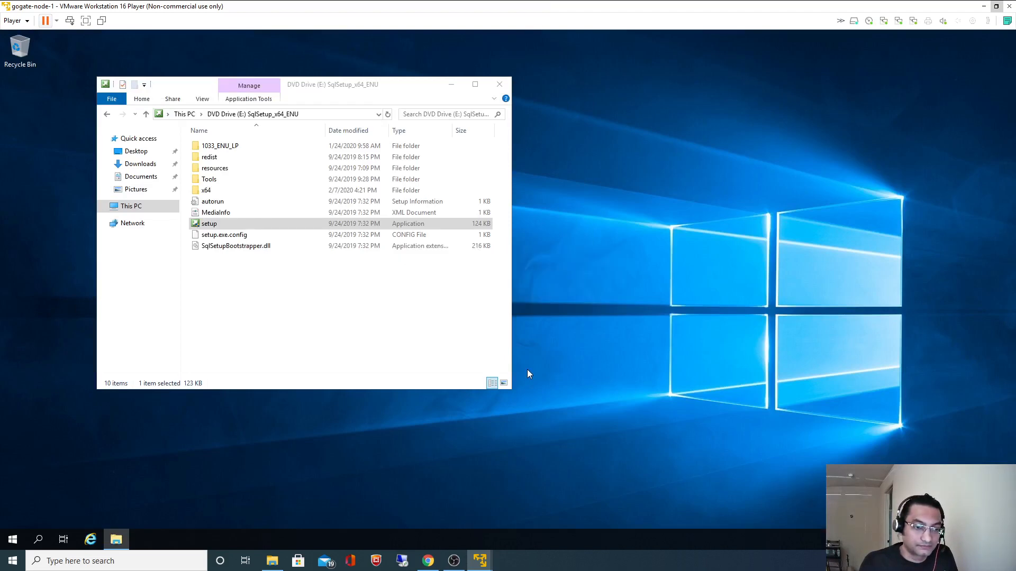
double_click(210, 223)
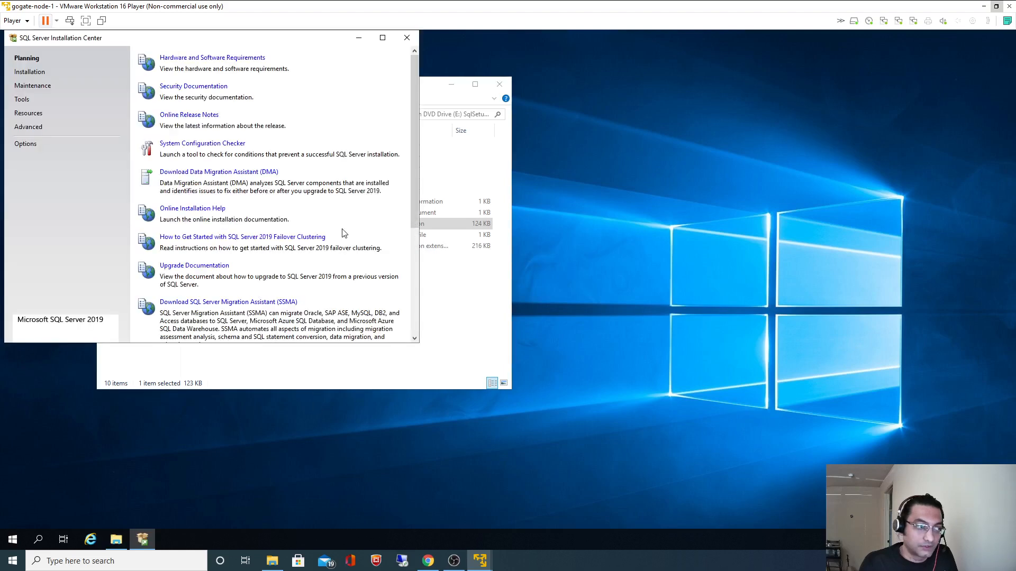
mouse_move(288, 134)
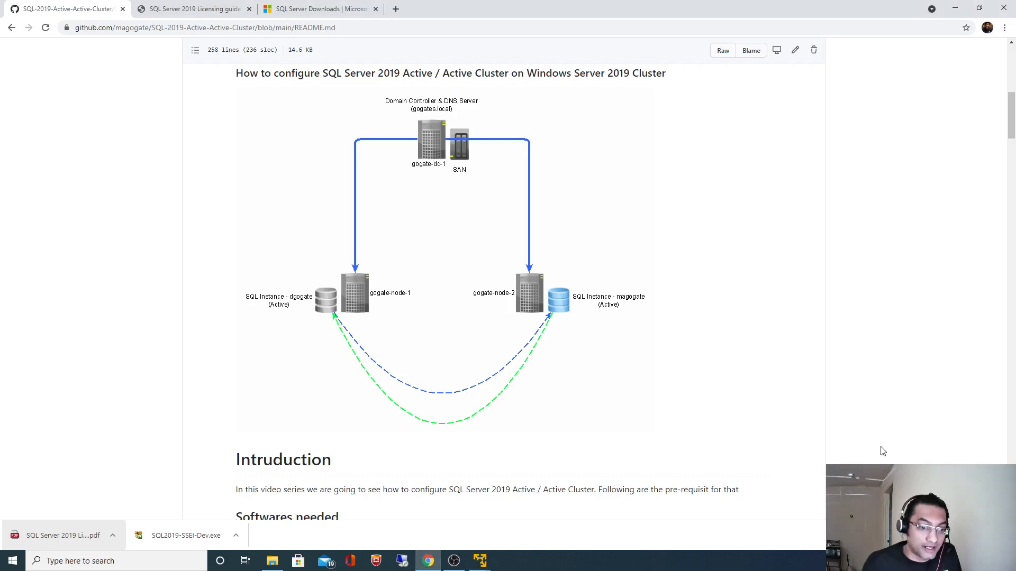
mouse_move(893, 444)
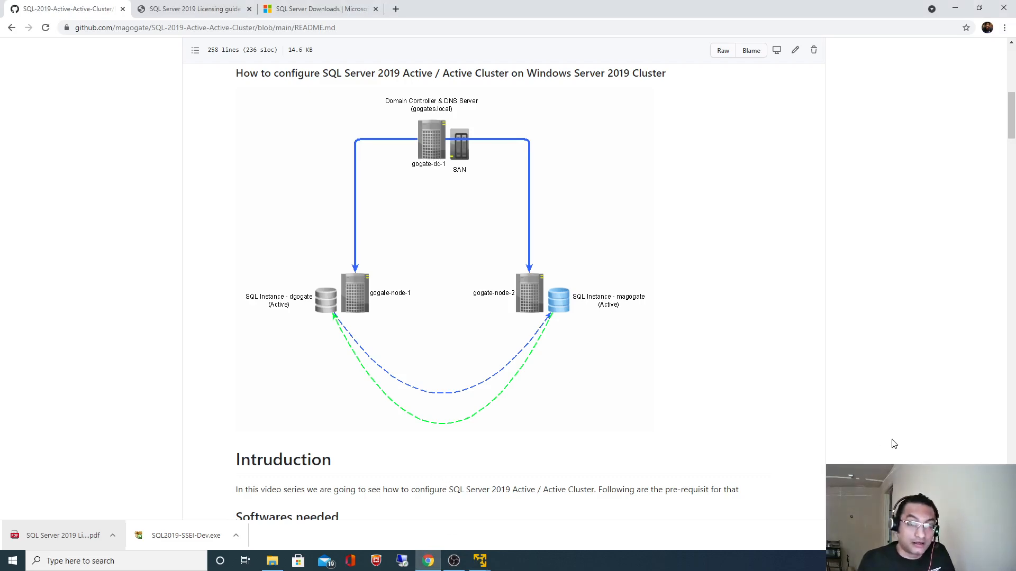
Scroll the README to the service accounts step and highlight the SQL.PRD.SERVER and SQL.PRD.AGENT lines.
scroll("down", 3)
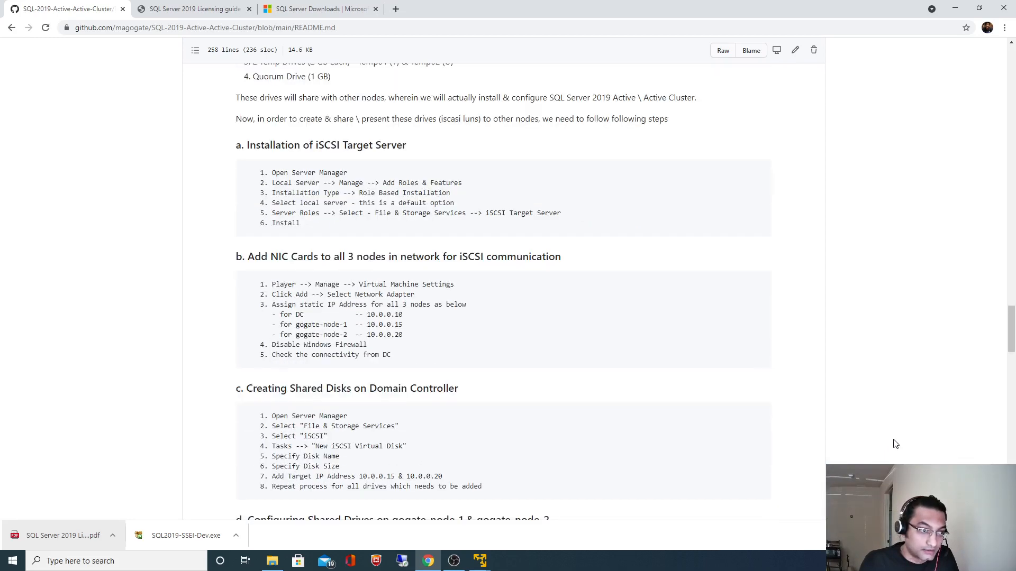
scroll("down", 3)
type("Service A")
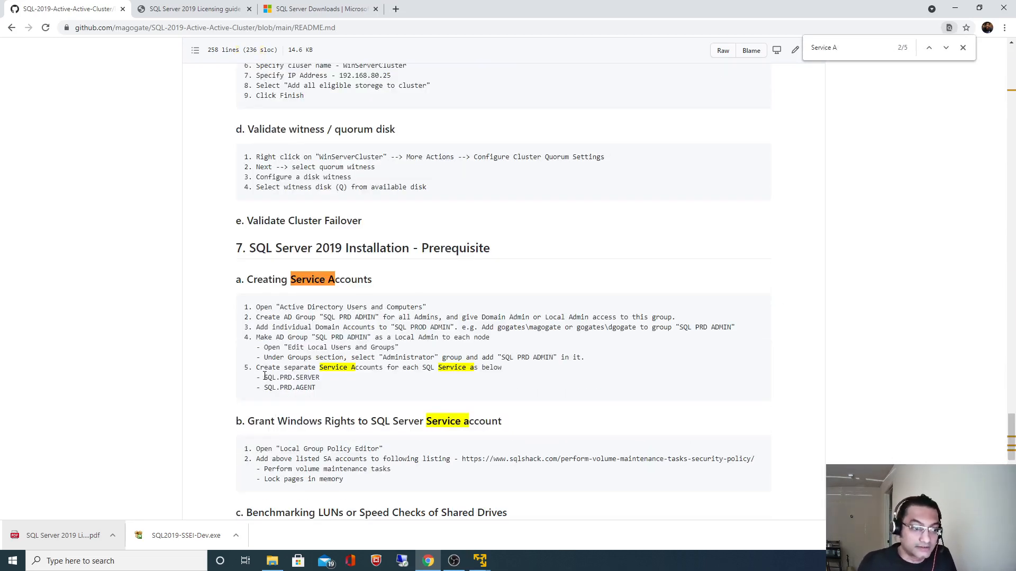
left_click_drag(264, 377, 318, 387)
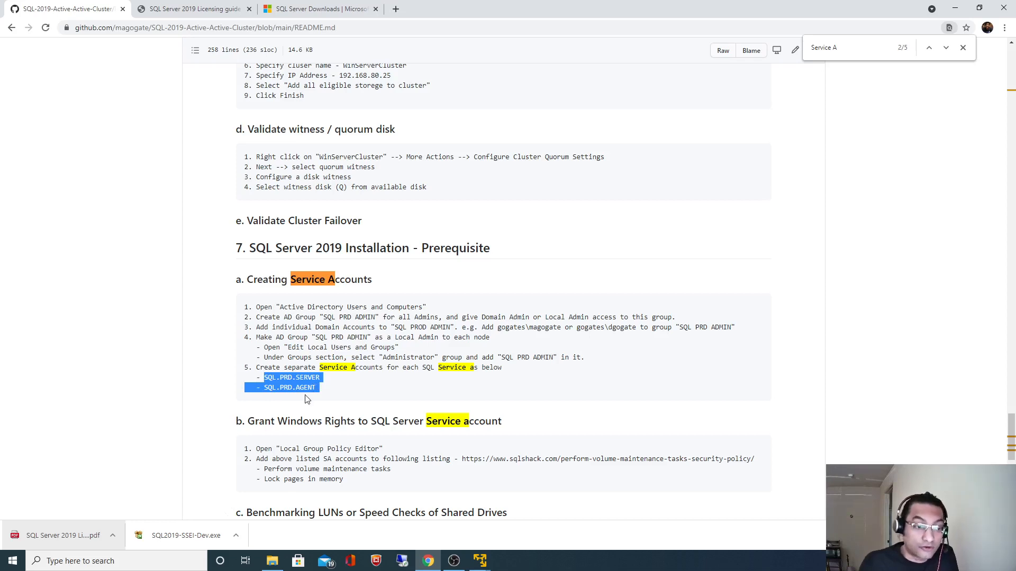
left_click(454, 561)
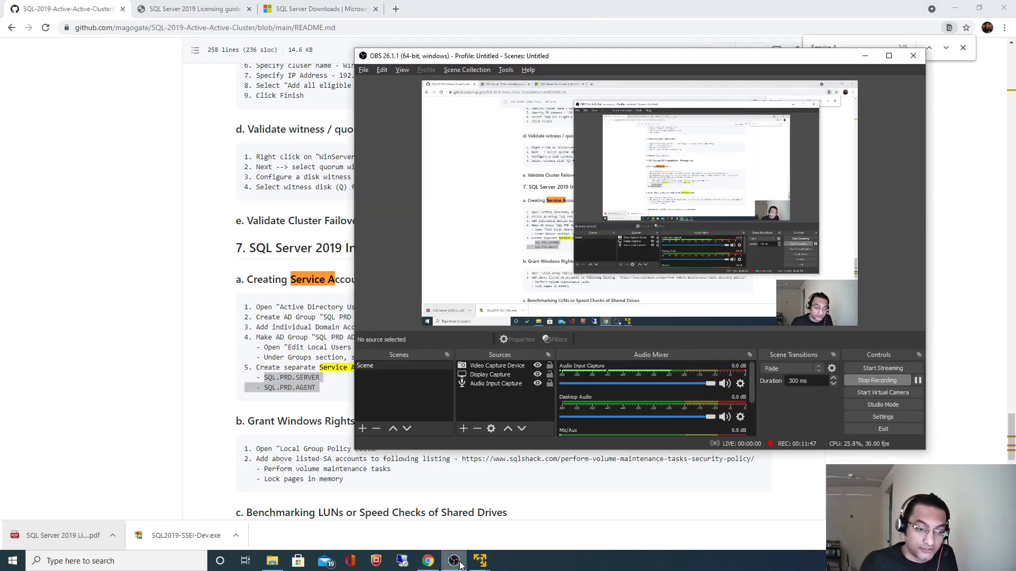